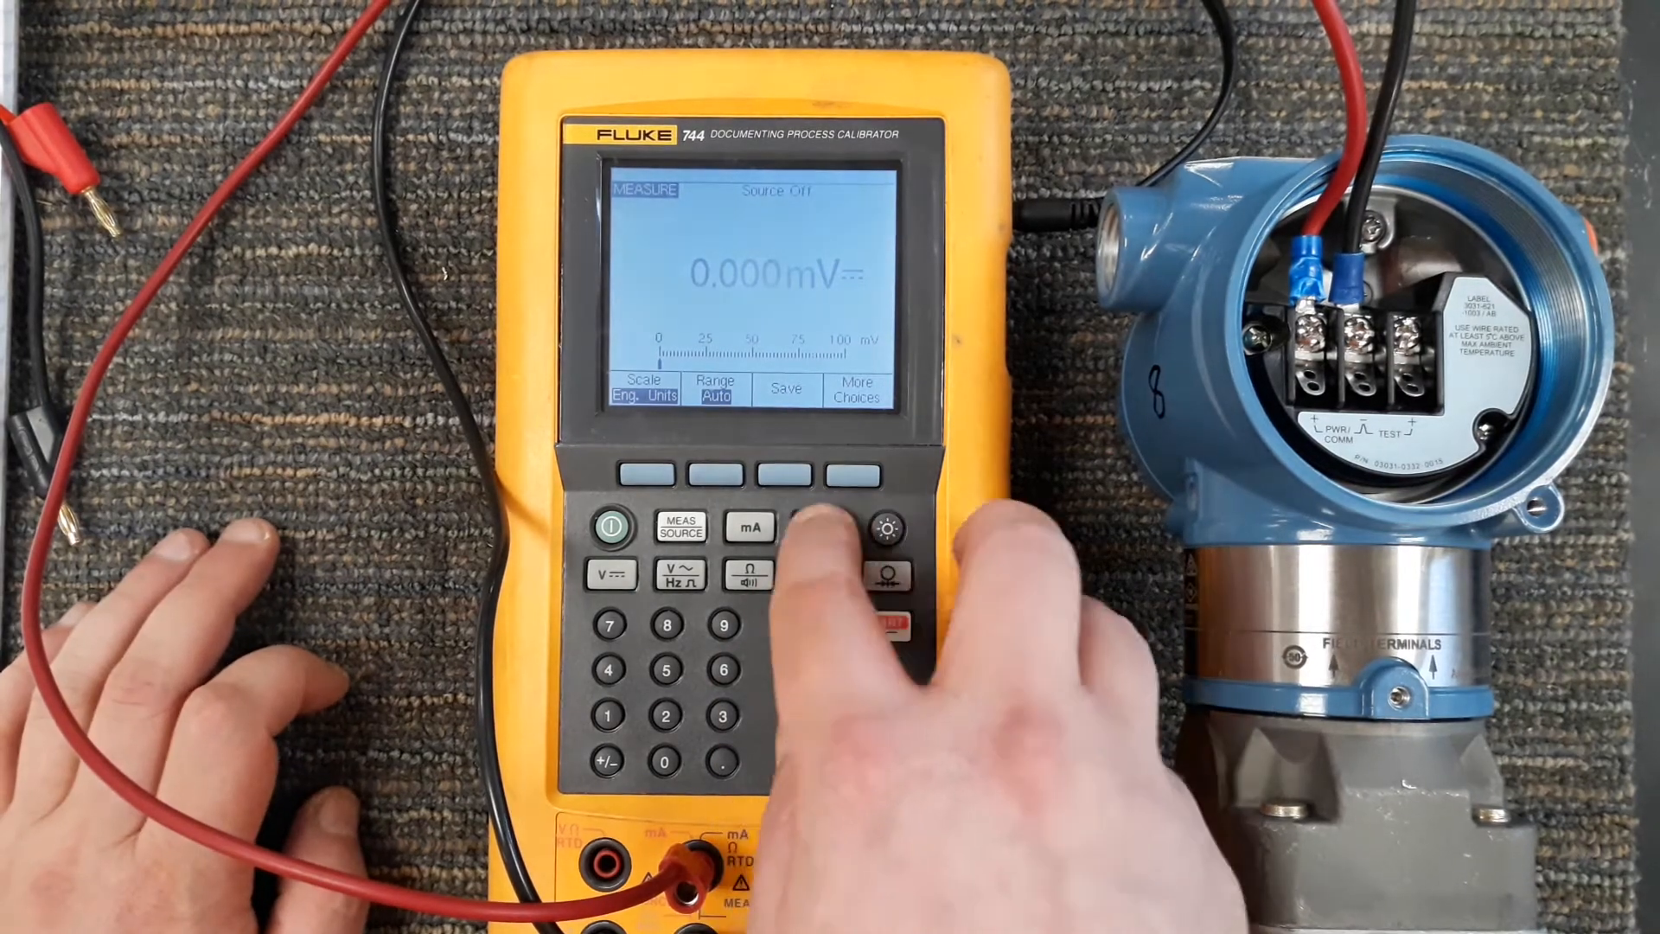
# Enable 24 V loop power from the calibrator's setup page
pyautogui.click(816, 527)
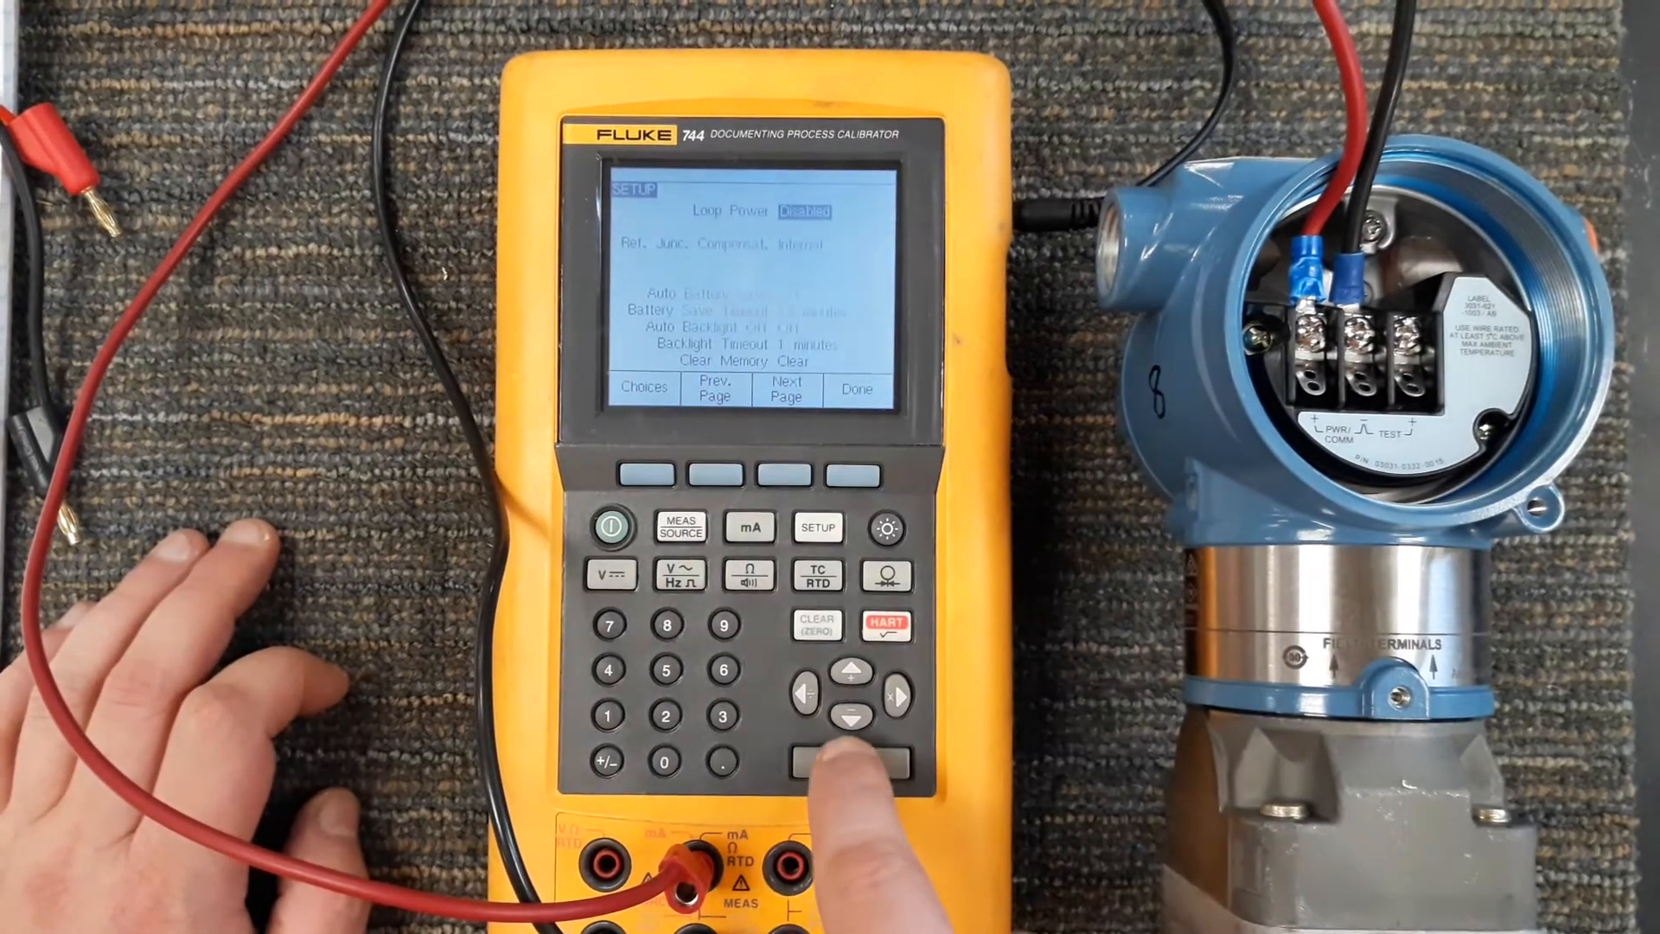
pyautogui.click(849, 759)
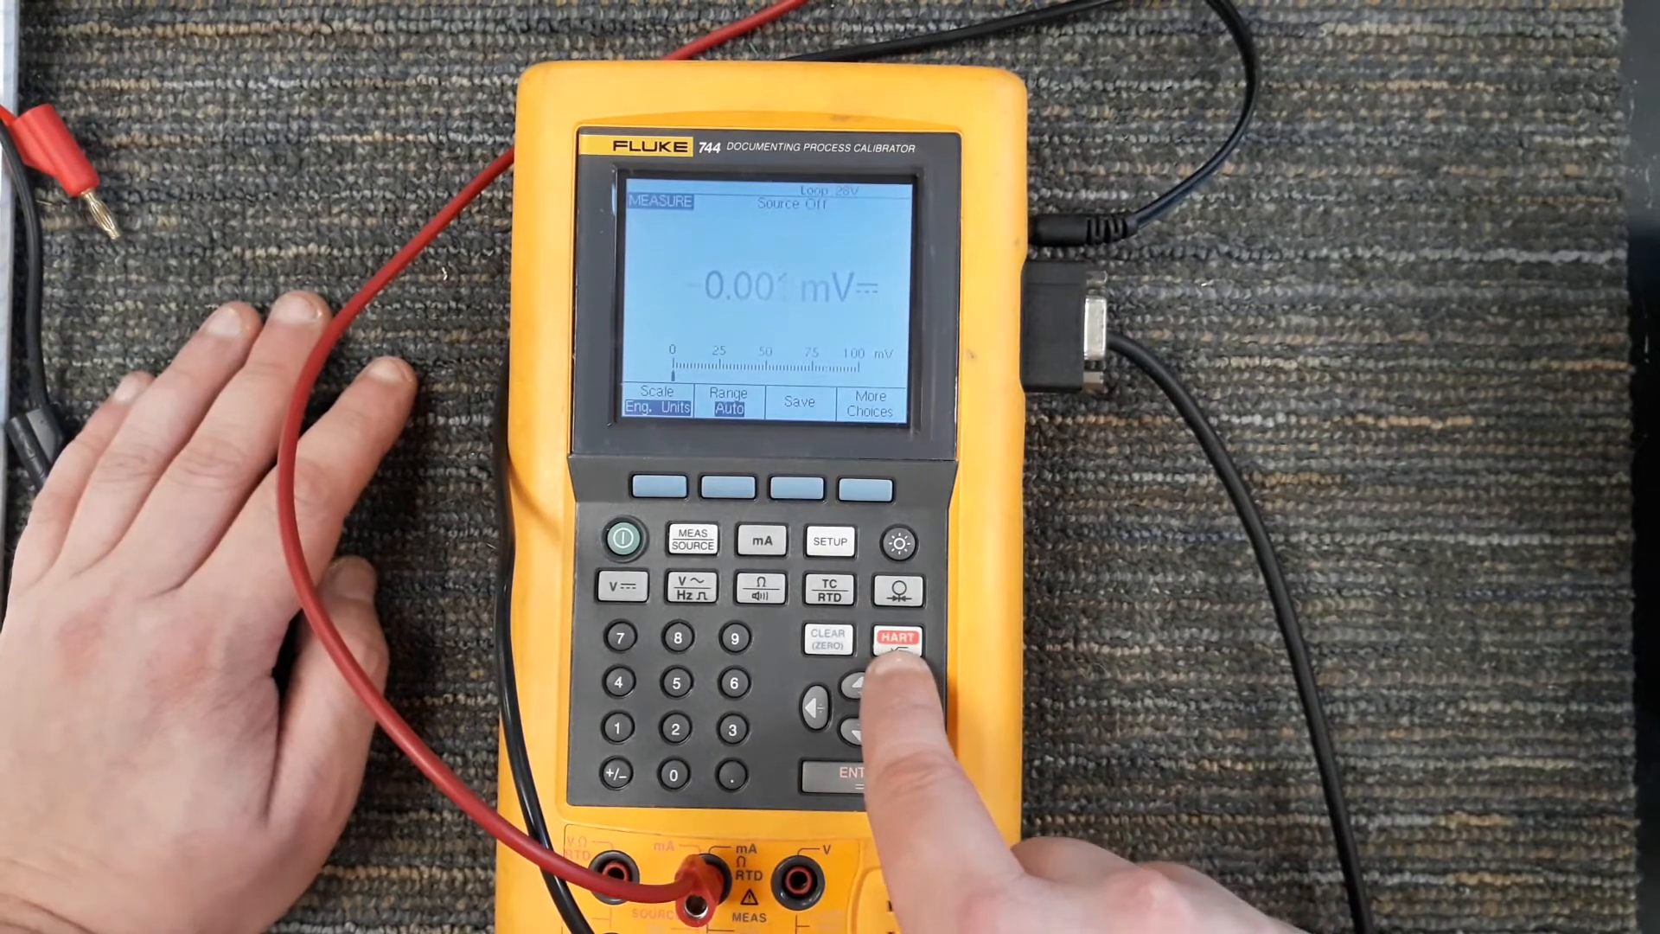
# Connect to the transmitter over HART, showing its inH2O unit and 0.07–99.94 range
pyautogui.click(897, 642)
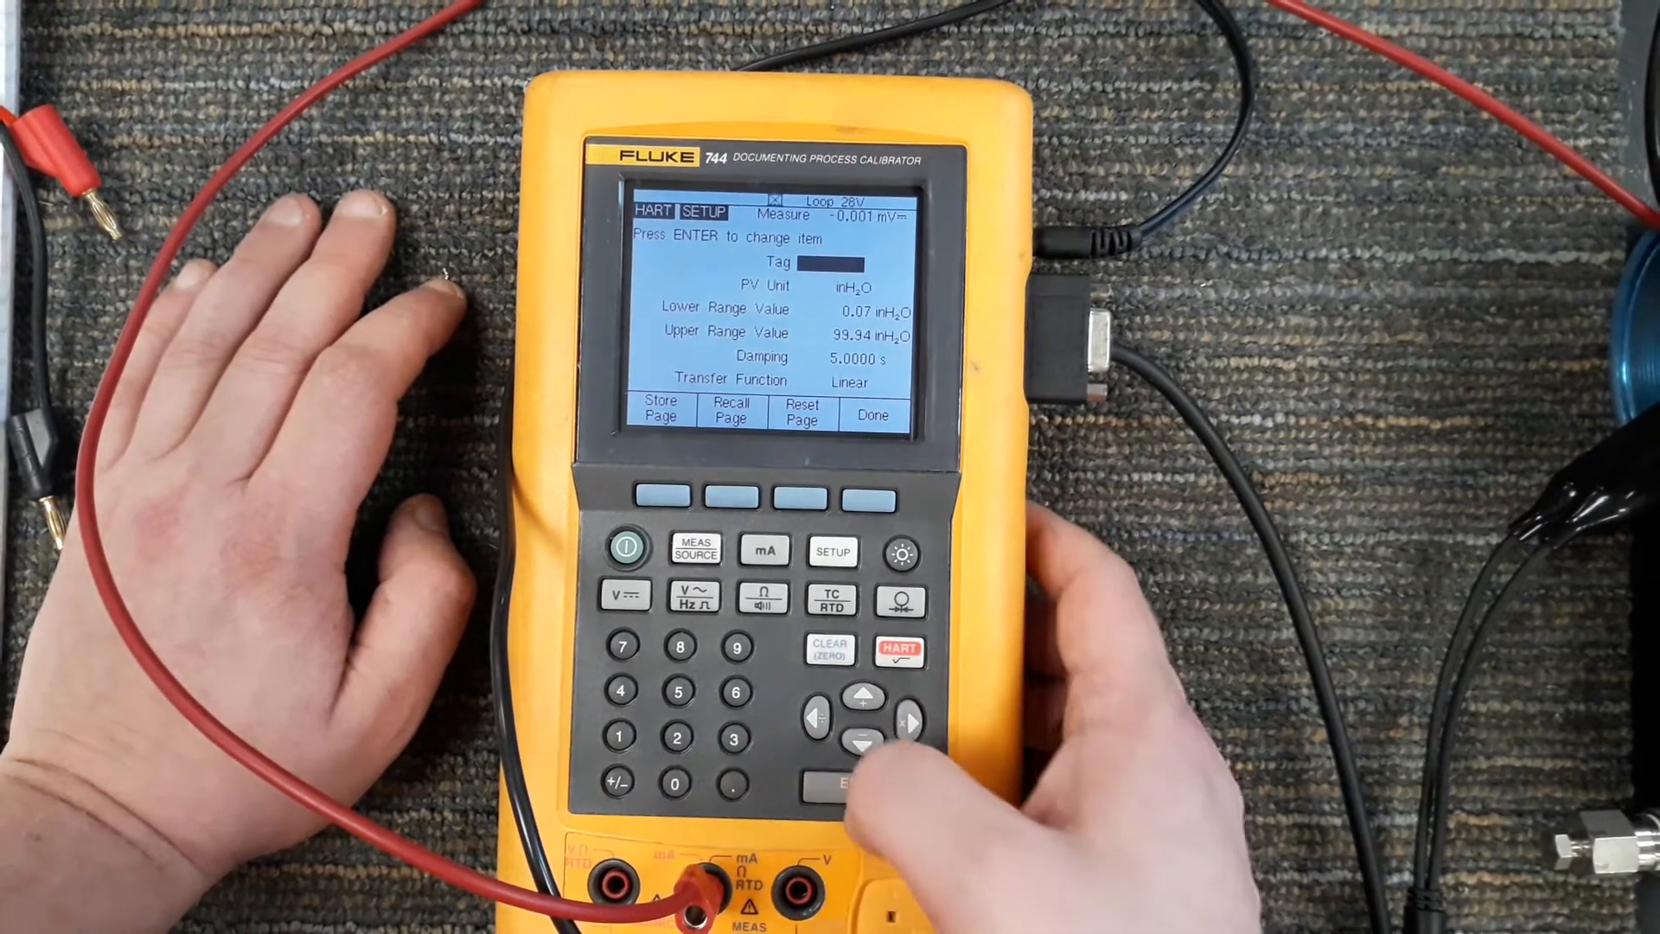
# Enter tag 101A and send it to the transmitter
pyautogui.click(863, 783)
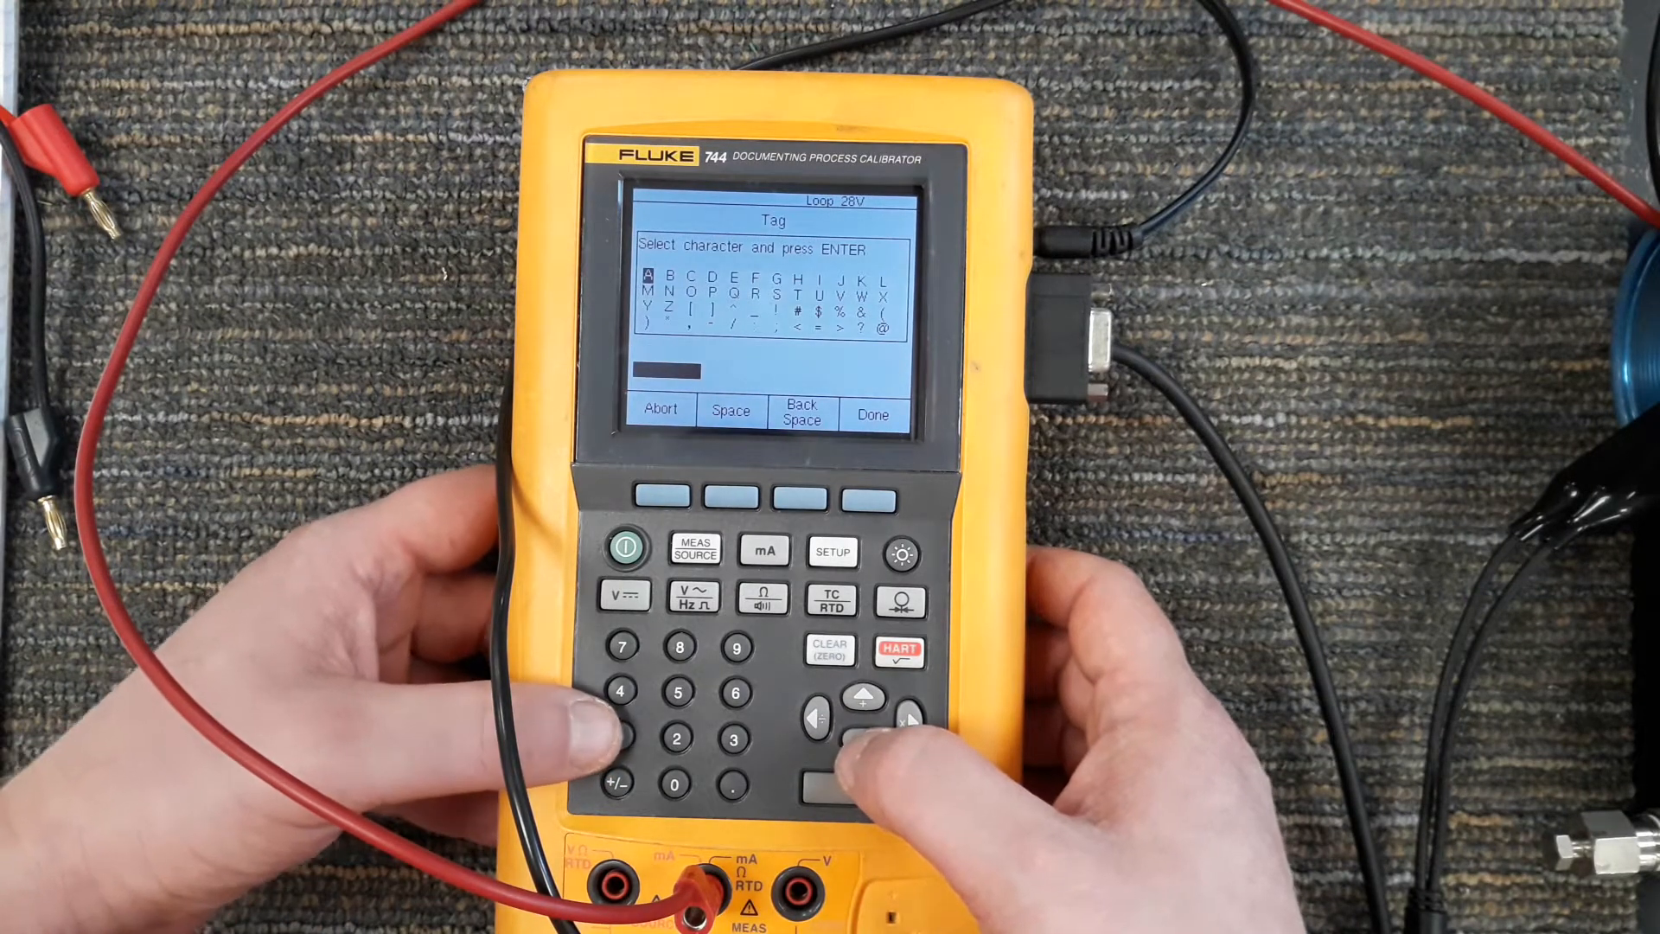
pyautogui.click(908, 723)
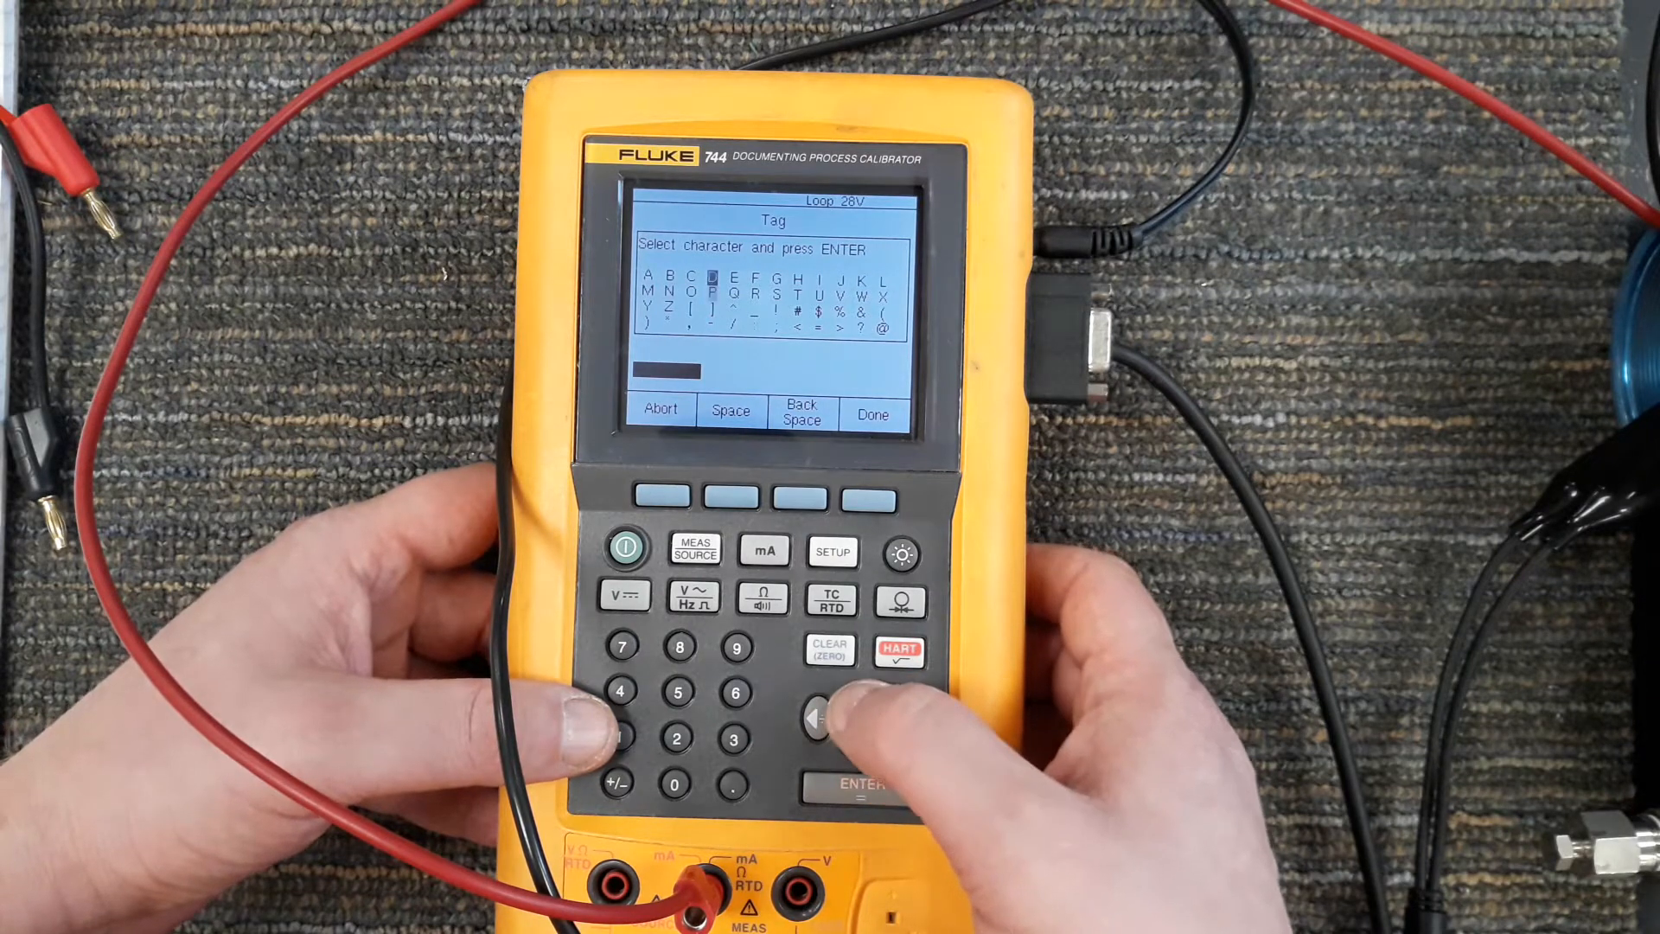
pyautogui.click(812, 719)
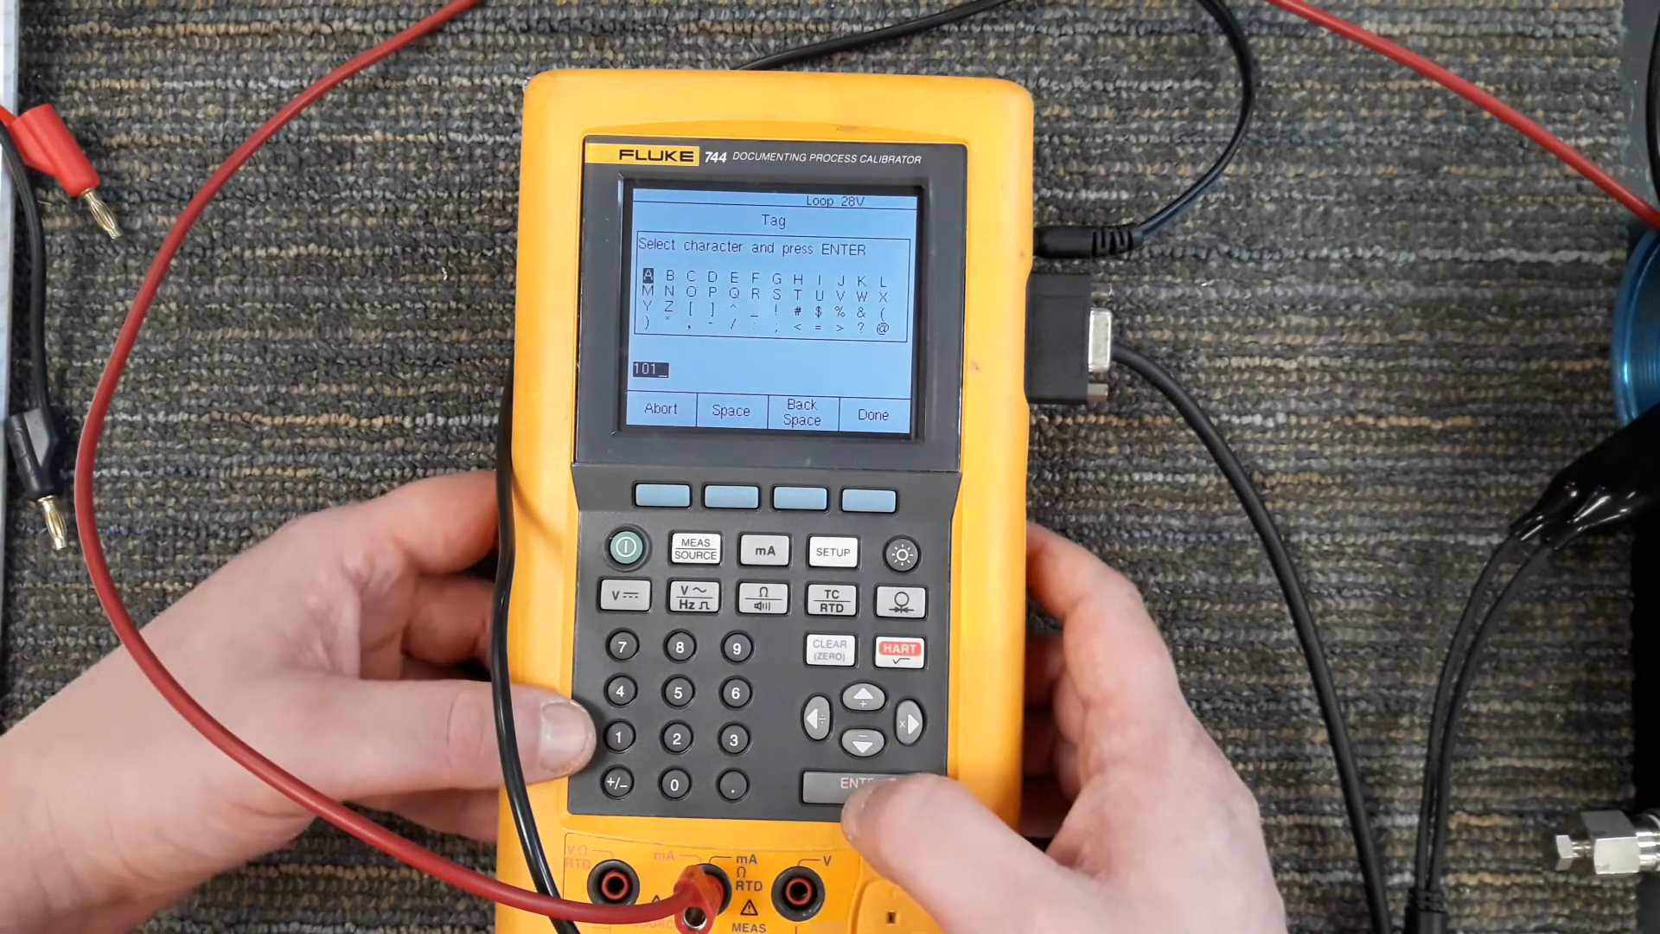
pyautogui.click(861, 785)
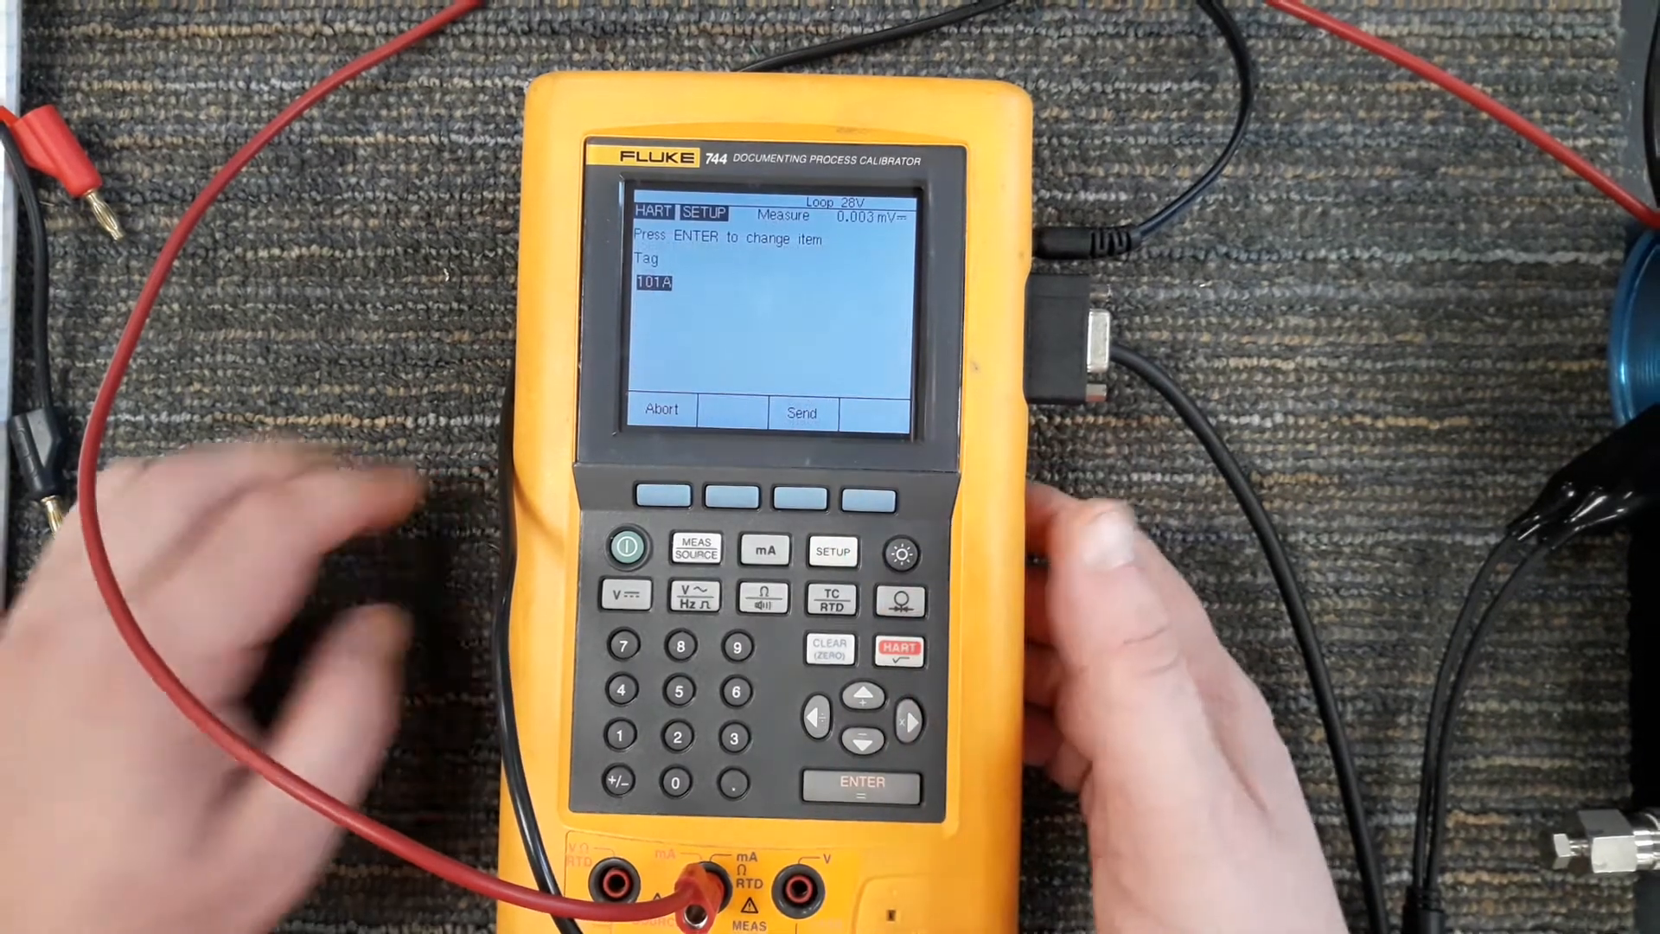
pyautogui.click(801, 411)
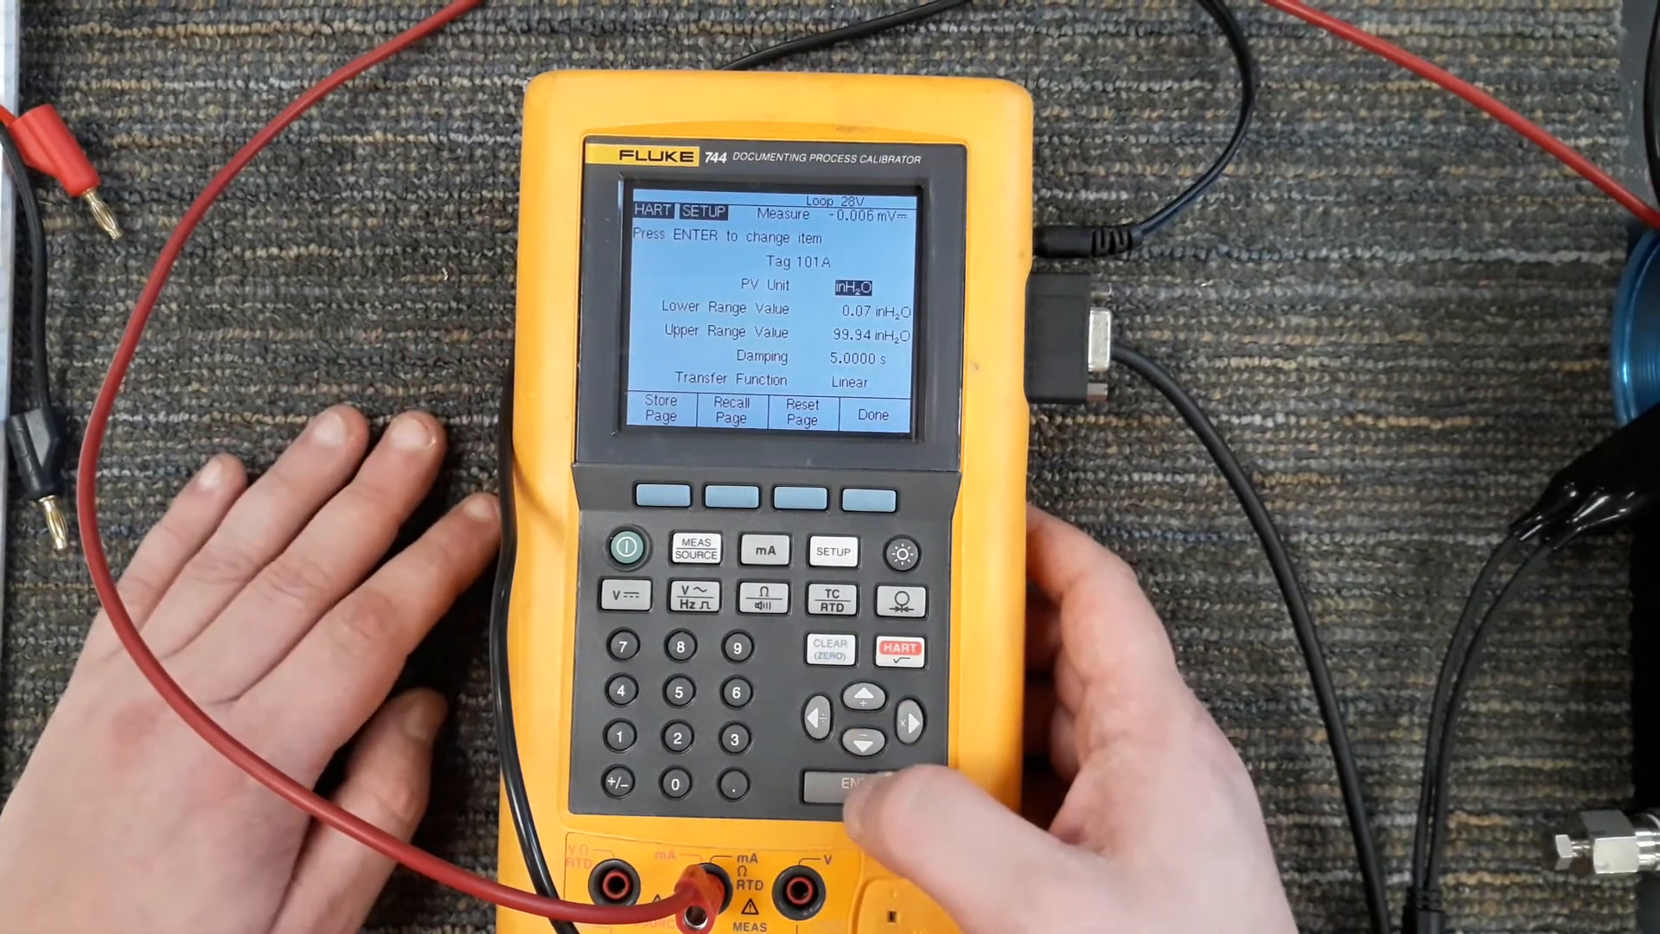
pyautogui.click(858, 784)
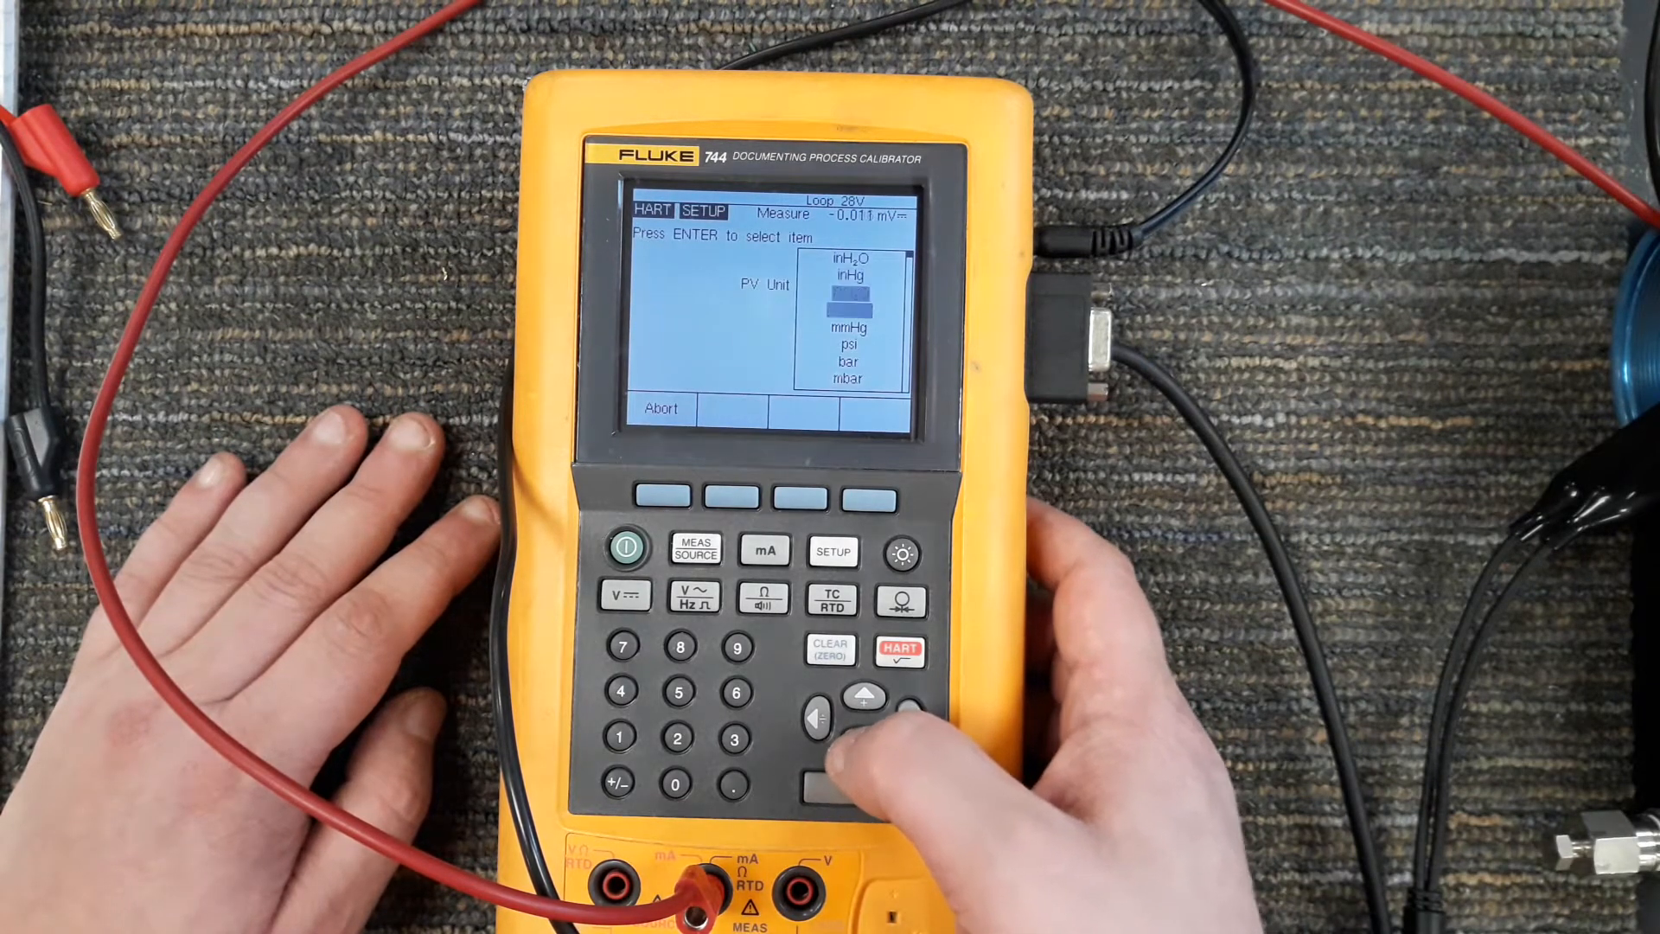
pyautogui.click(865, 694)
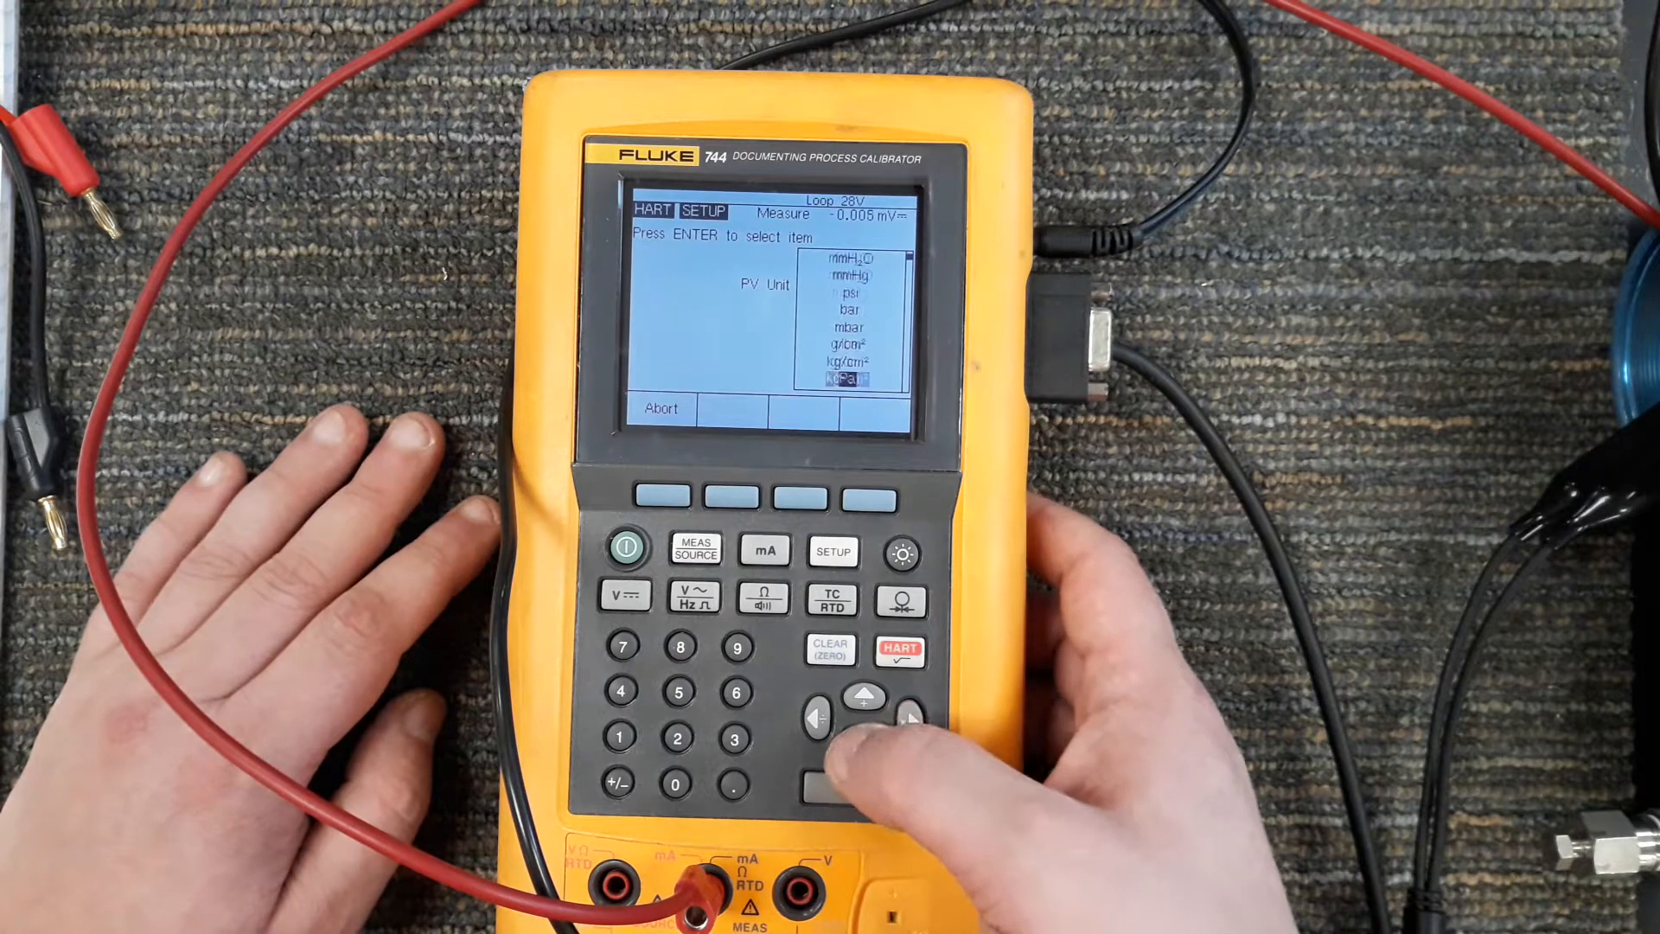
pyautogui.click(867, 695)
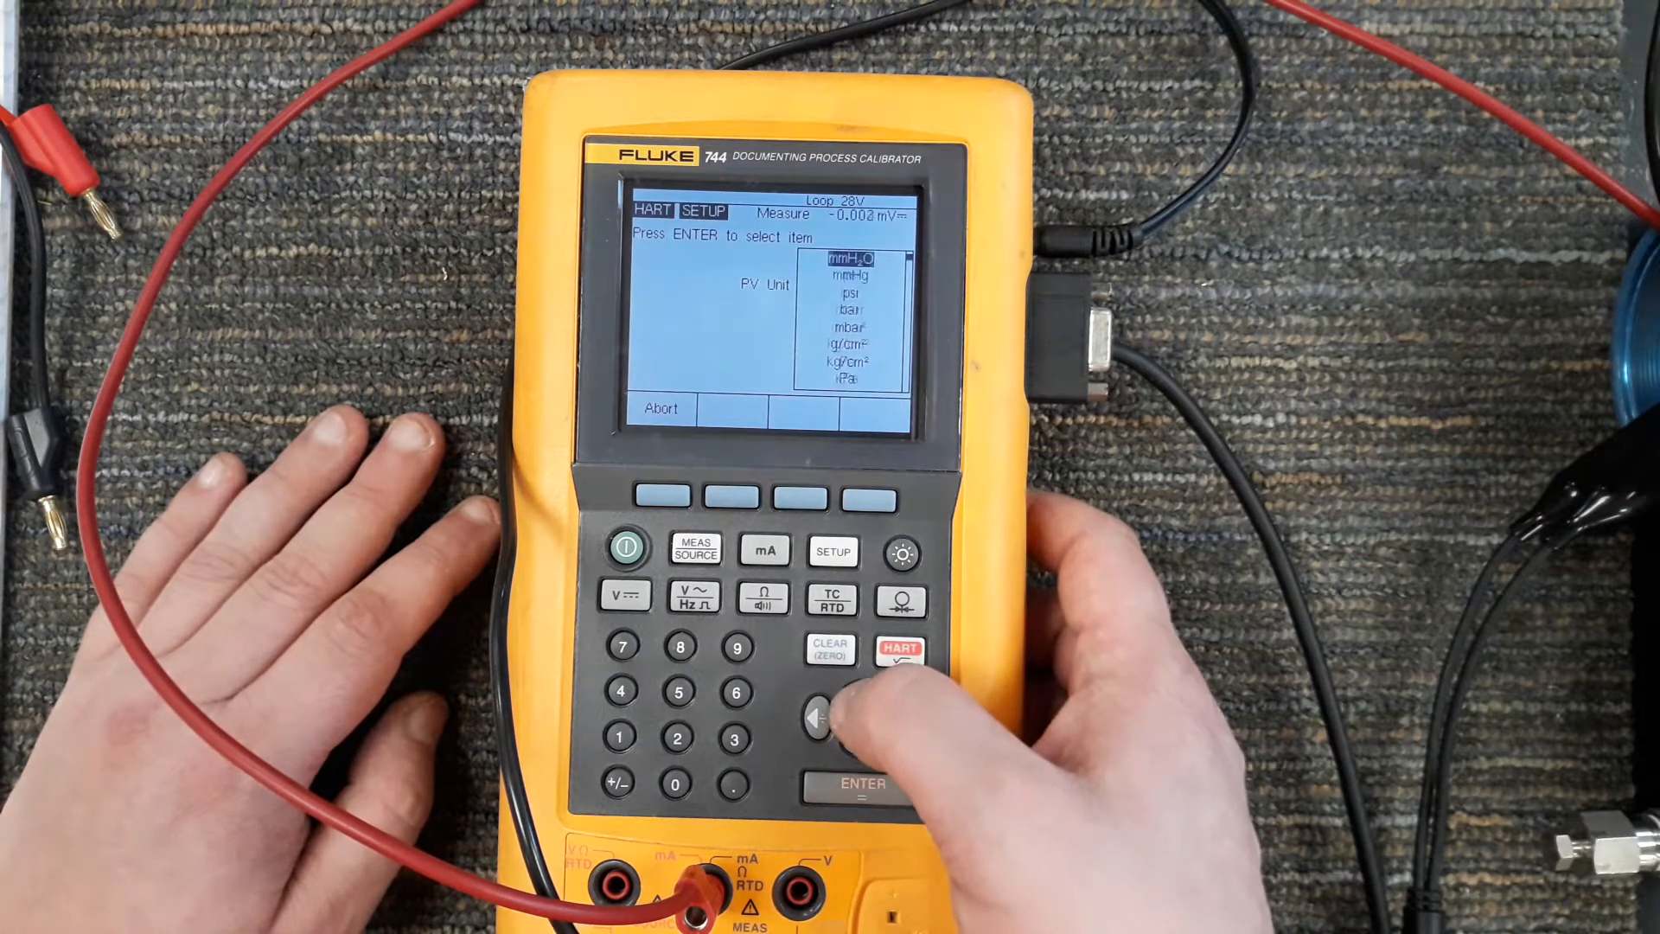
pyautogui.click(865, 696)
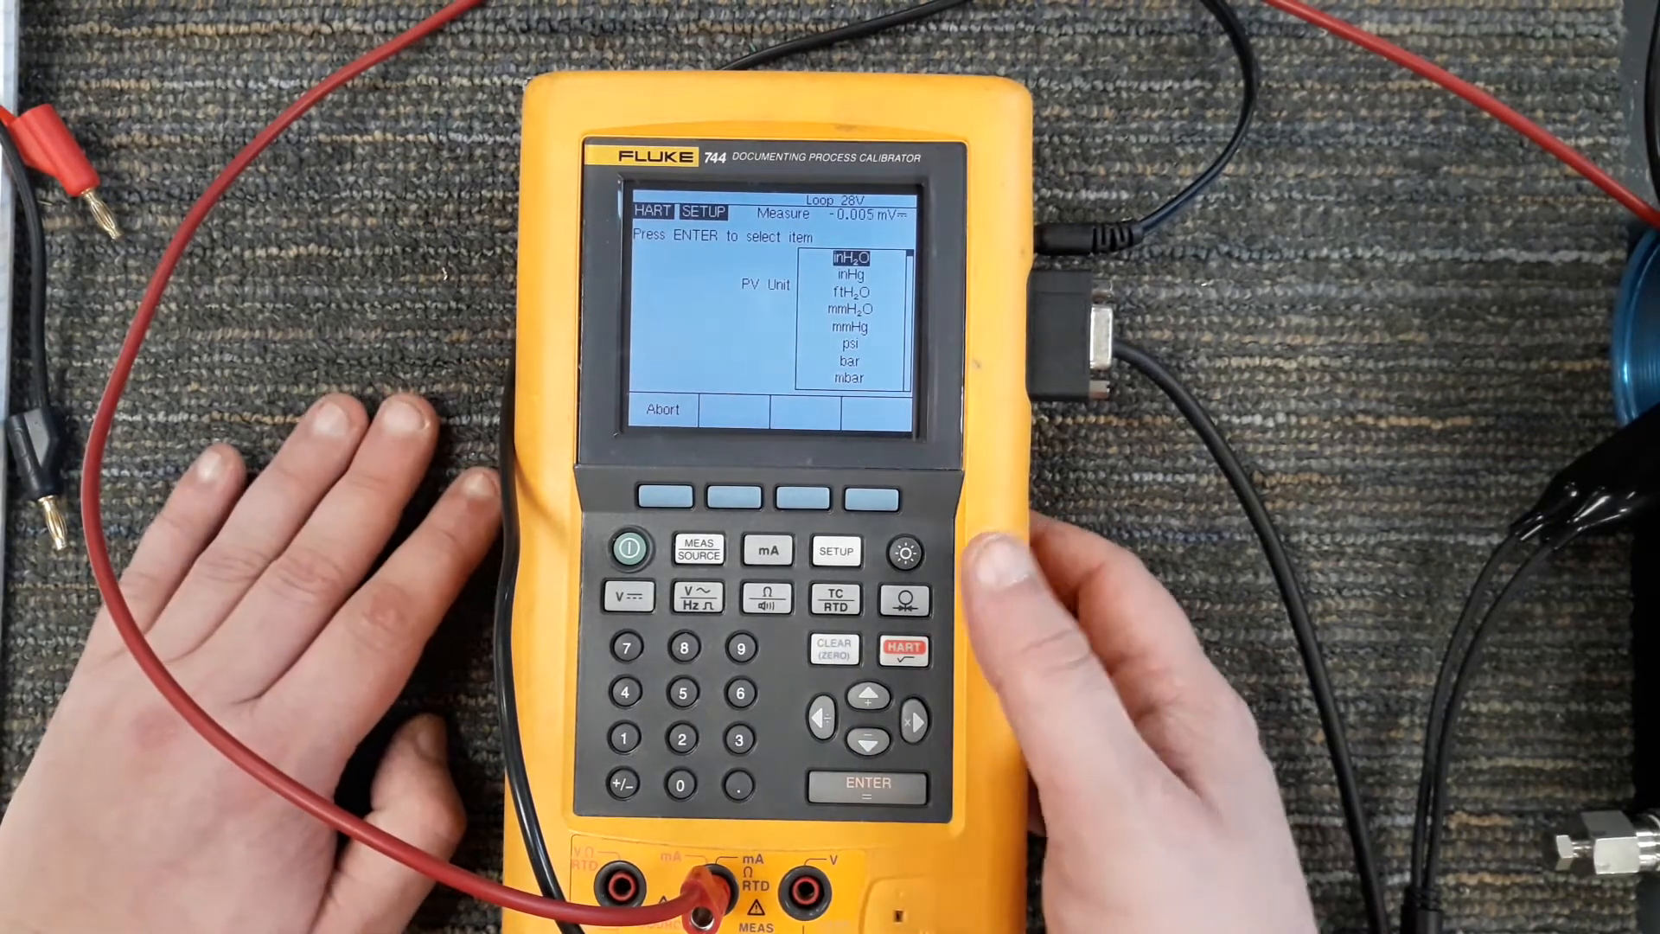
pyautogui.click(866, 785)
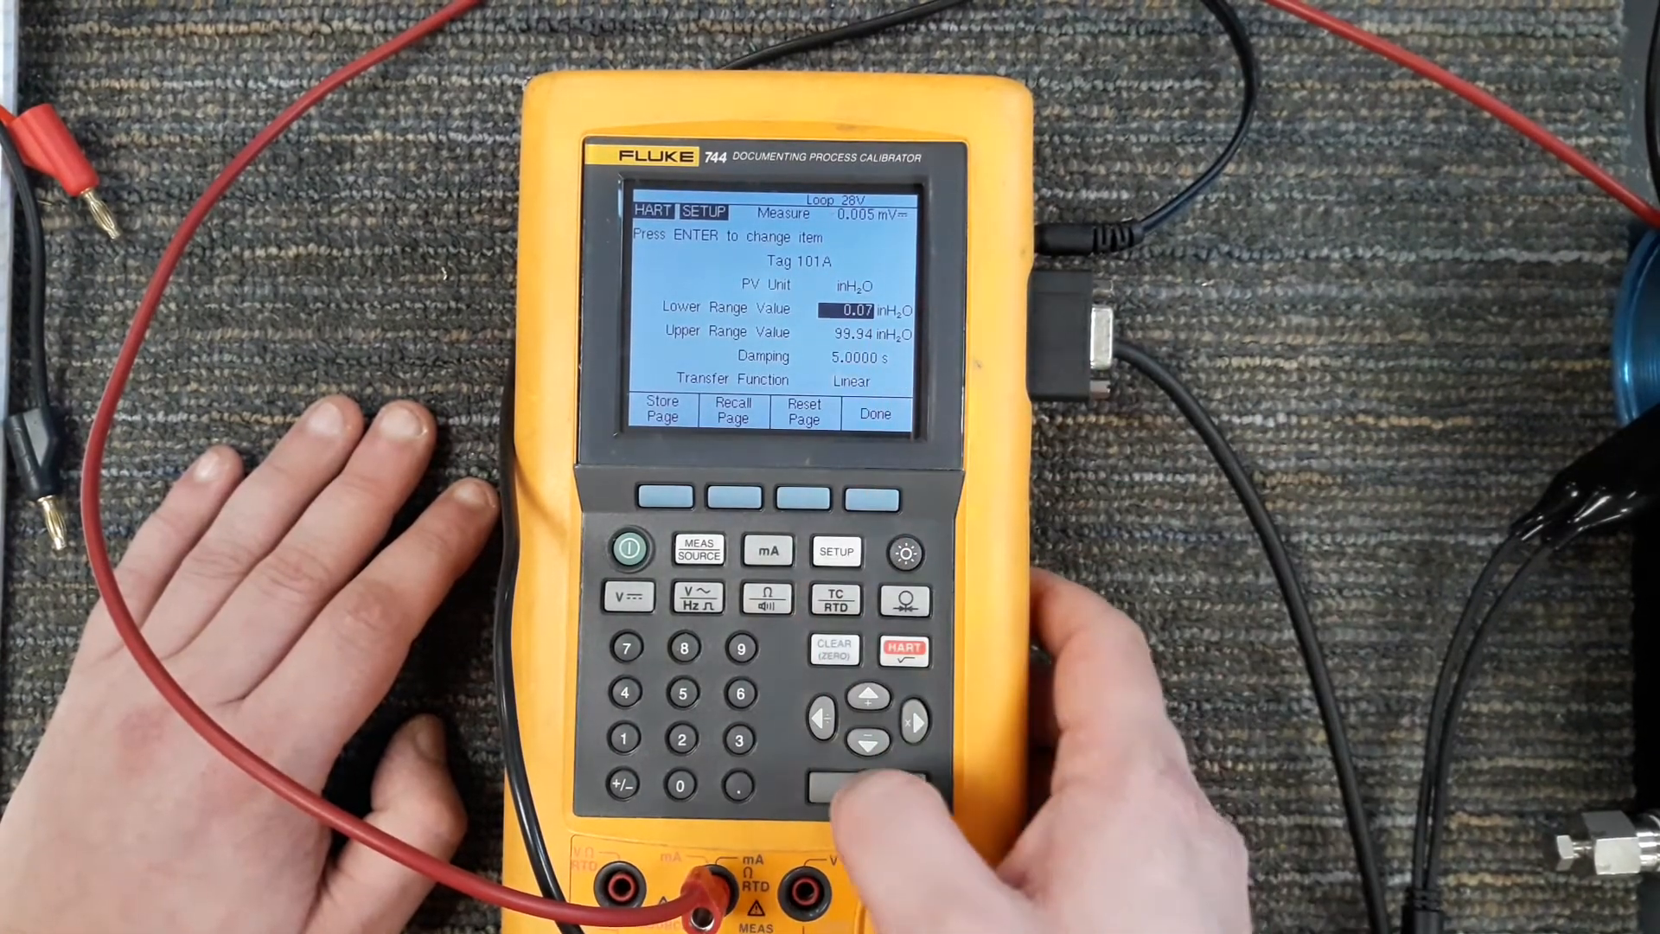
# Set the transmitter range to 0.00–100.00 inH2O and acknowledge the loop warning
pyautogui.click(865, 783)
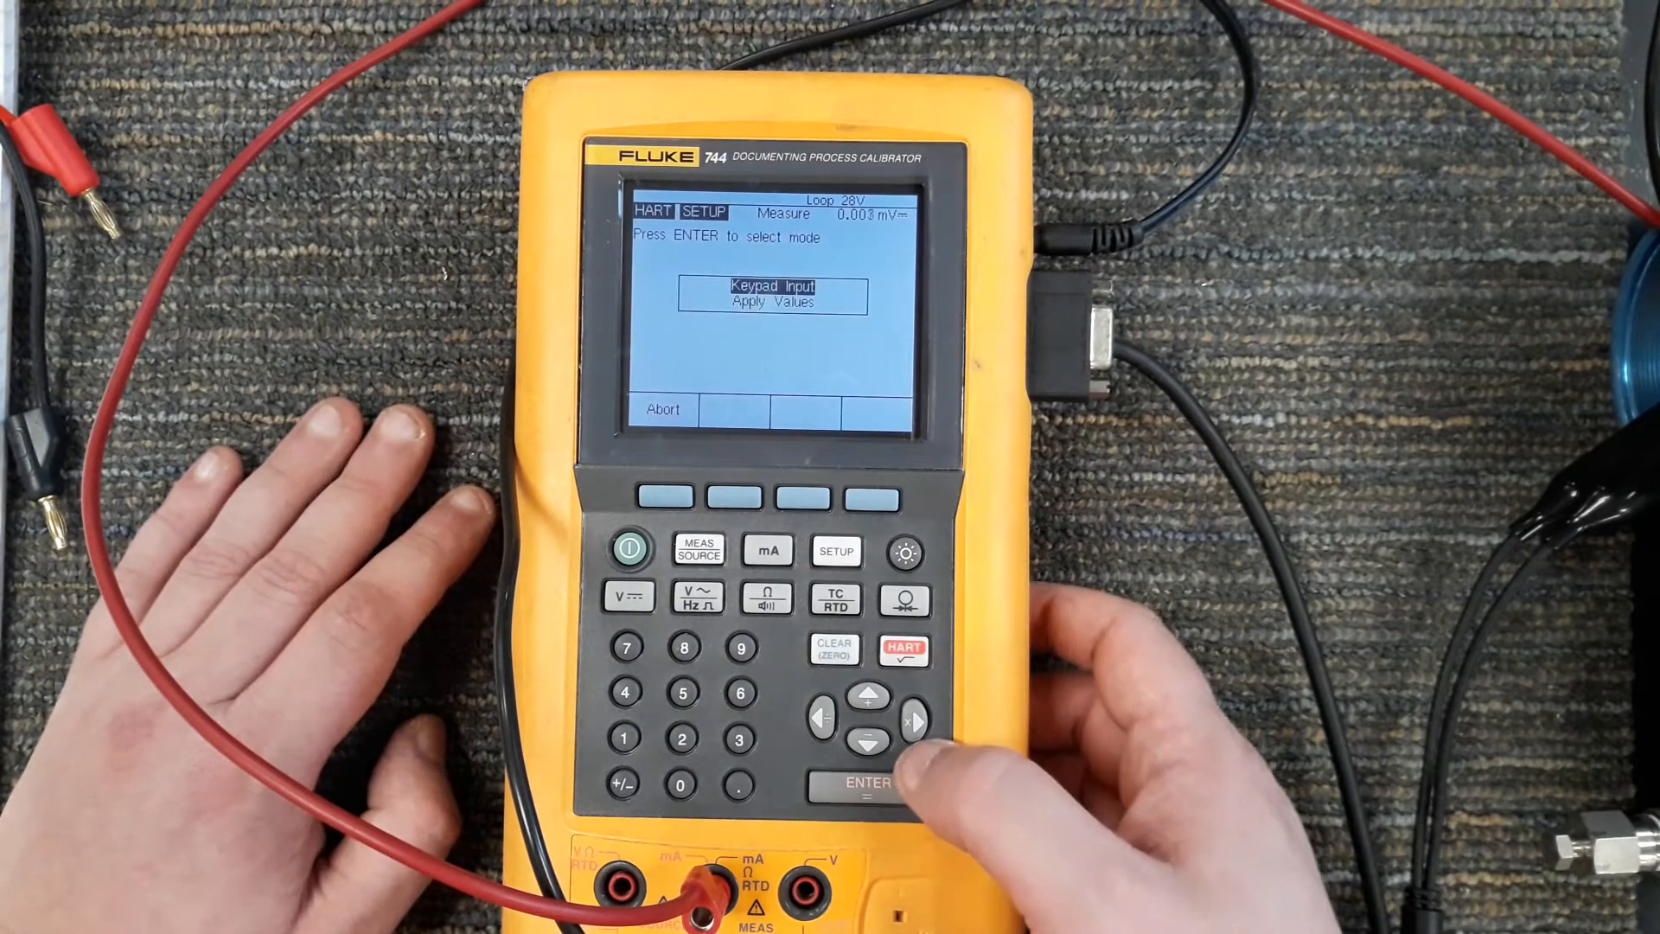
pyautogui.click(866, 784)
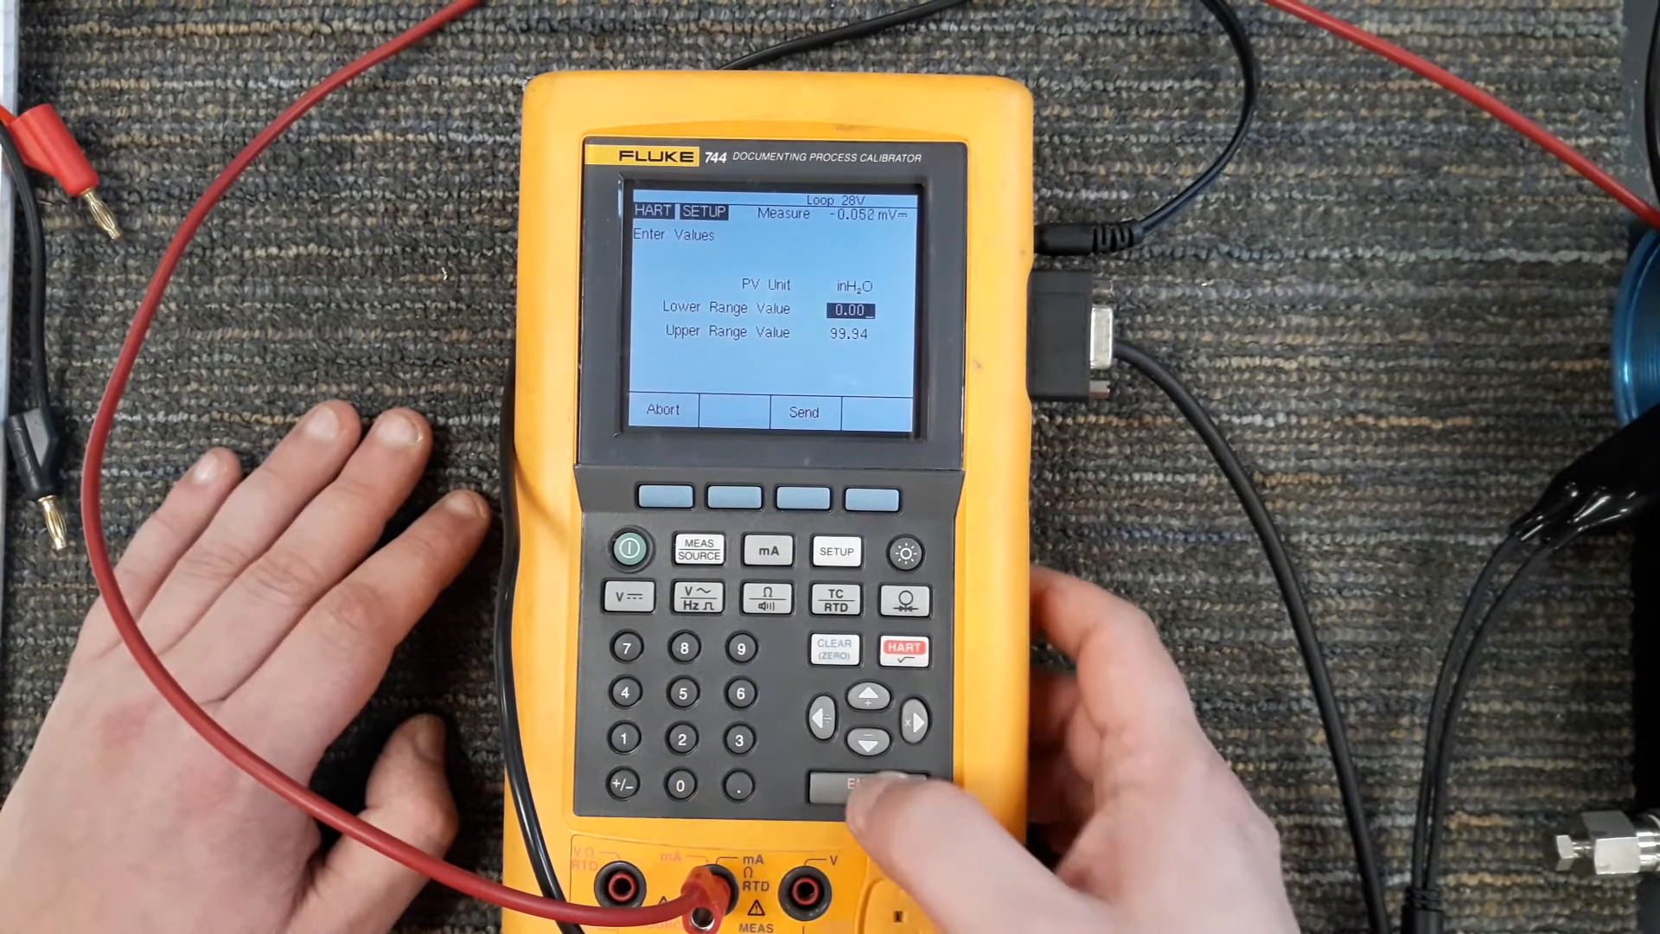
pyautogui.click(867, 784)
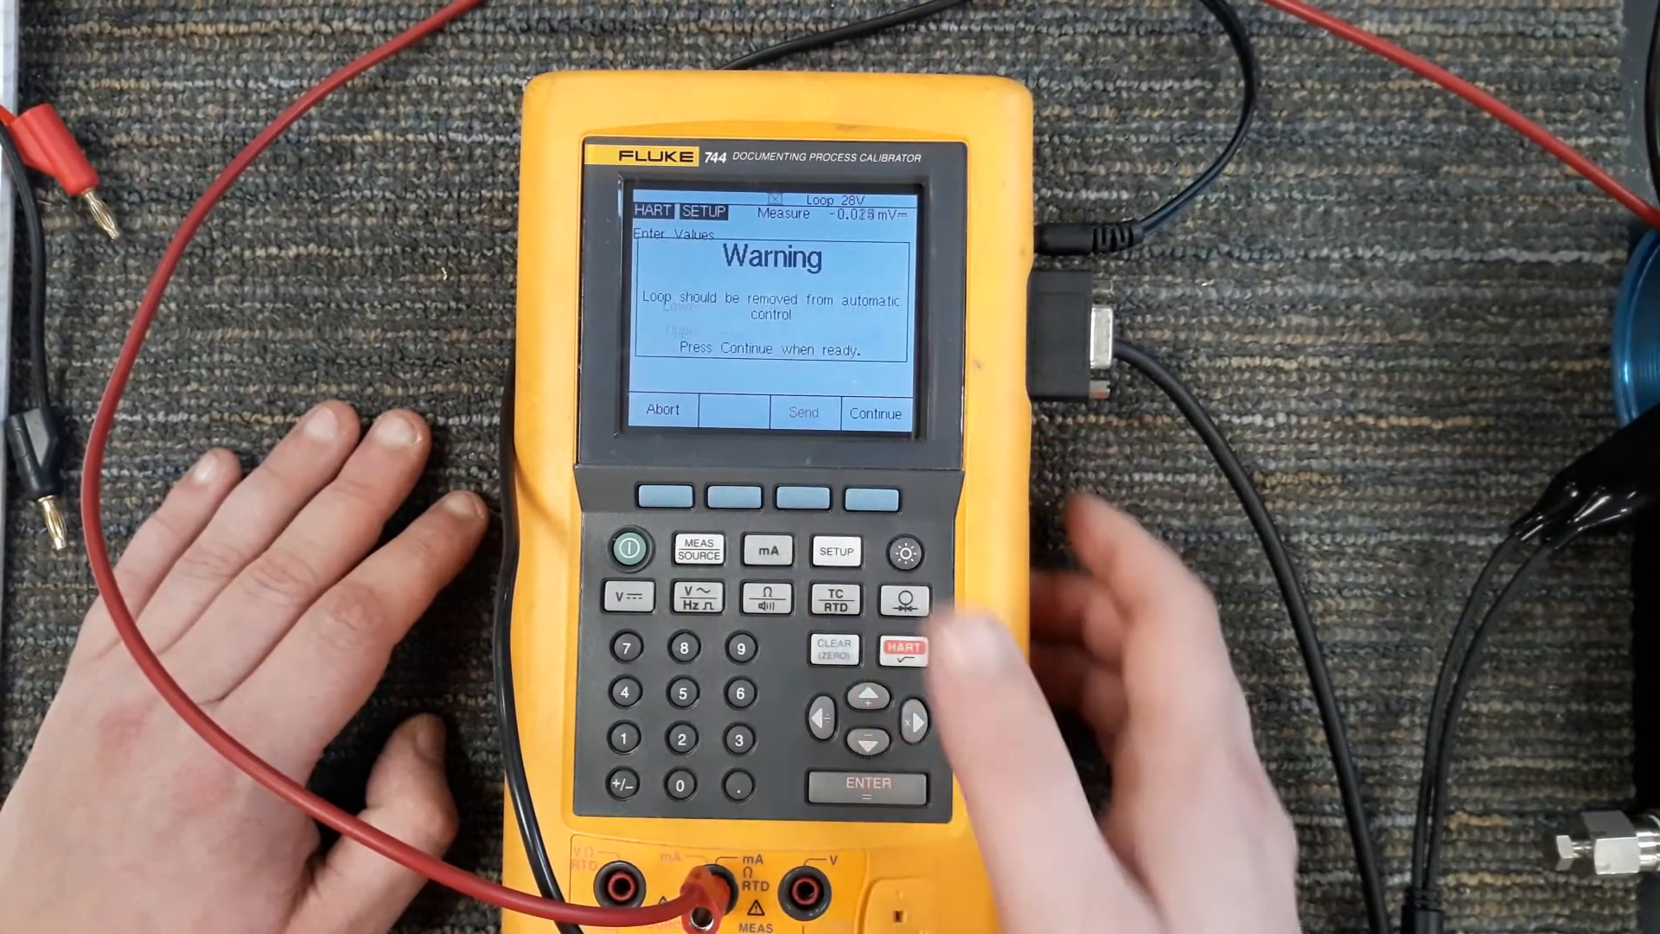
pyautogui.click(875, 414)
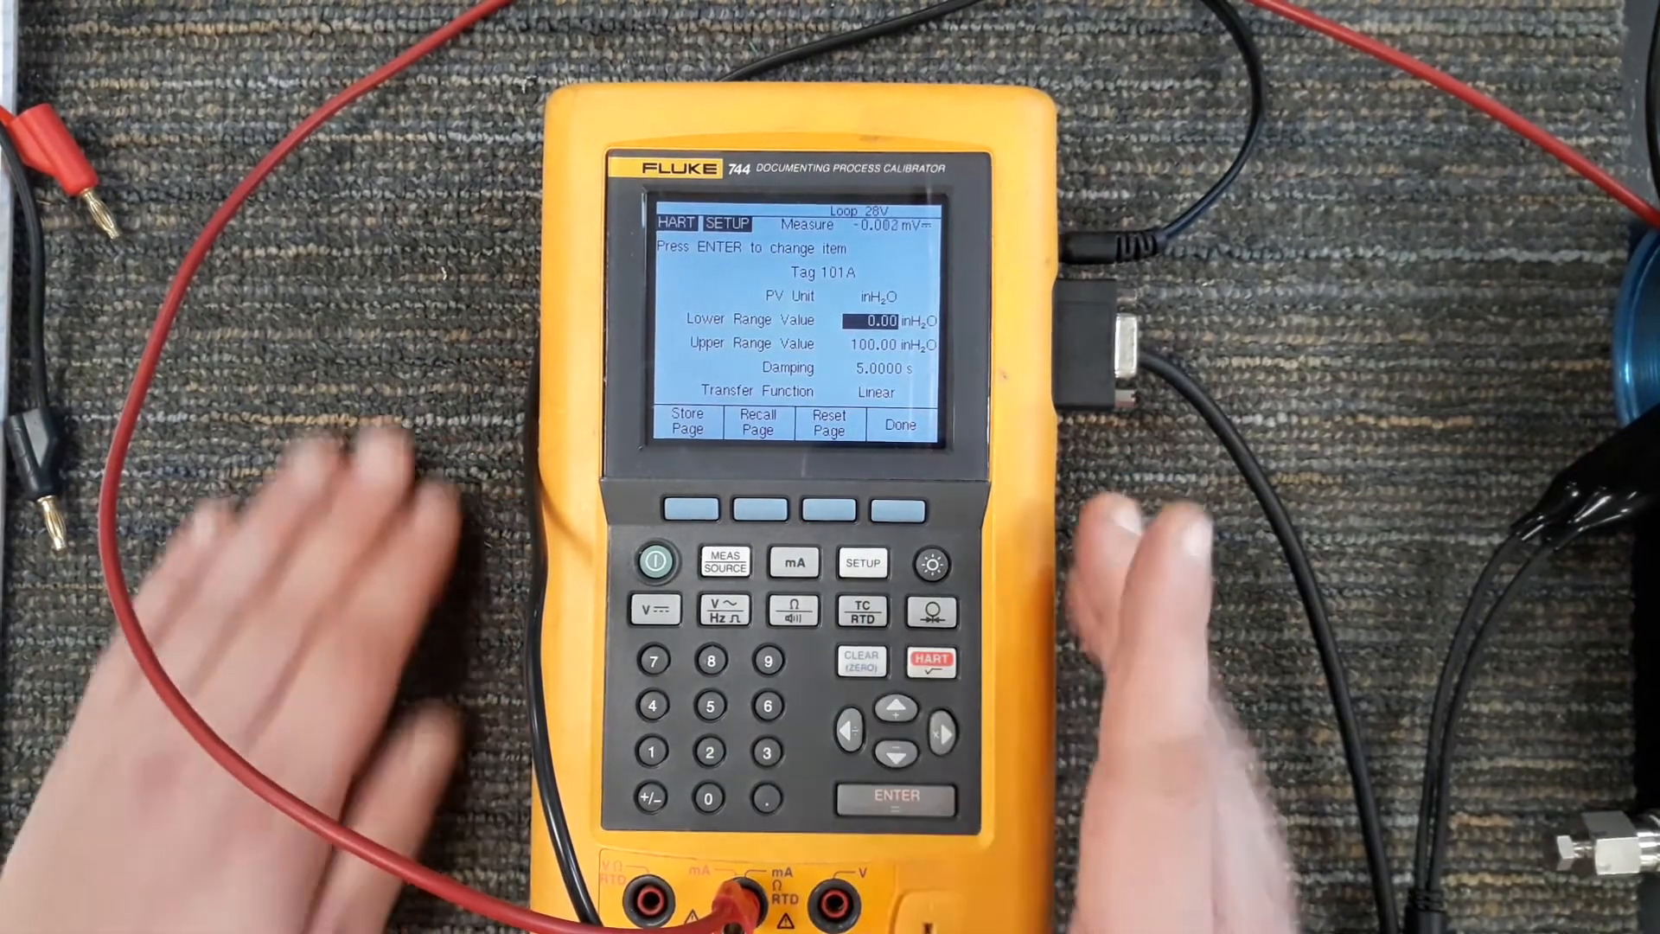
# Select Damping (currently 5.0000 s) for editing on the basic setup page
pyautogui.click(896, 756)
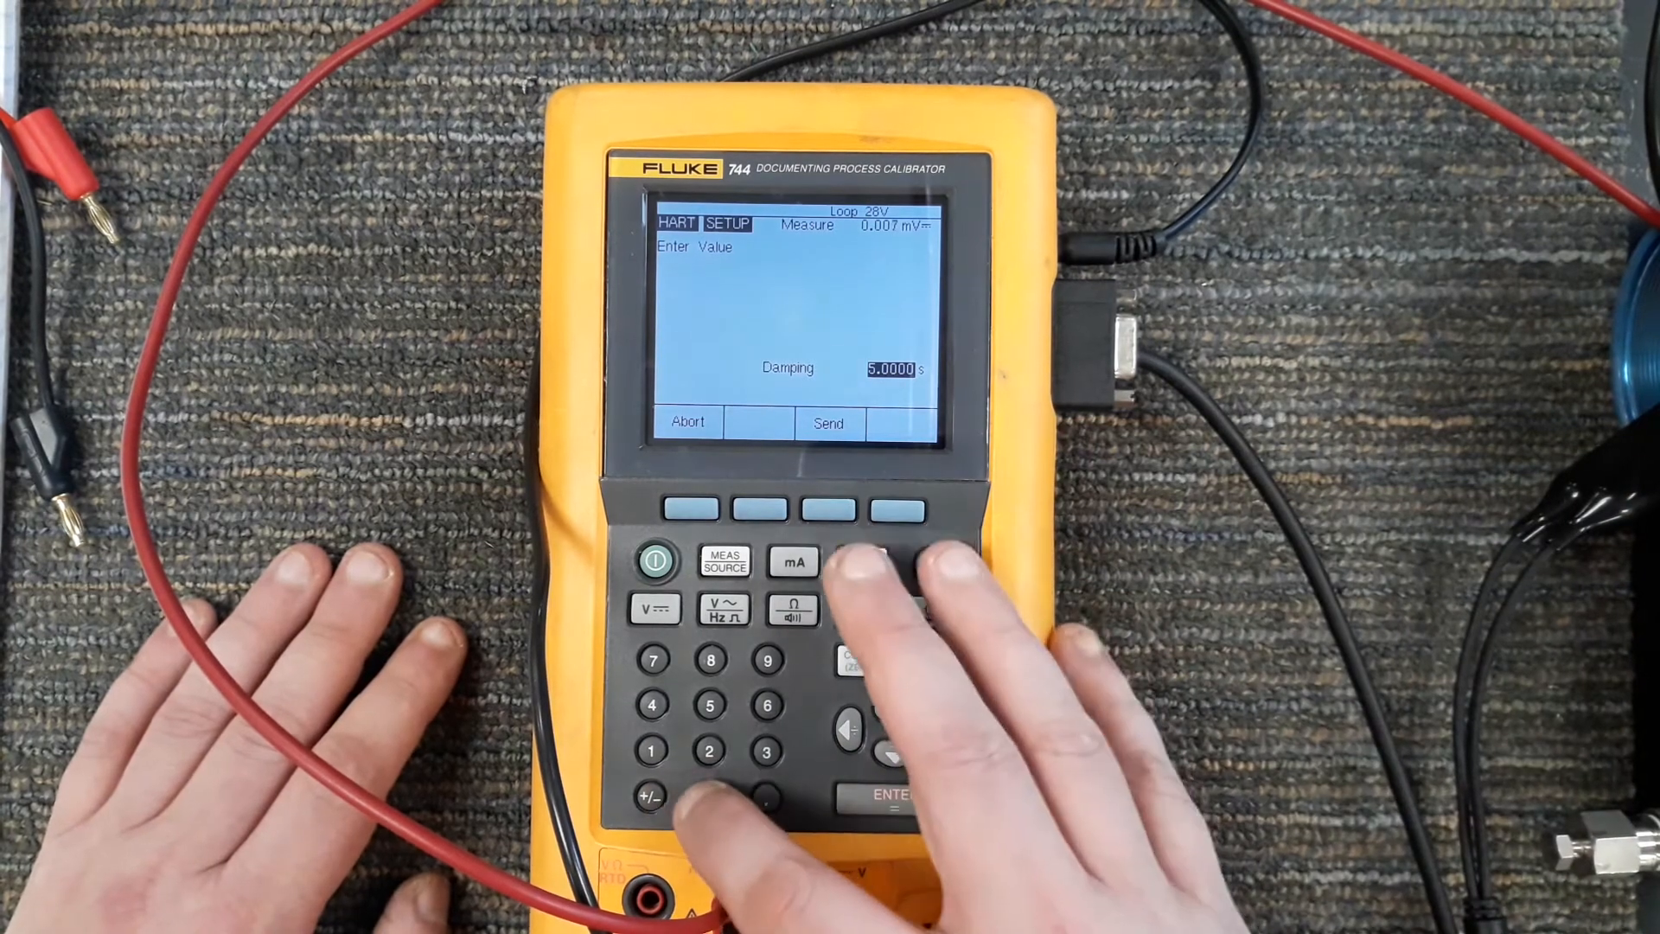
# Send a damping value of 0.0000 s to the transmitter
pyautogui.click(829, 422)
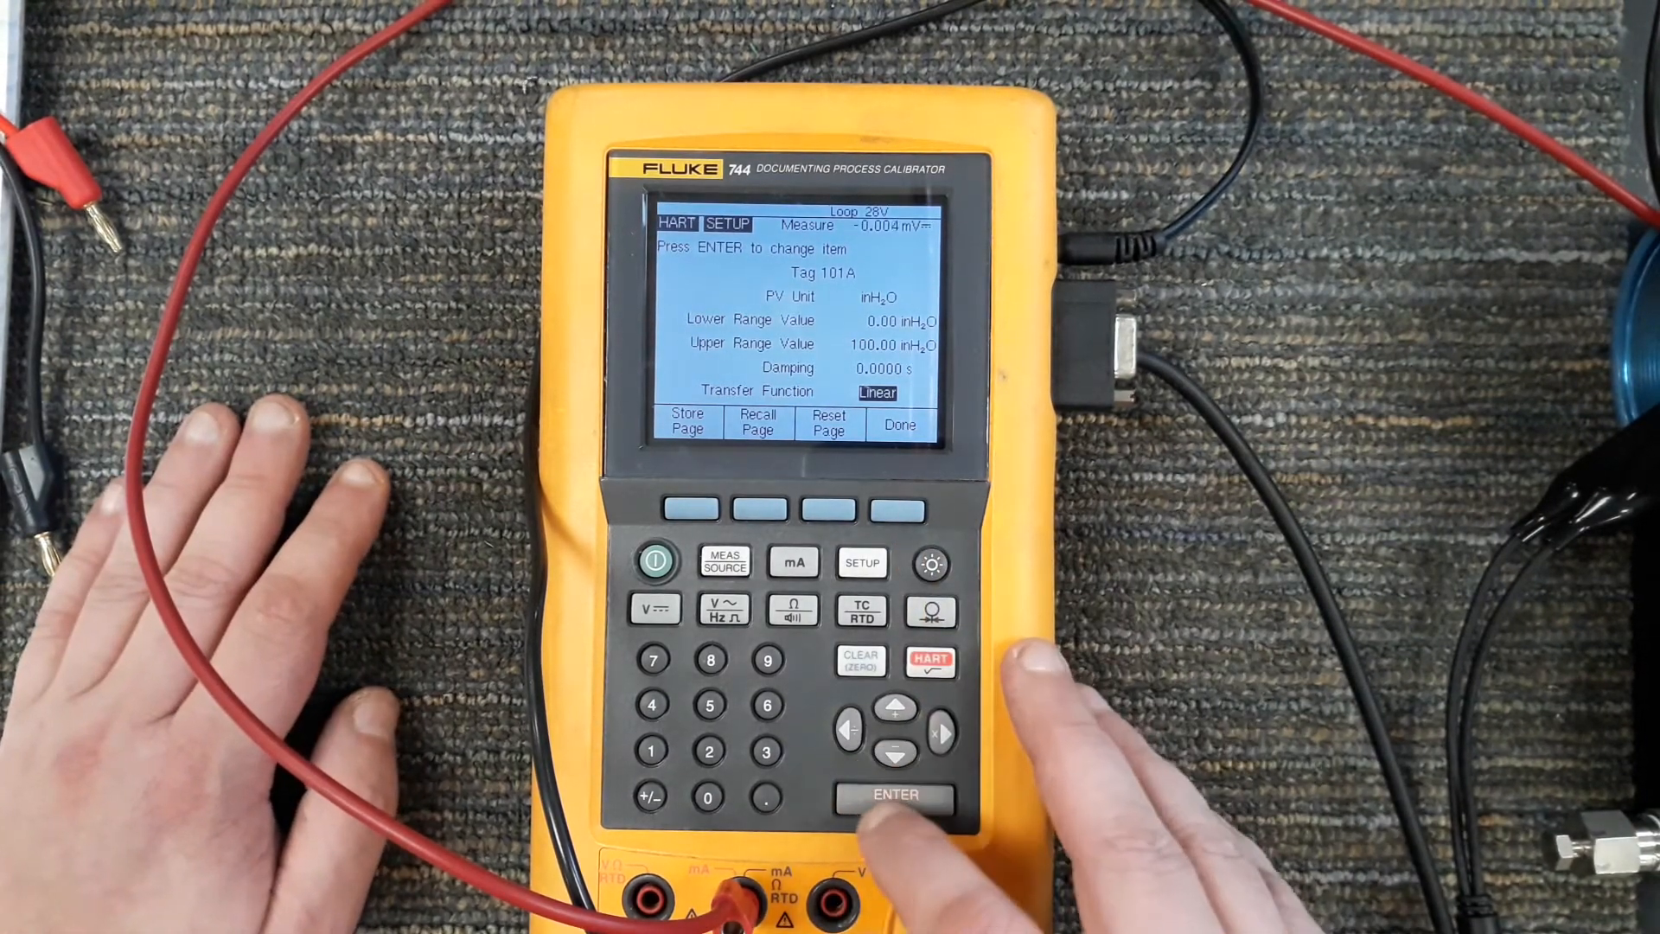
pyautogui.click(894, 794)
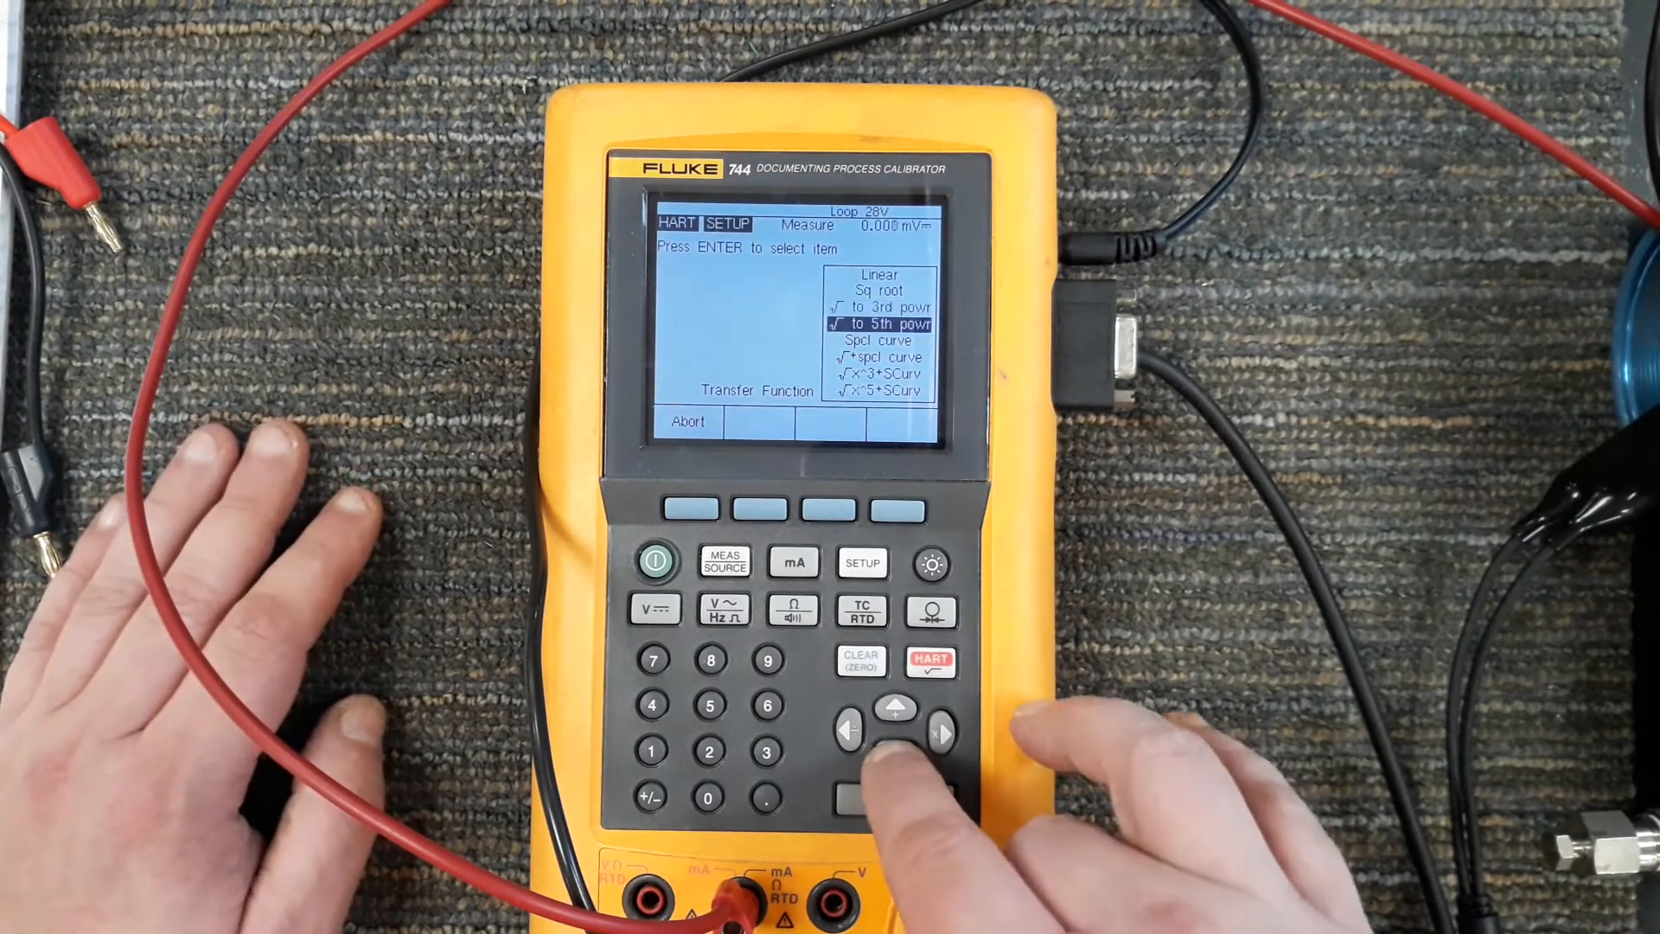
pyautogui.click(894, 706)
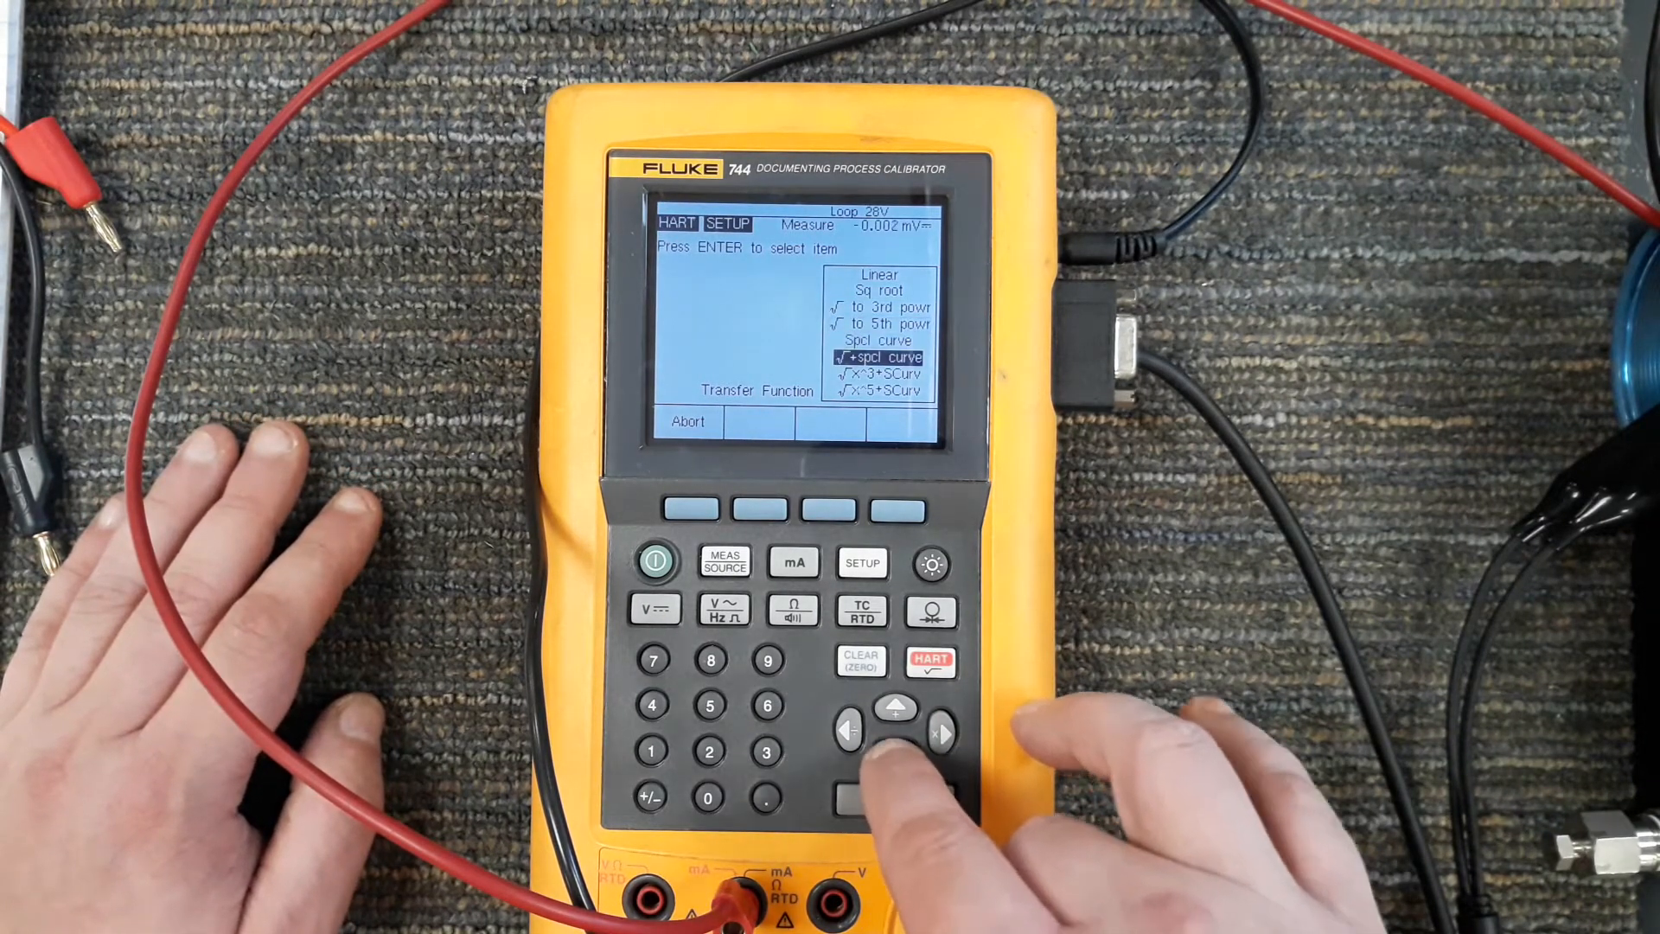
pyautogui.click(896, 729)
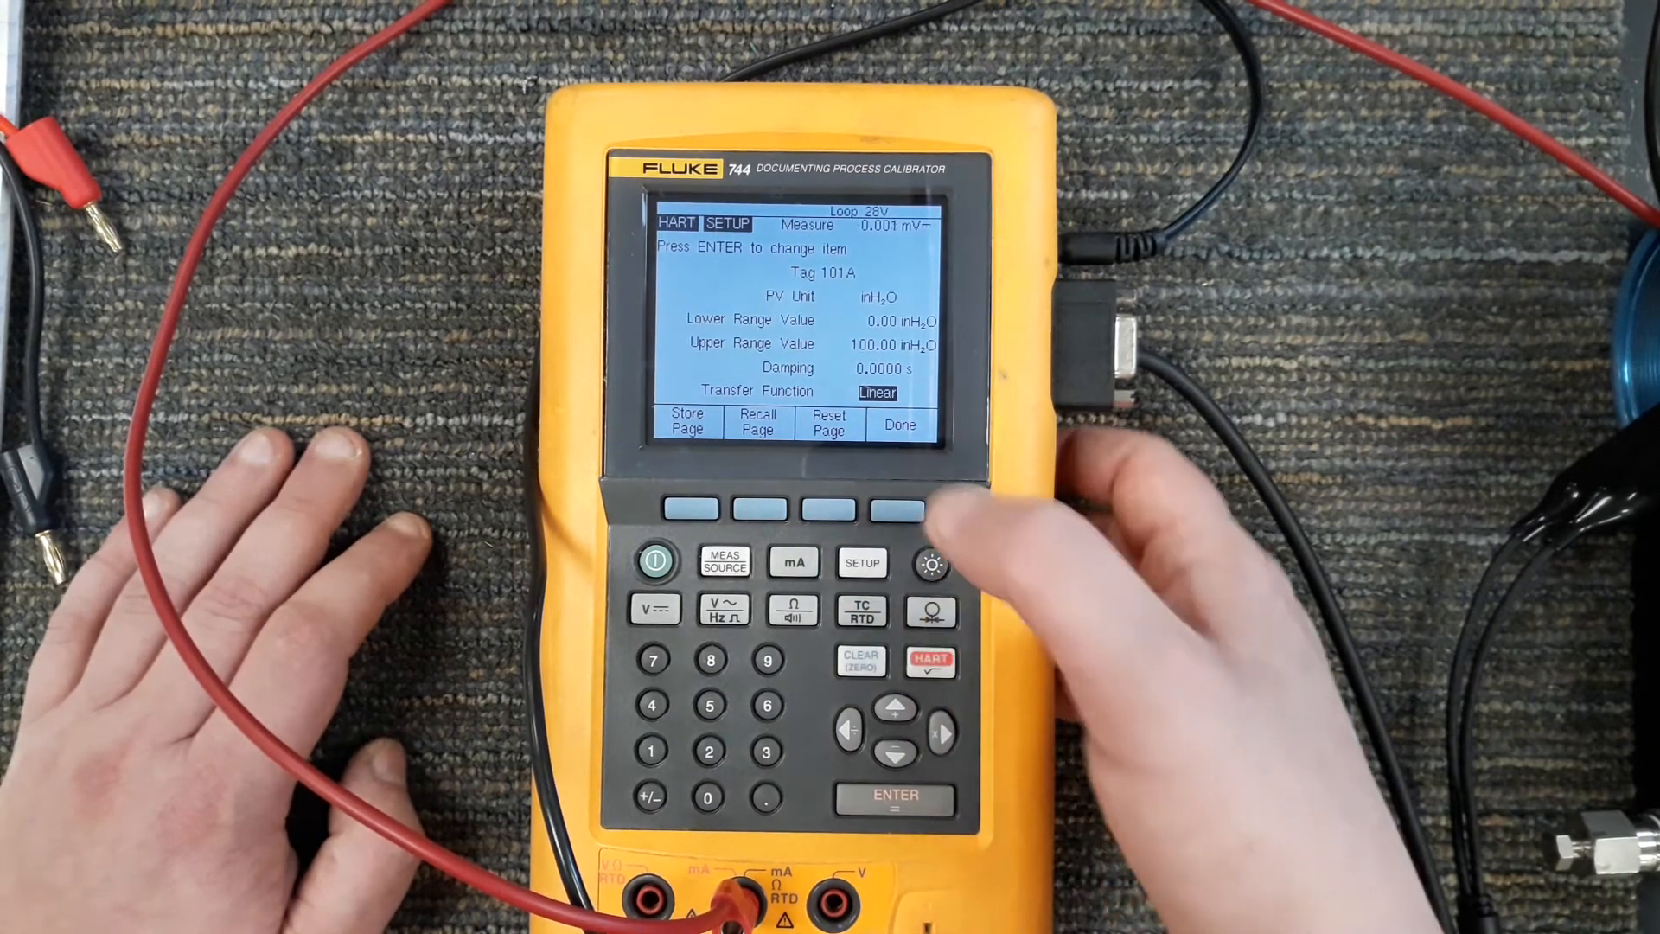
# Leave the basic setup page for device 101A's setup operation menu
pyautogui.click(861, 562)
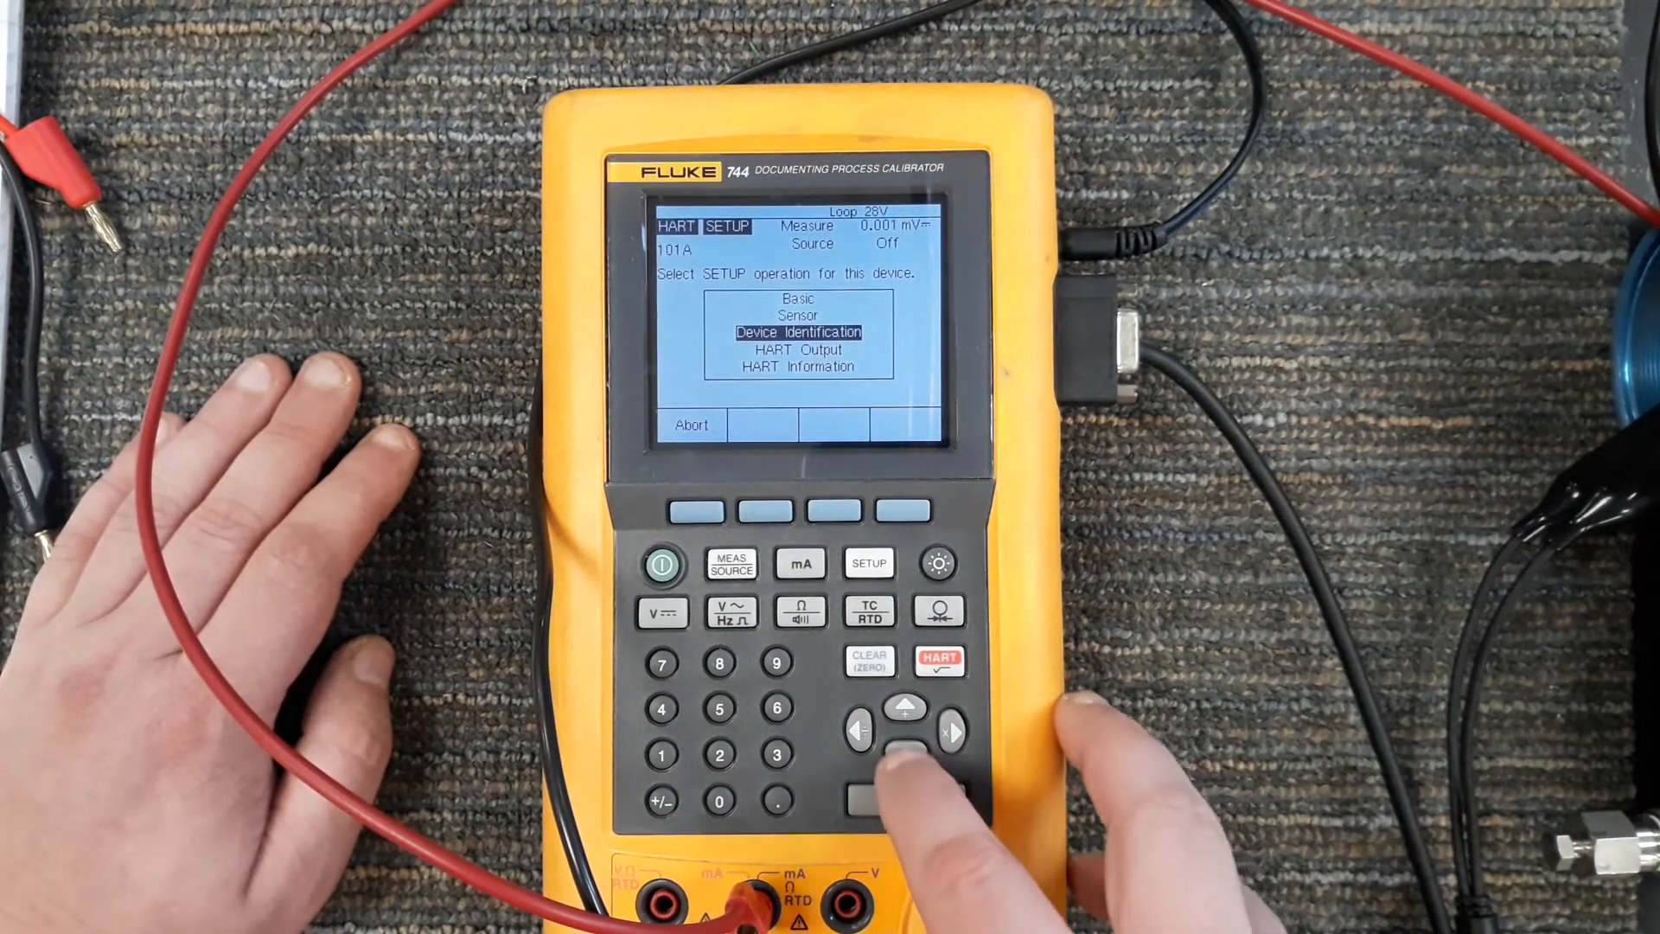
# Select the Device Identification setup operation for transmitter 101A
pyautogui.click(904, 797)
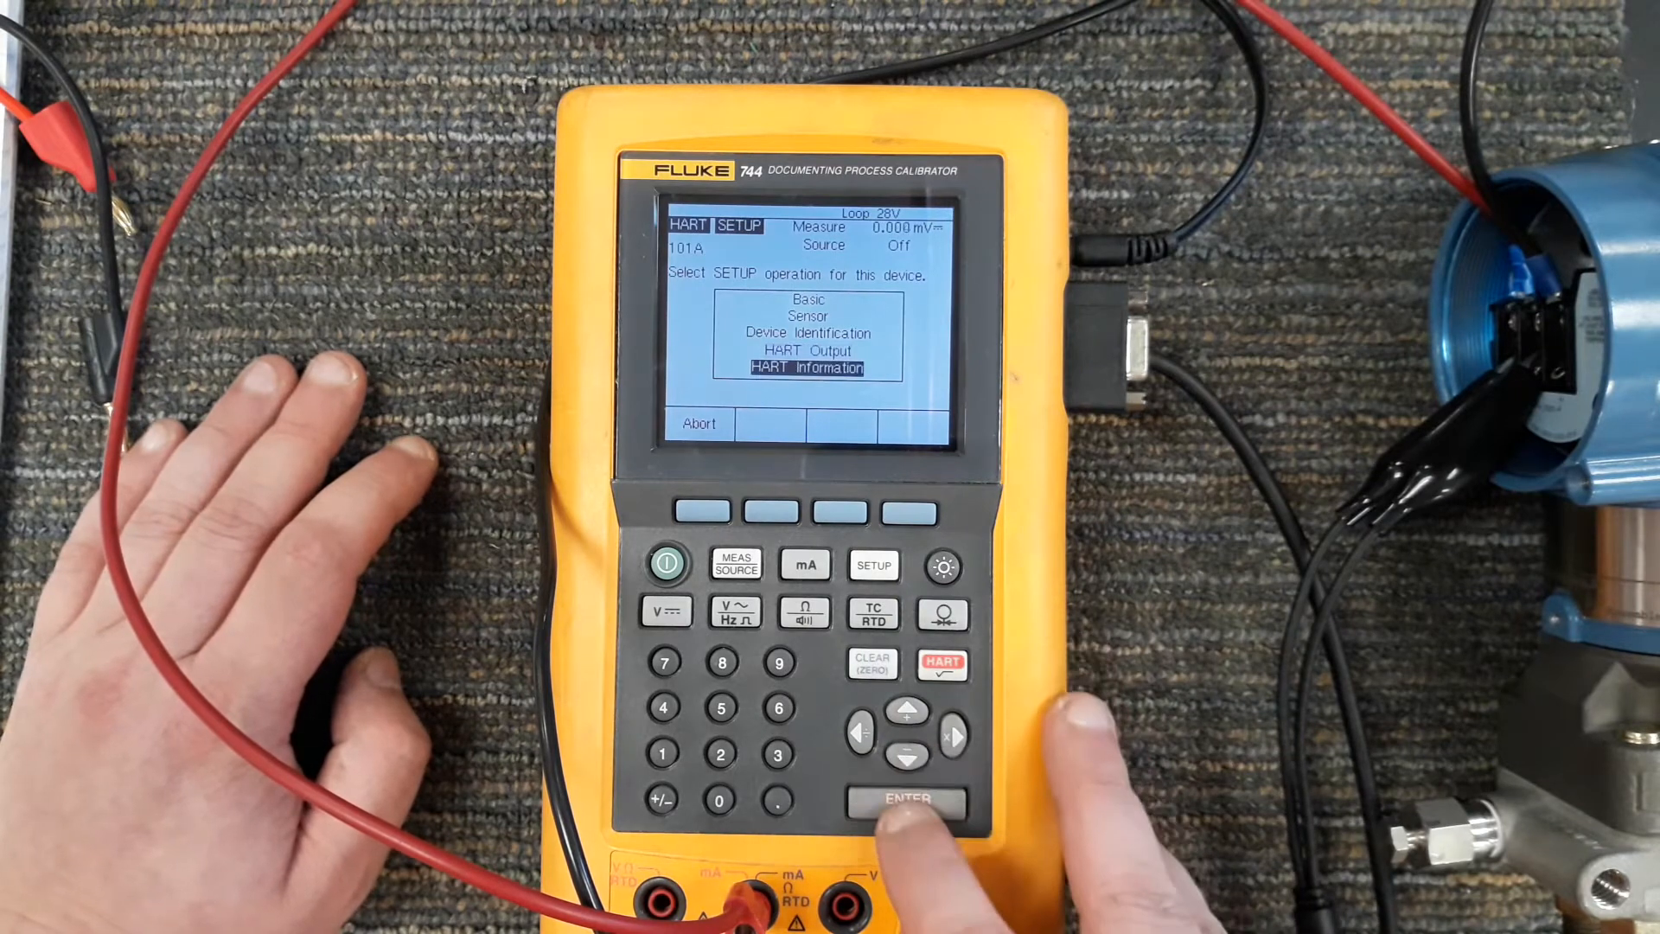
pyautogui.click(908, 799)
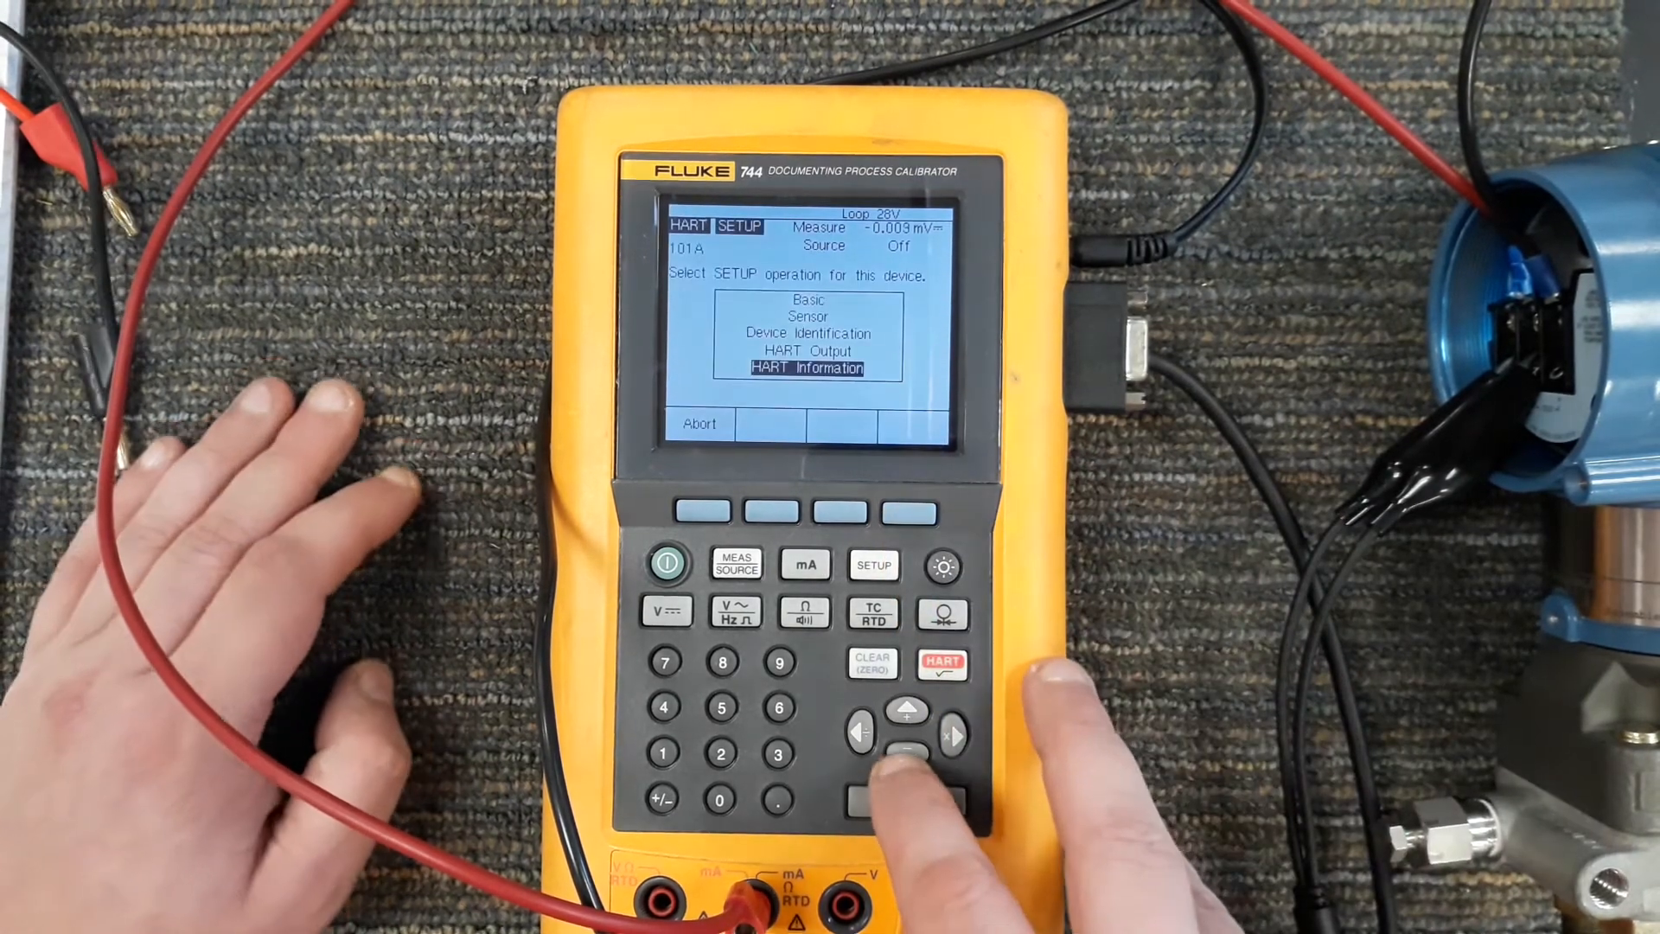
pyautogui.click(908, 709)
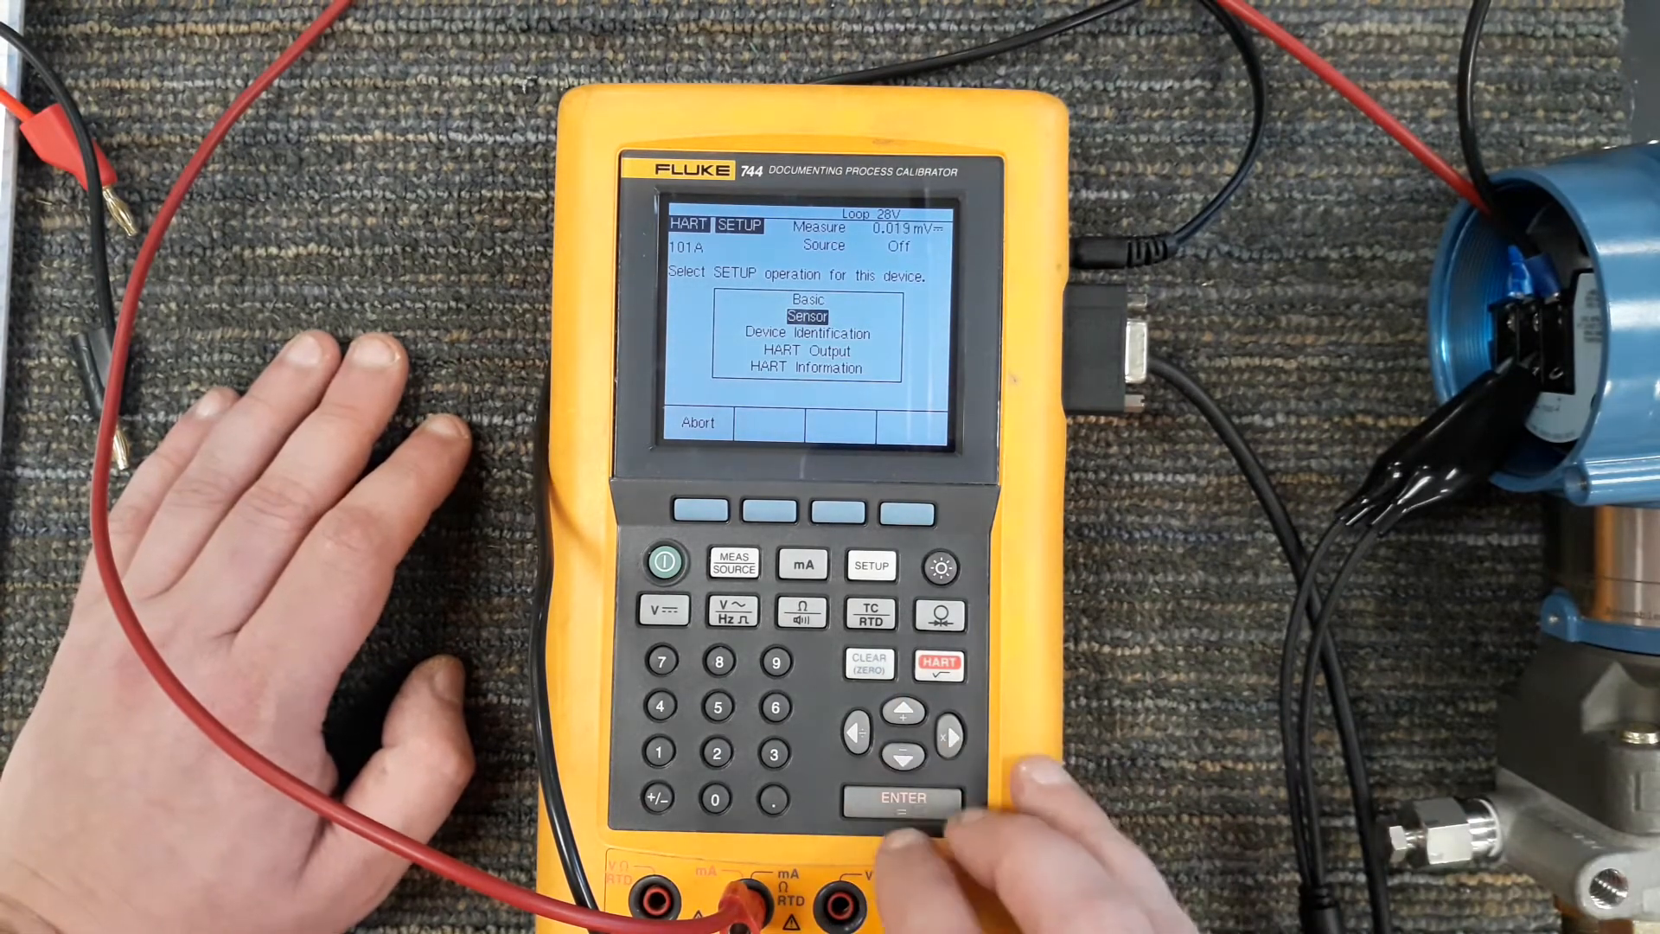
# Review tag, range and damping on the basic settings page, then reach the HART service menu
pyautogui.click(903, 797)
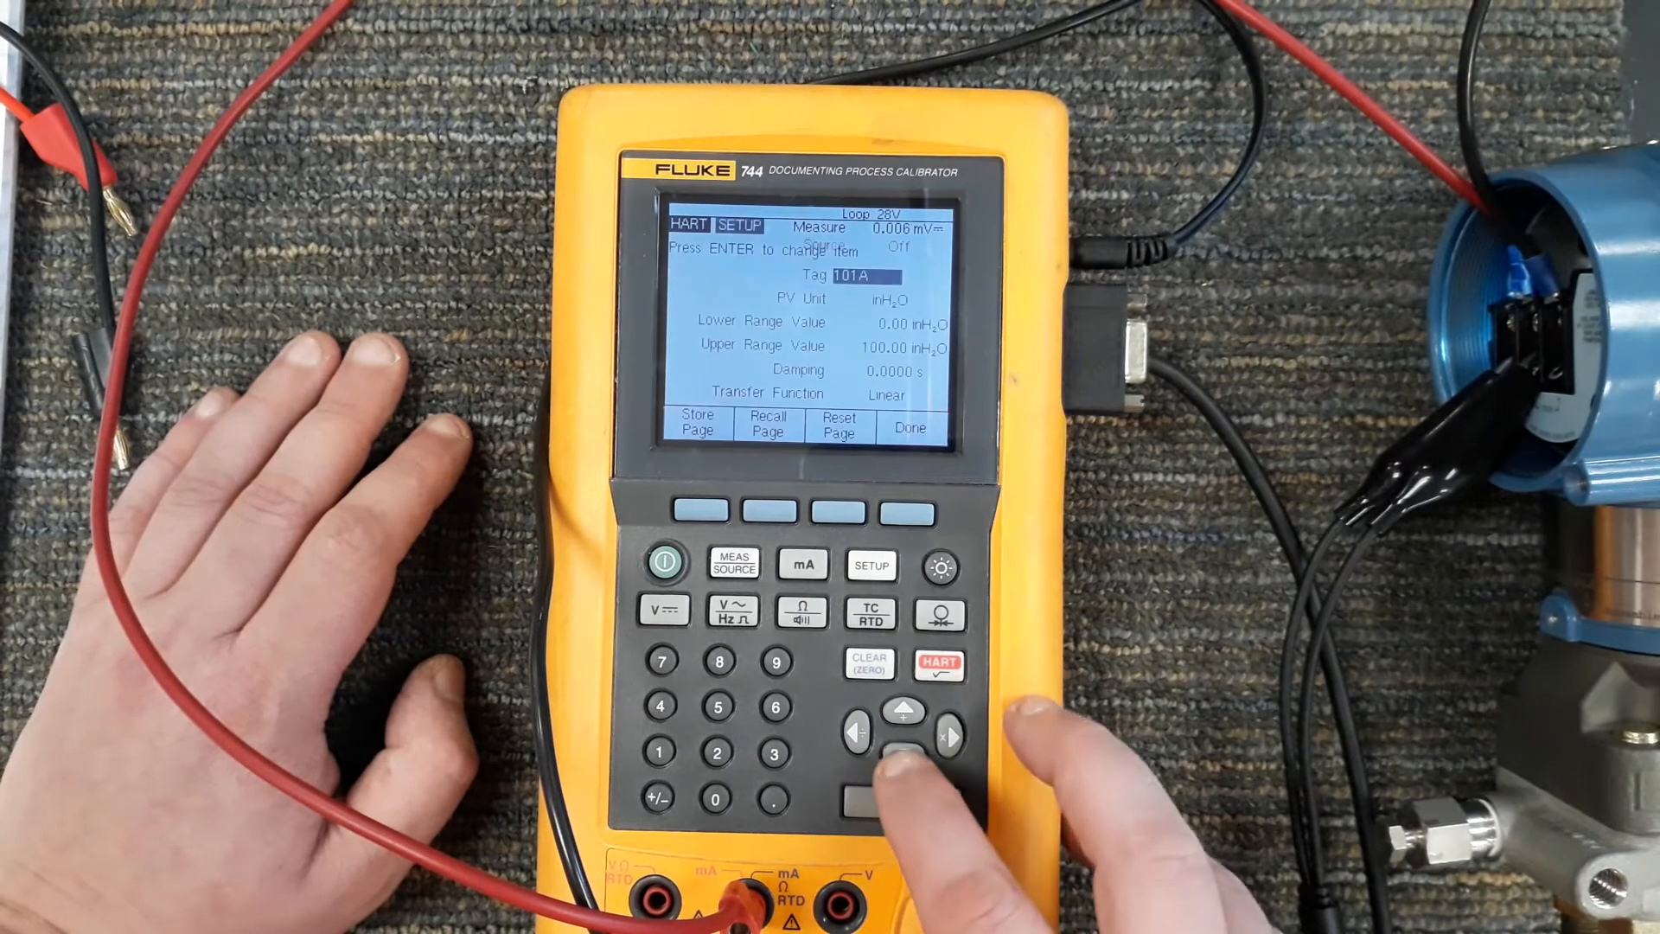
pyautogui.click(903, 730)
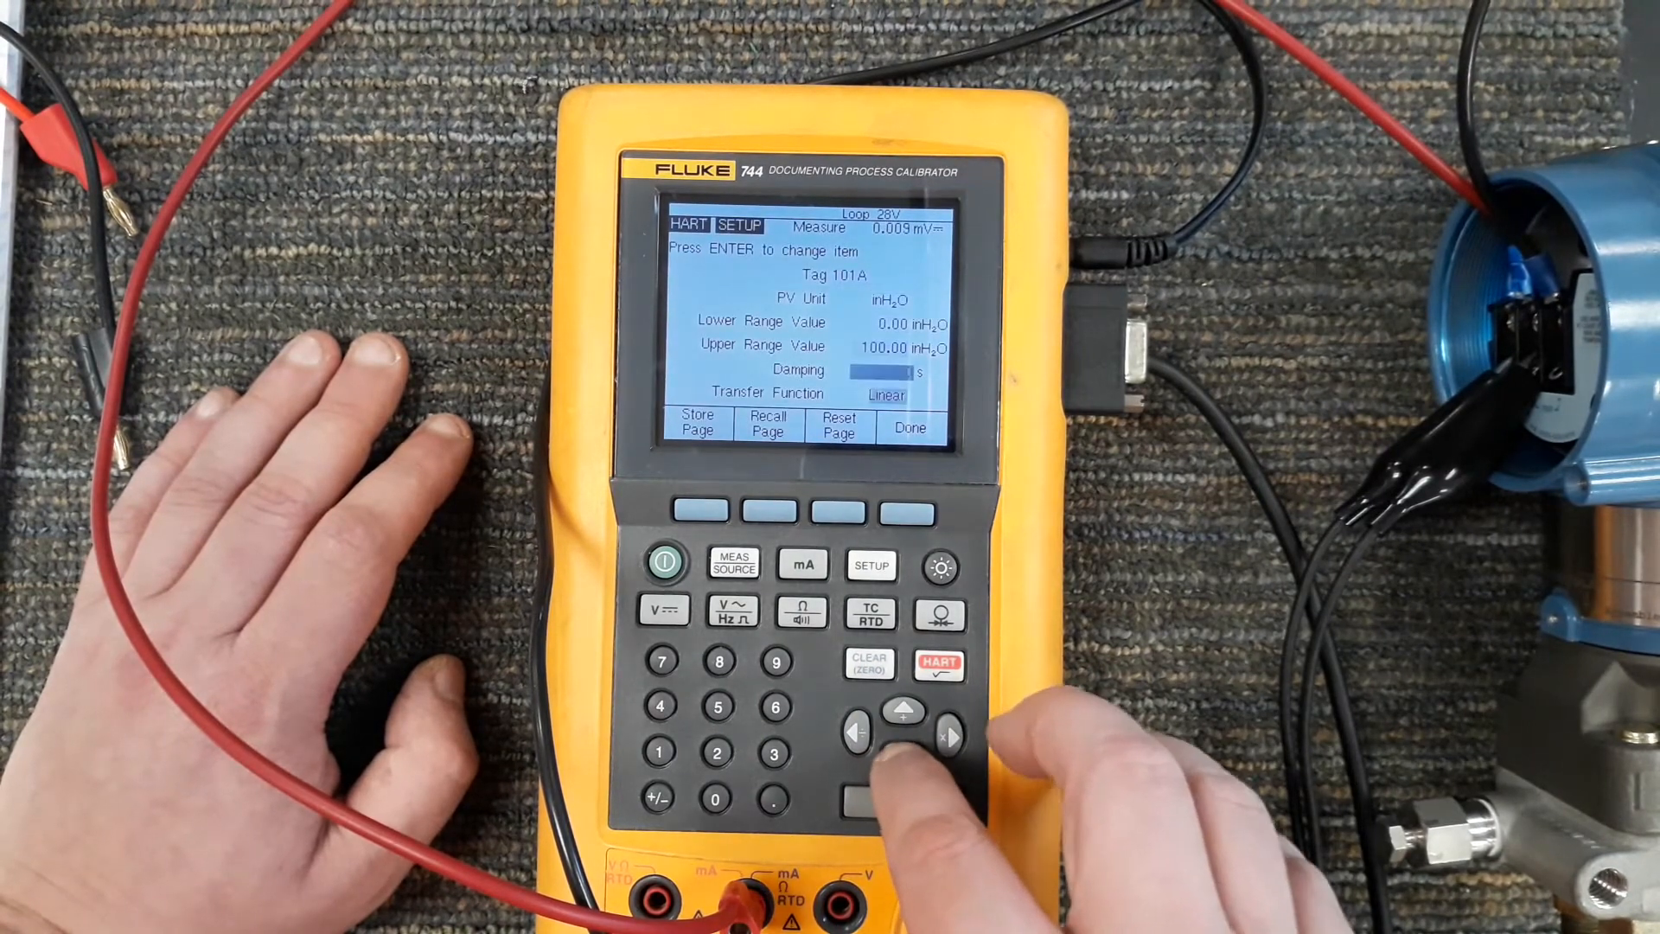
pyautogui.click(903, 796)
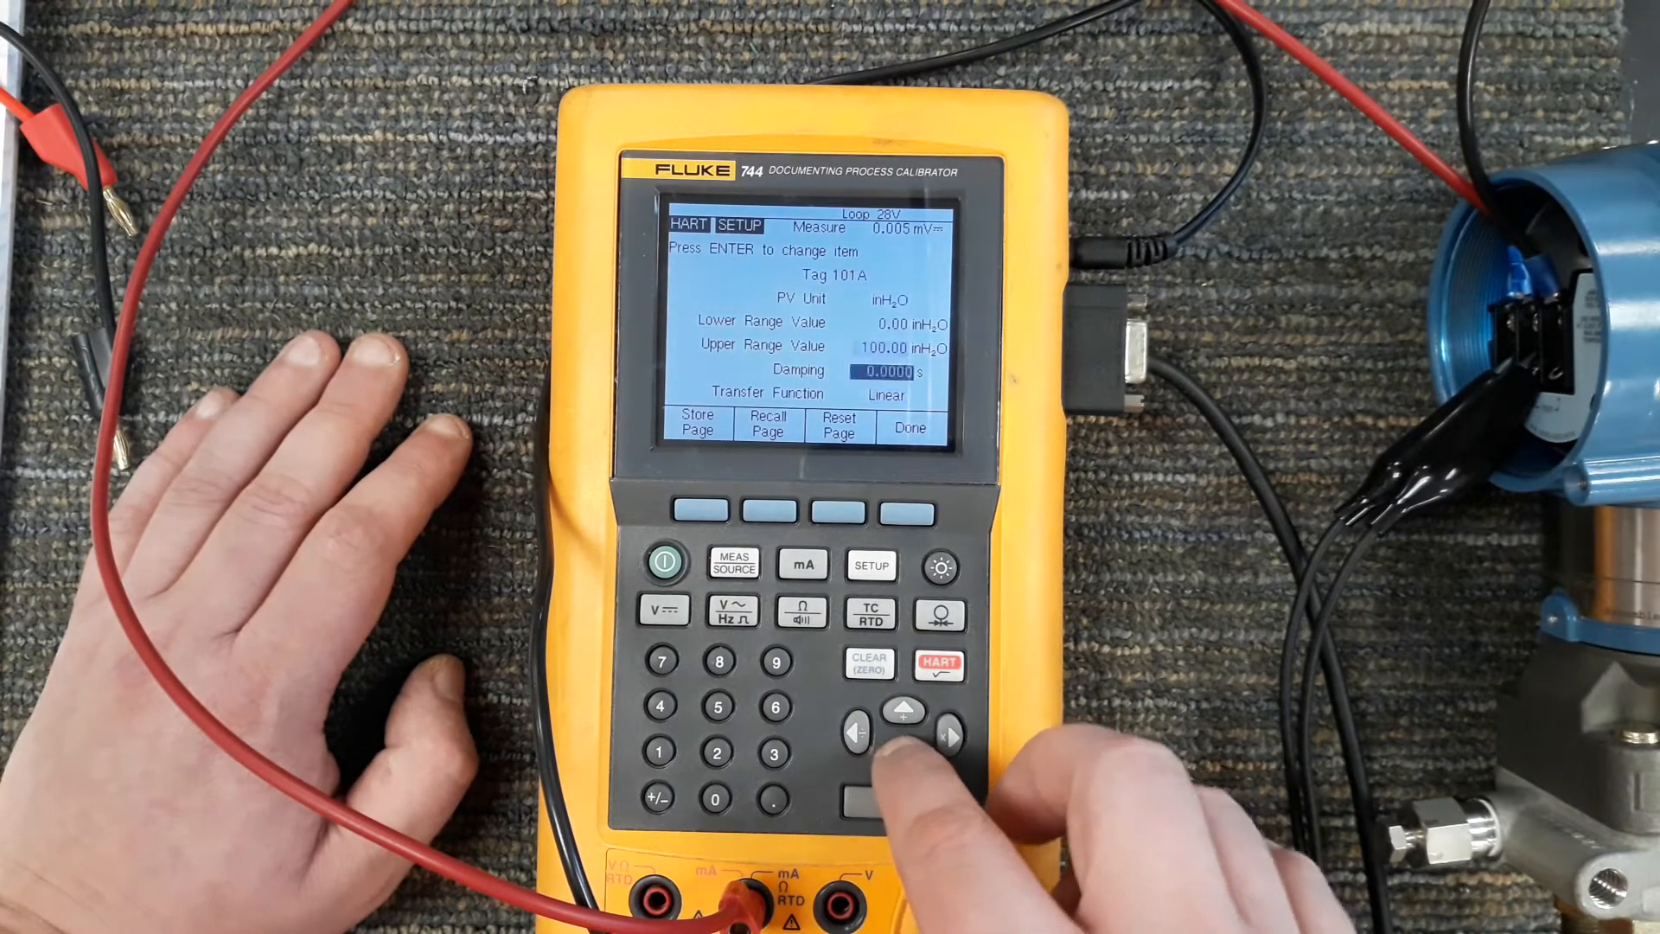
pyautogui.click(902, 732)
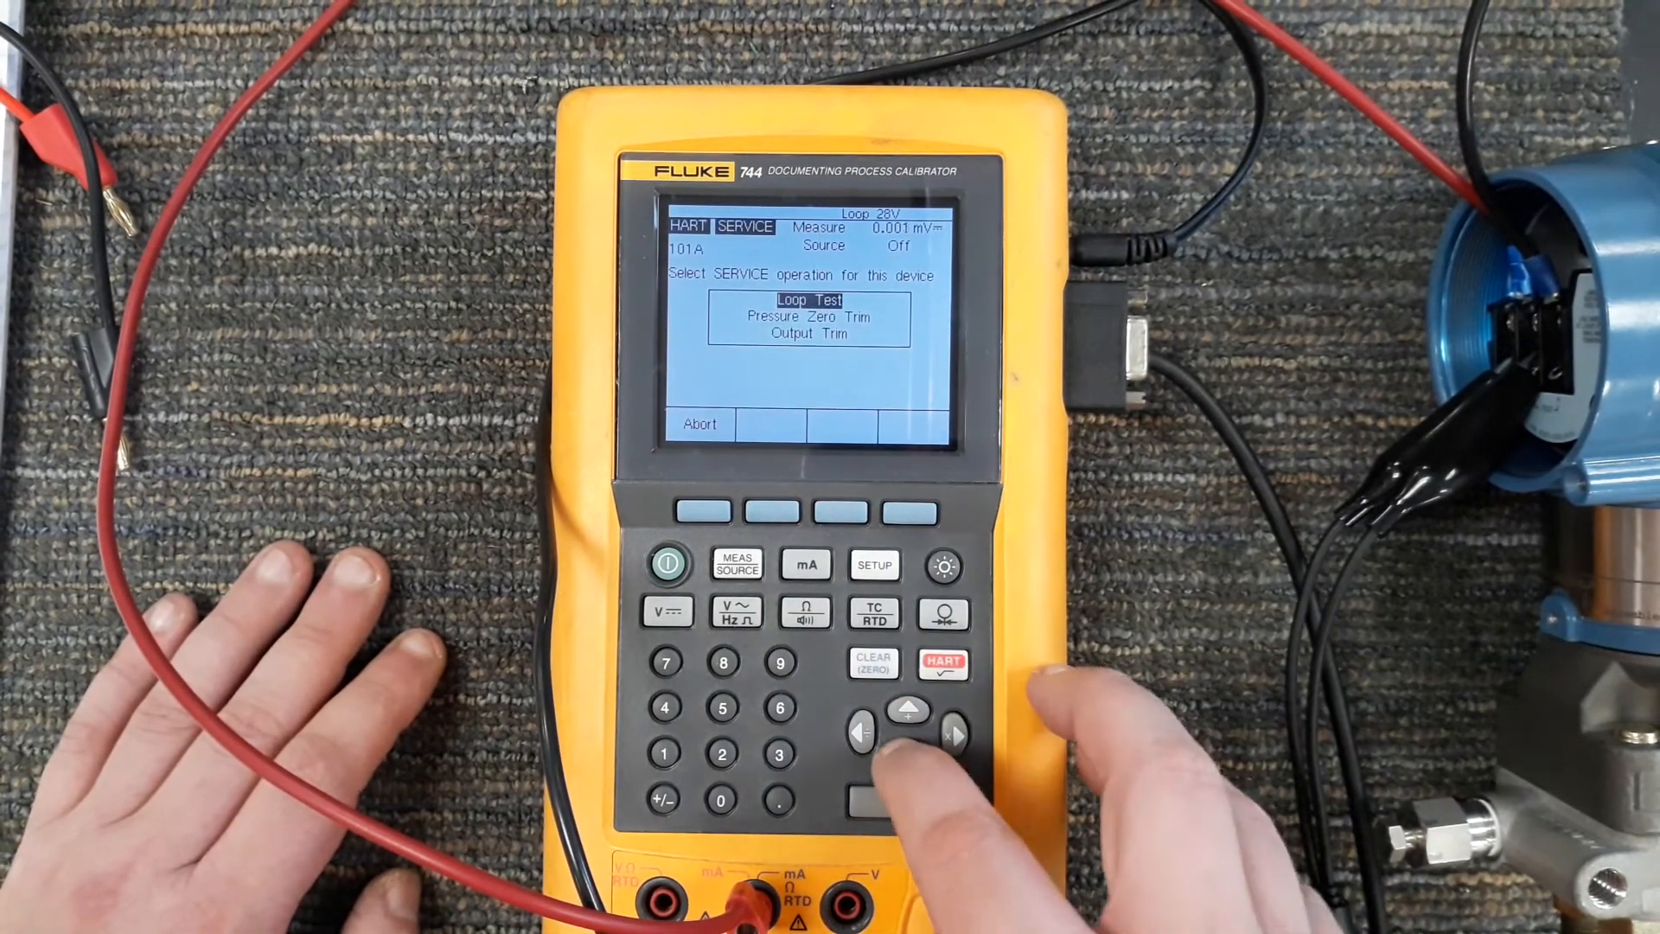
# Run Pressure Zero Trim on transmitter 101A, accepting the loop-control and sensor-calibration warnings
pyautogui.click(908, 756)
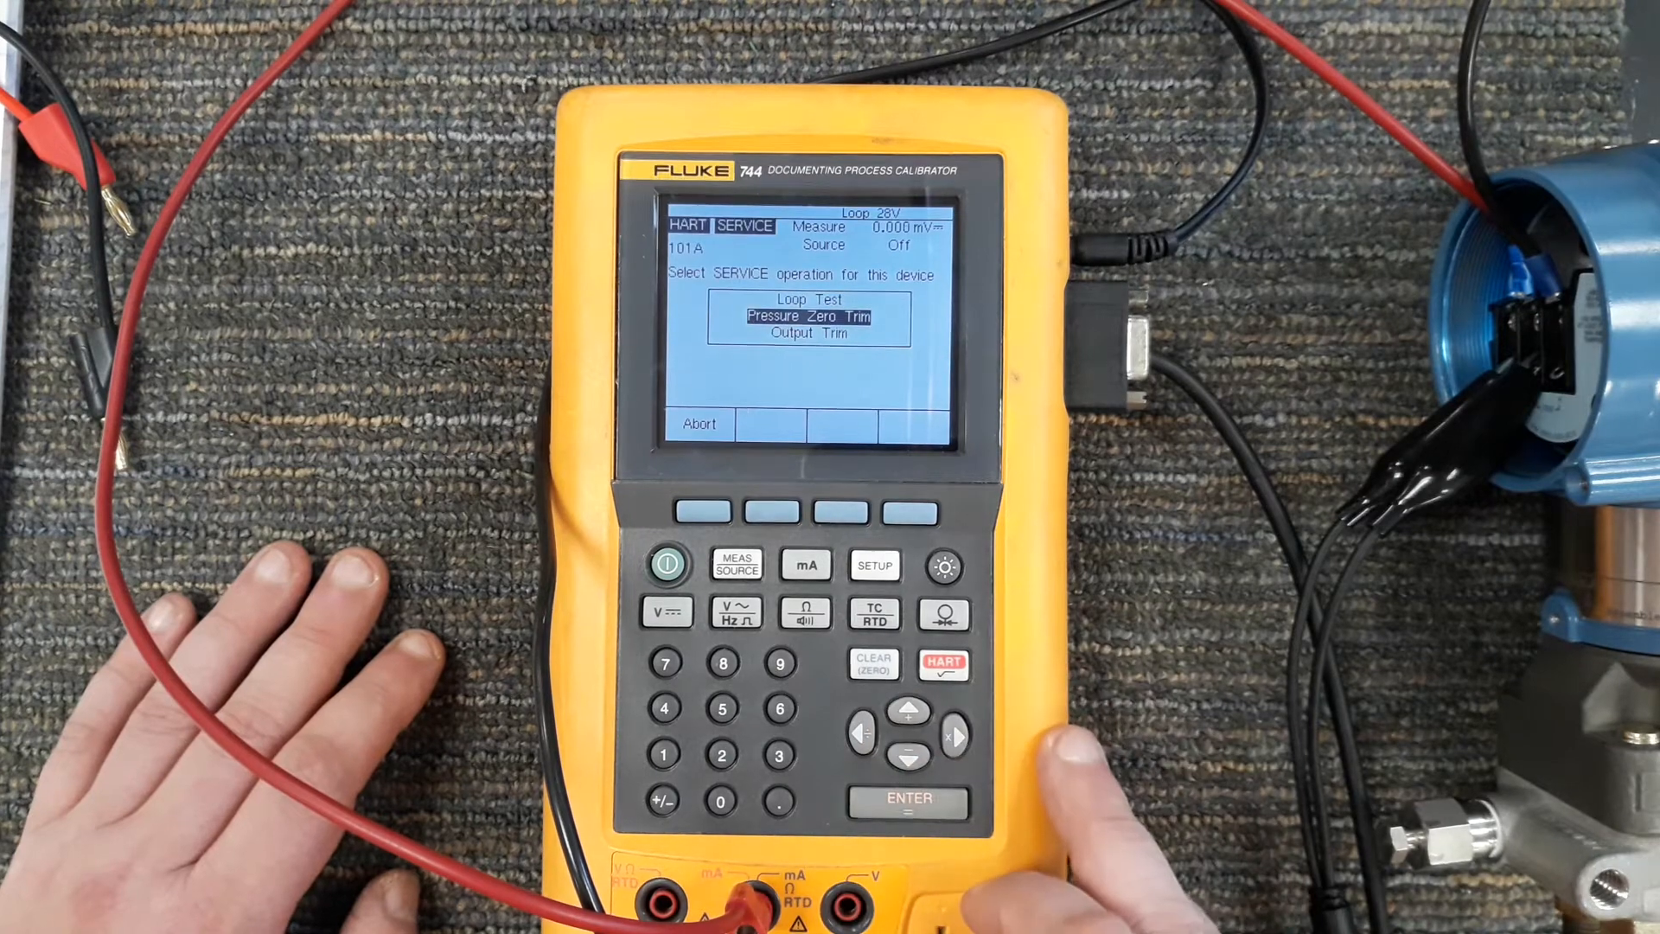
pyautogui.click(908, 803)
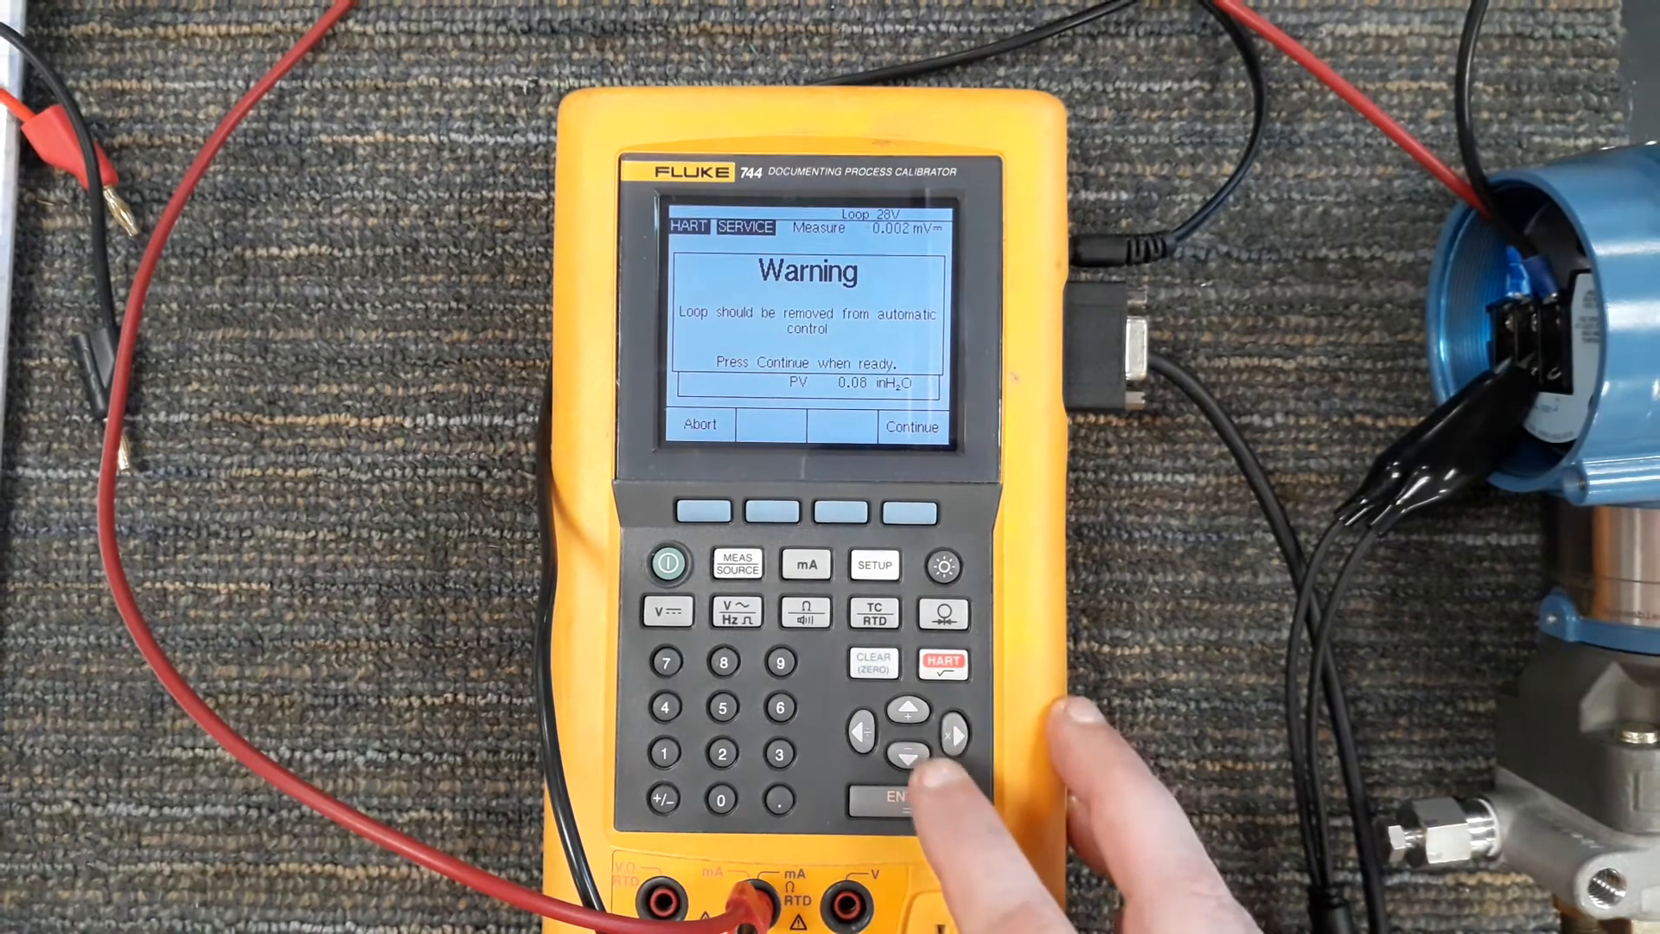
pyautogui.click(908, 795)
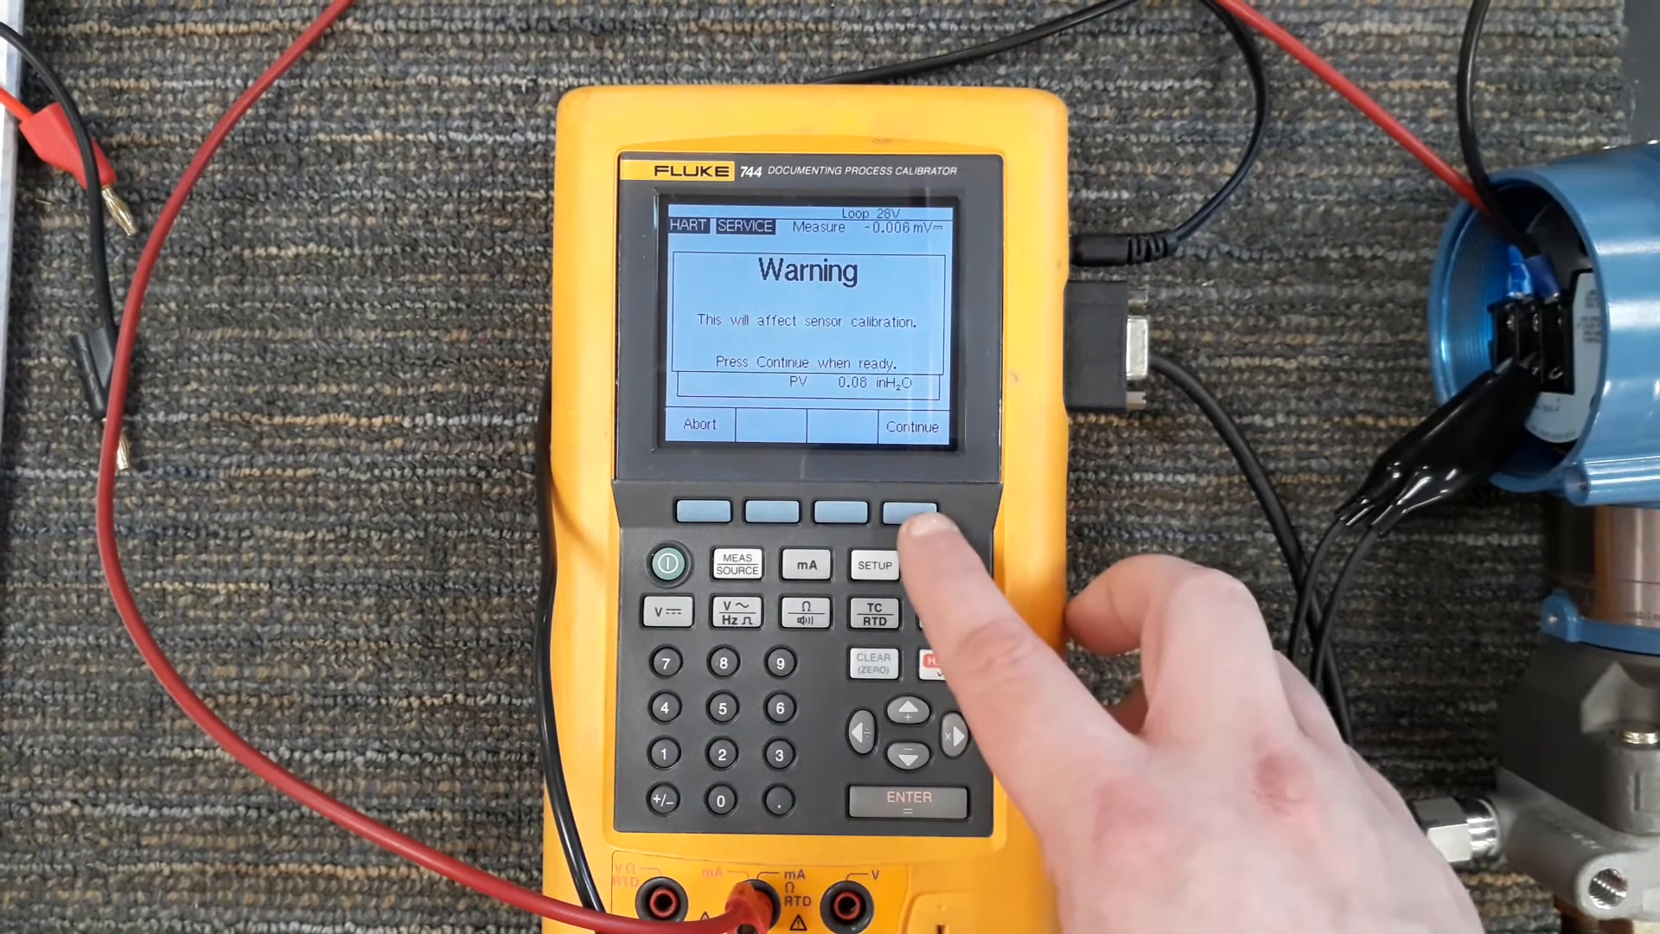
pyautogui.click(908, 512)
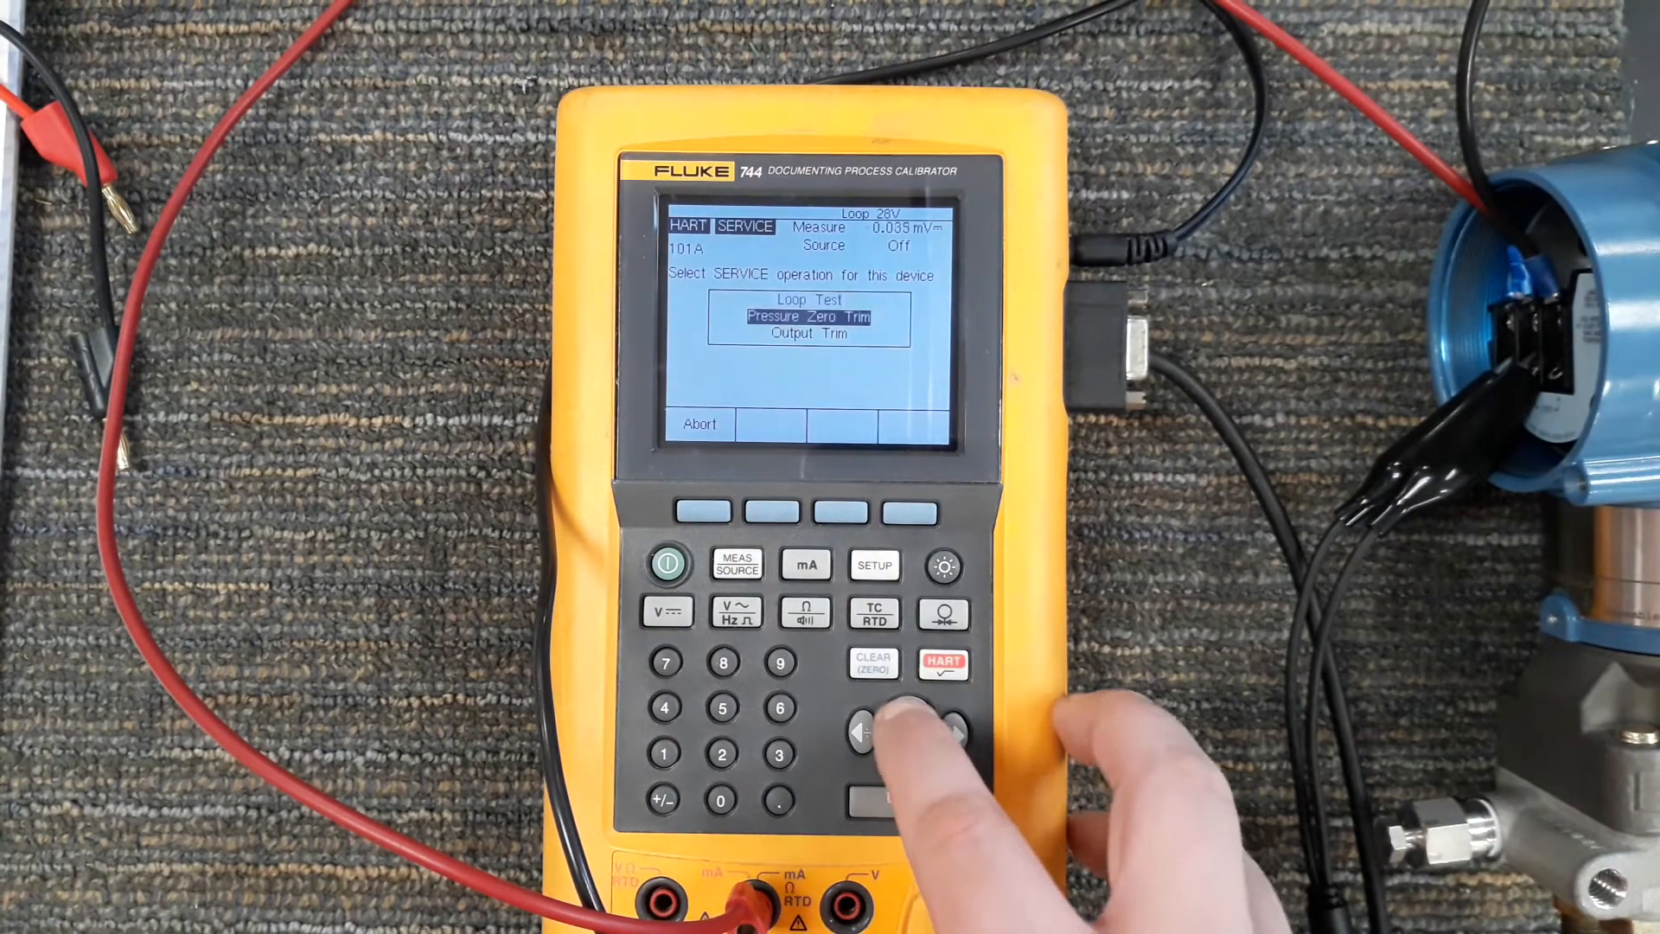
# Run a Loop Test fixing the transmitter output at 16 mA, then finish with Done
pyautogui.click(908, 711)
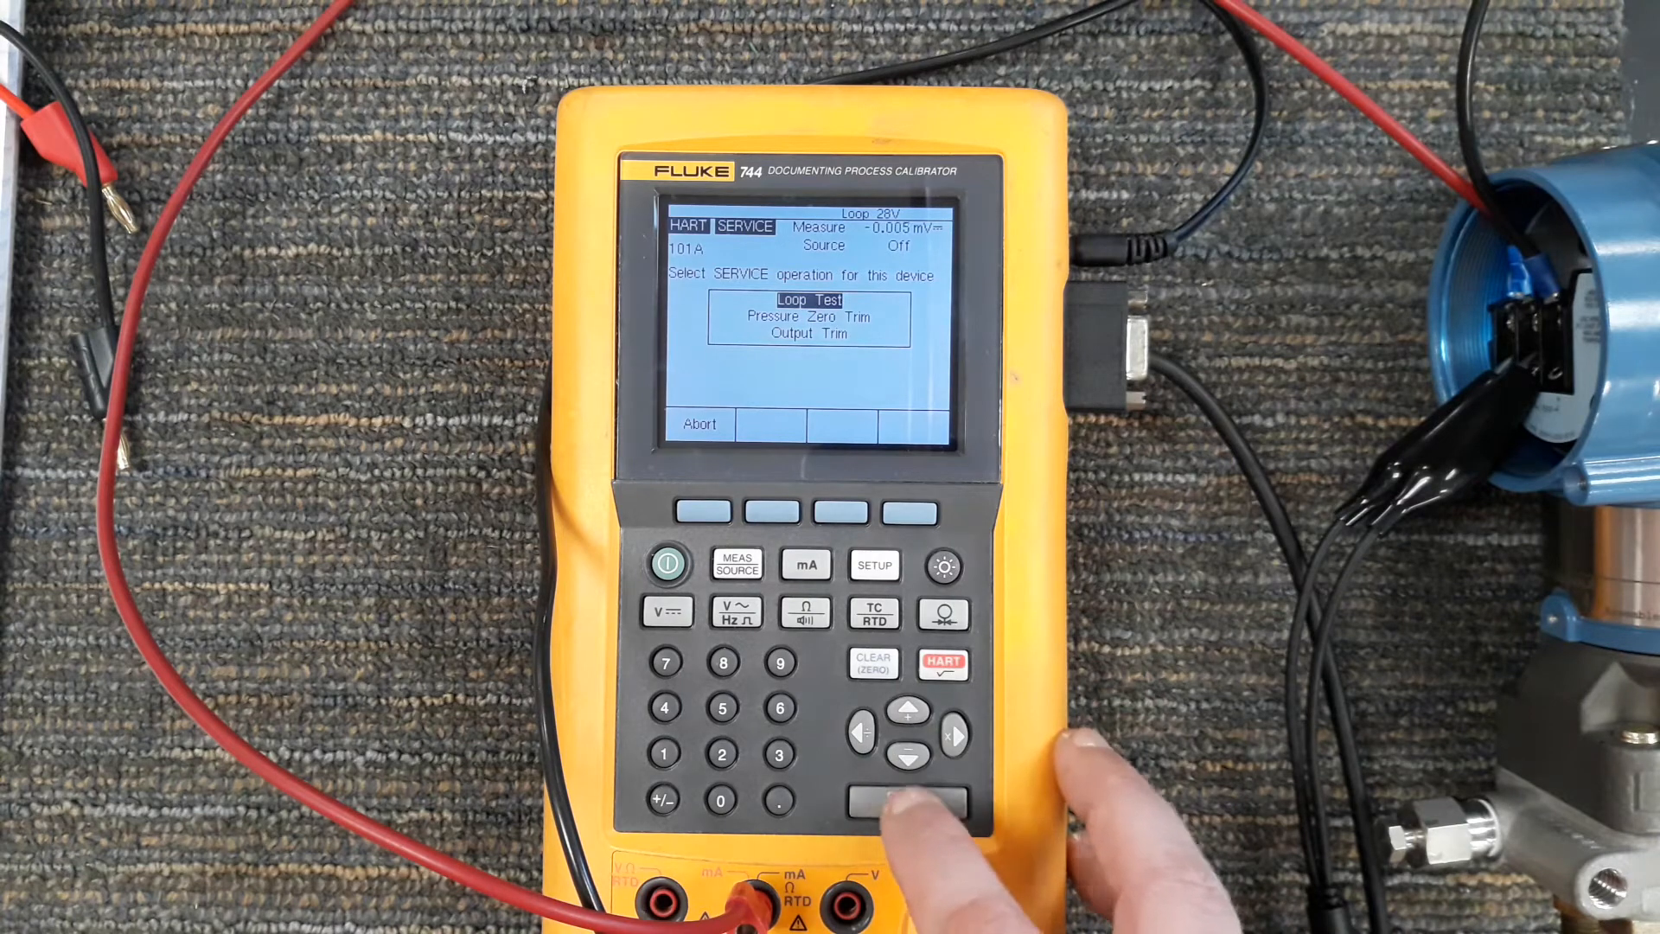
pyautogui.click(908, 796)
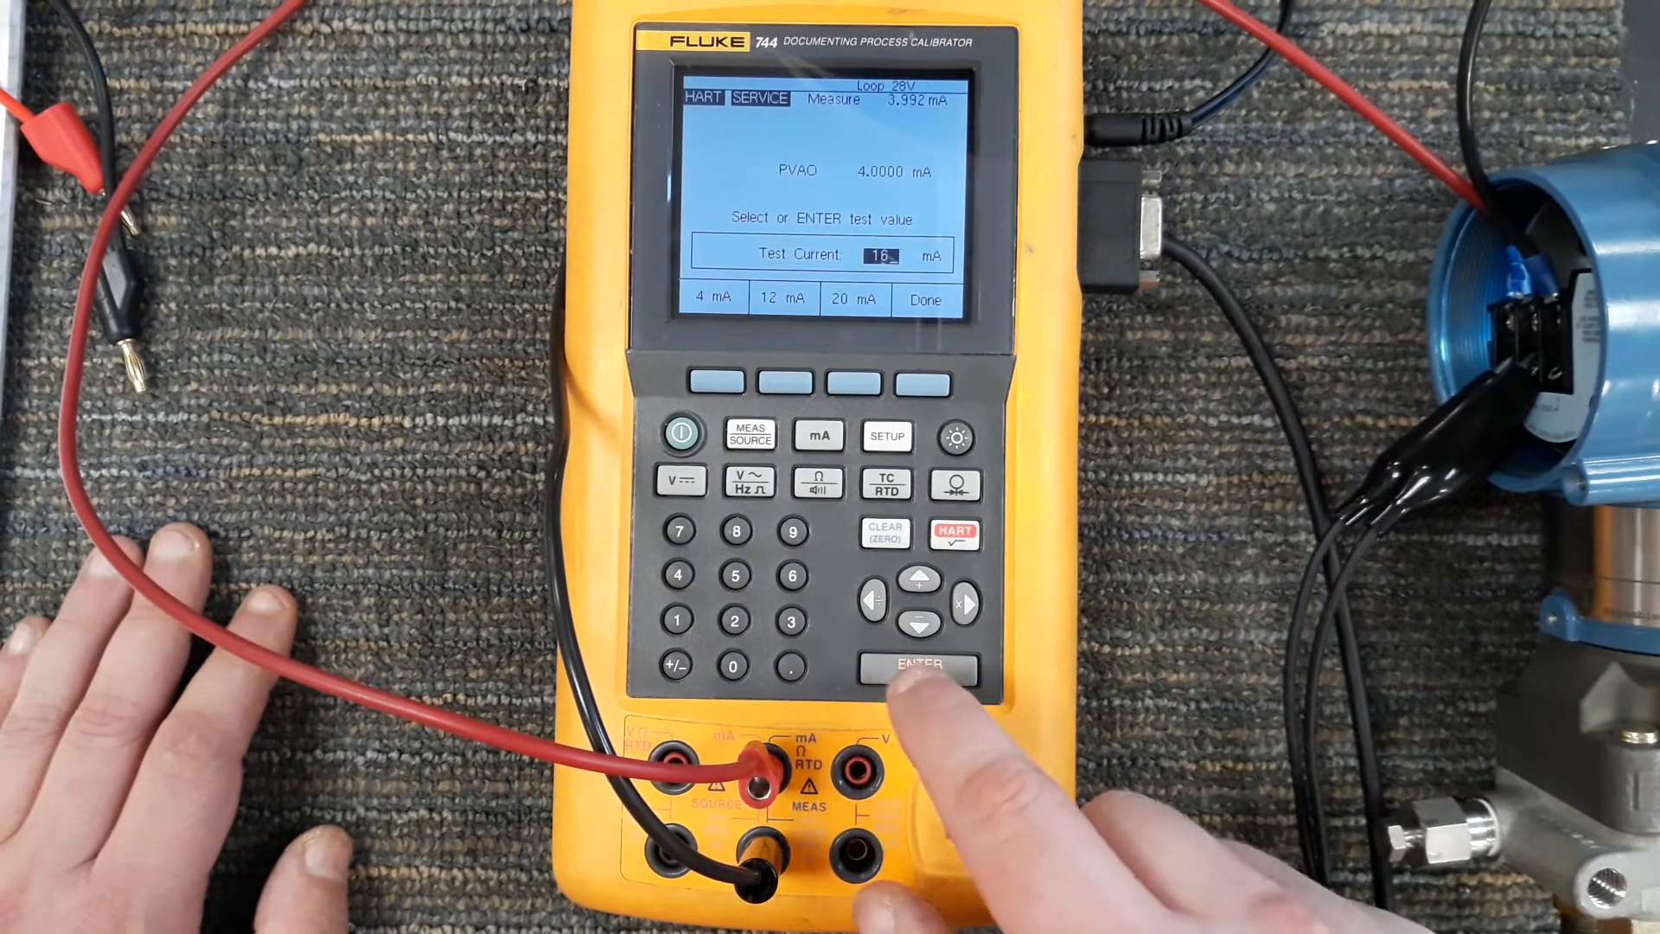
pyautogui.click(919, 664)
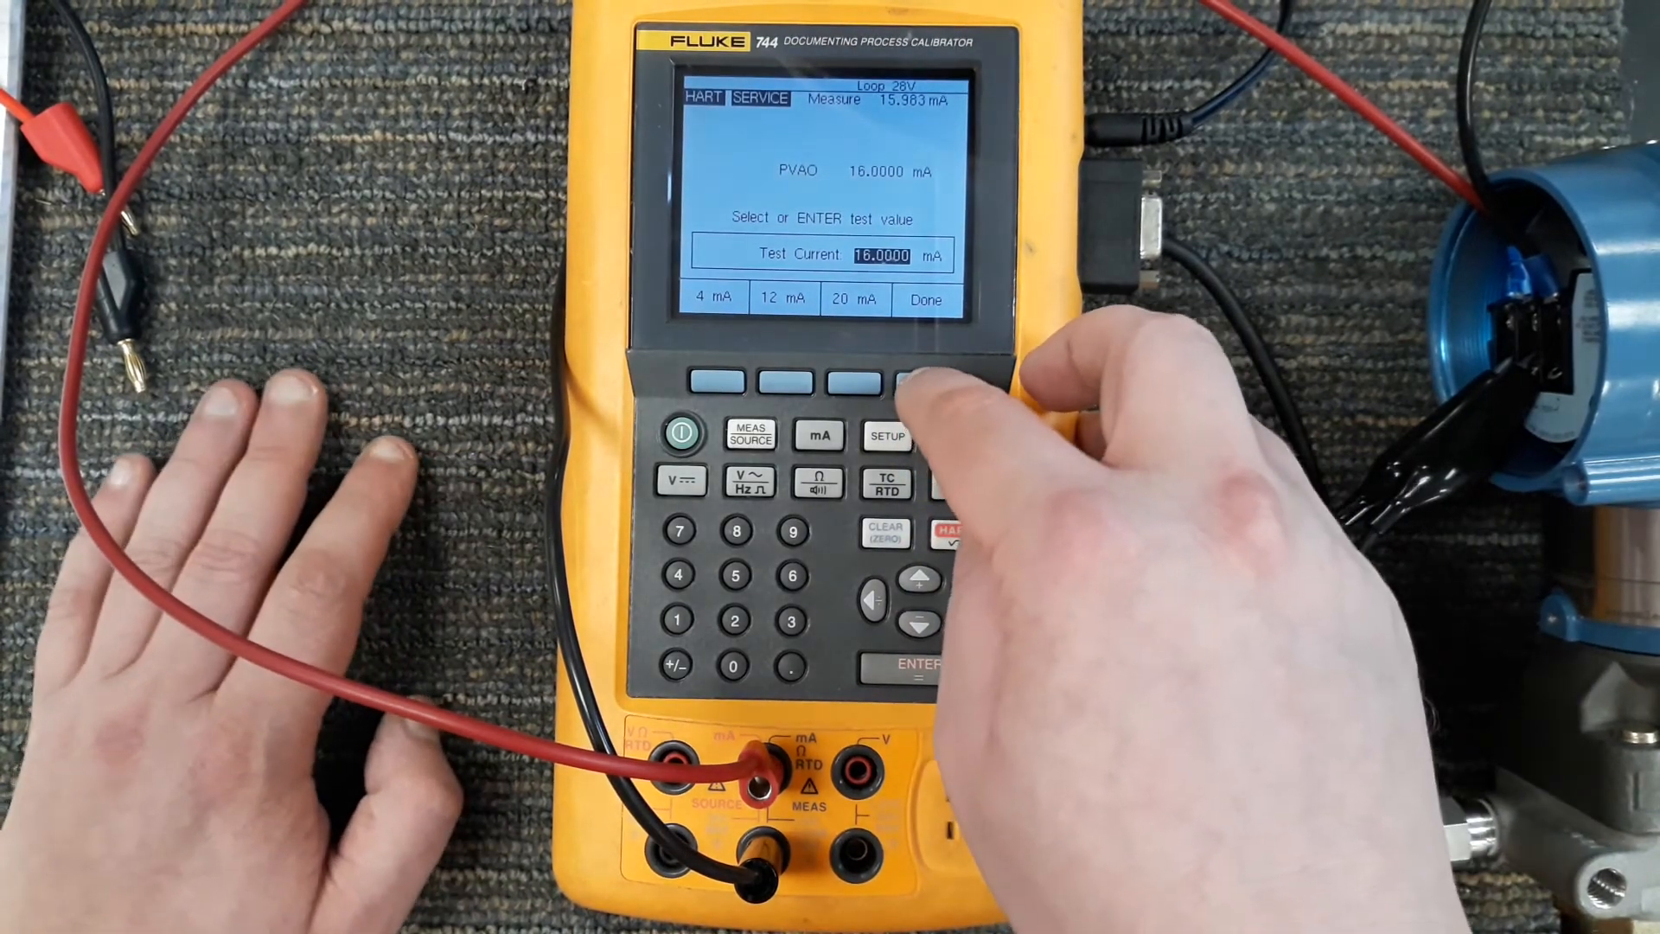
pyautogui.click(922, 380)
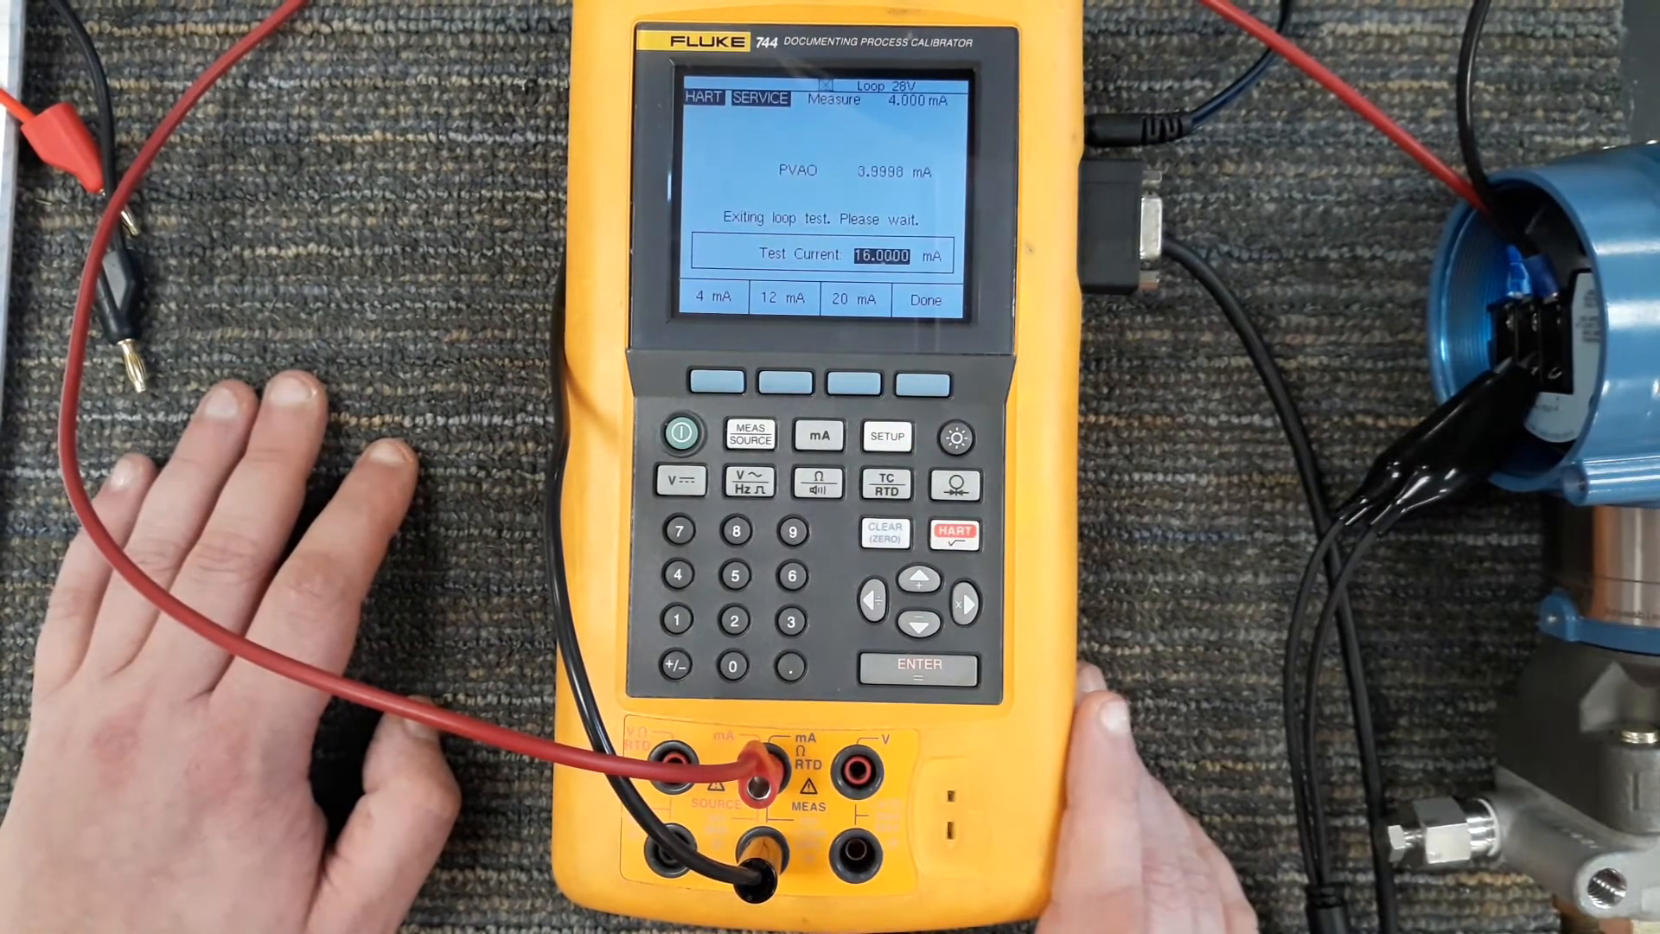
# Clear the return-to-automatic-control notice and highlight Output Trim in the SERVICE menu
pyautogui.click(924, 297)
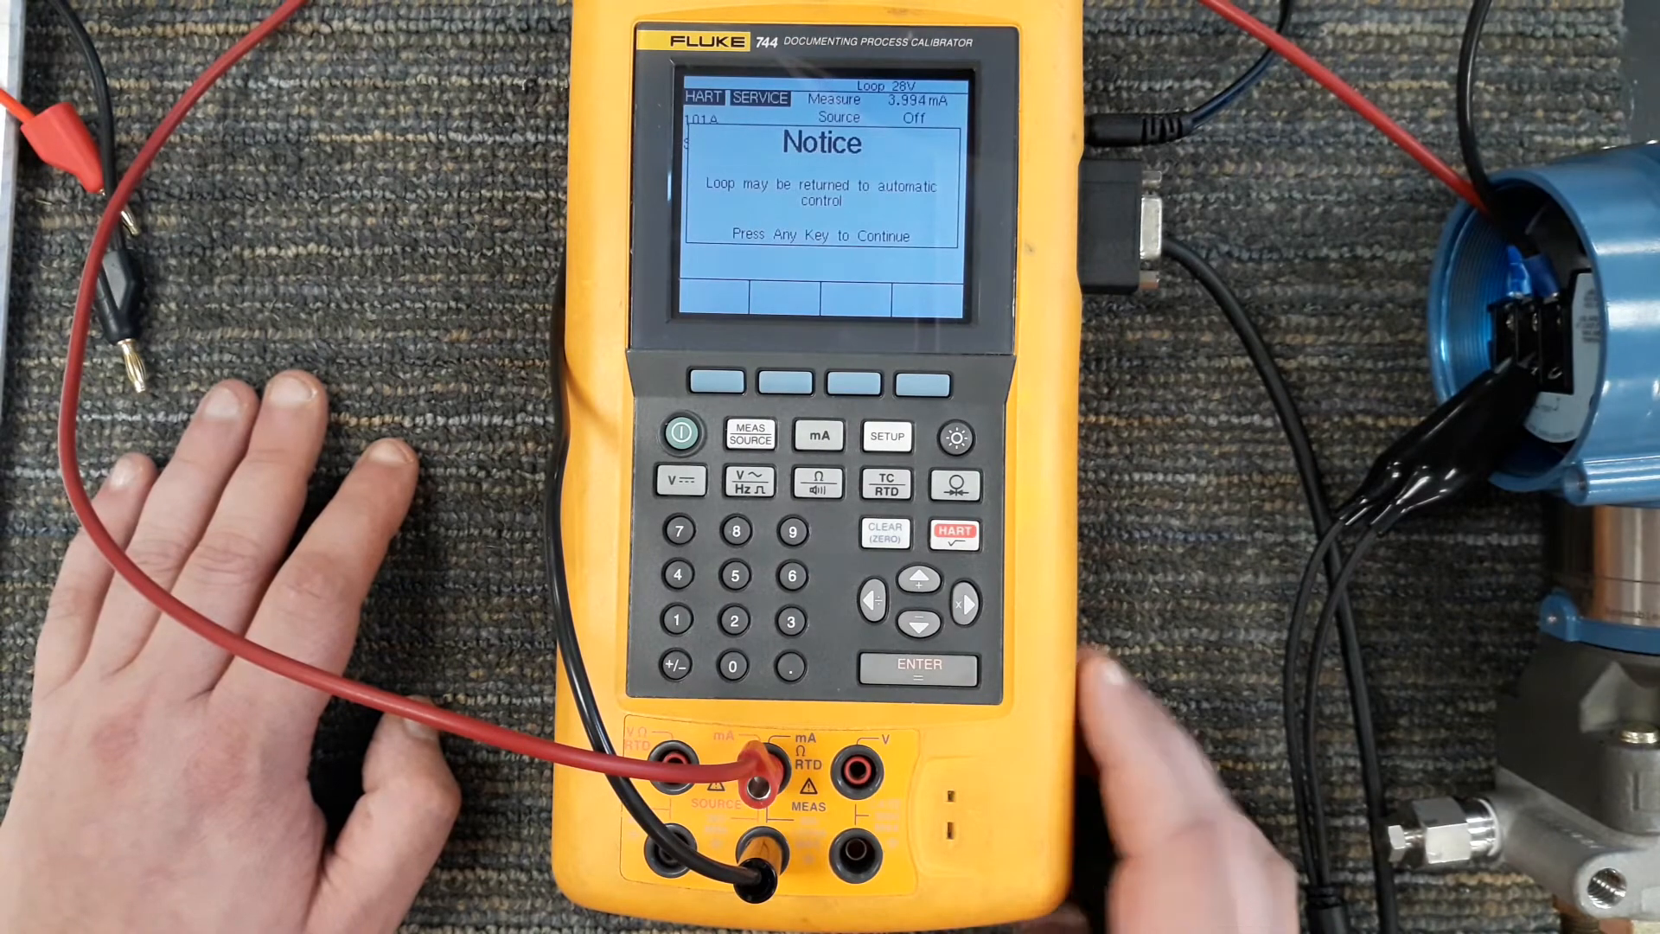
pyautogui.click(917, 668)
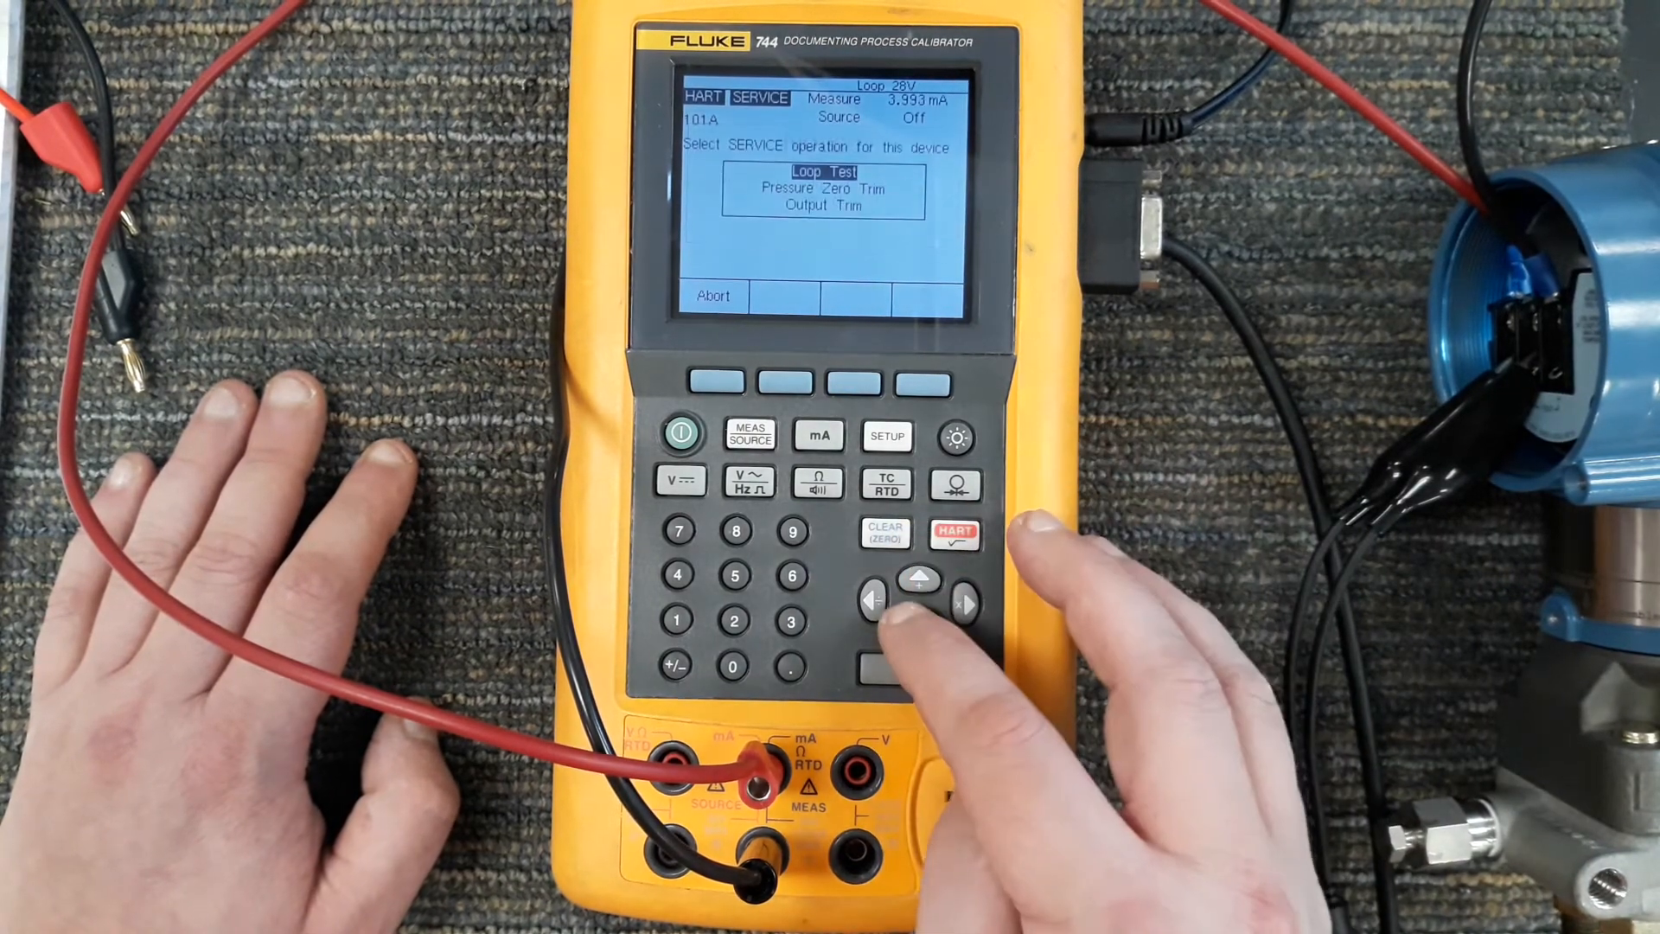
pyautogui.click(919, 624)
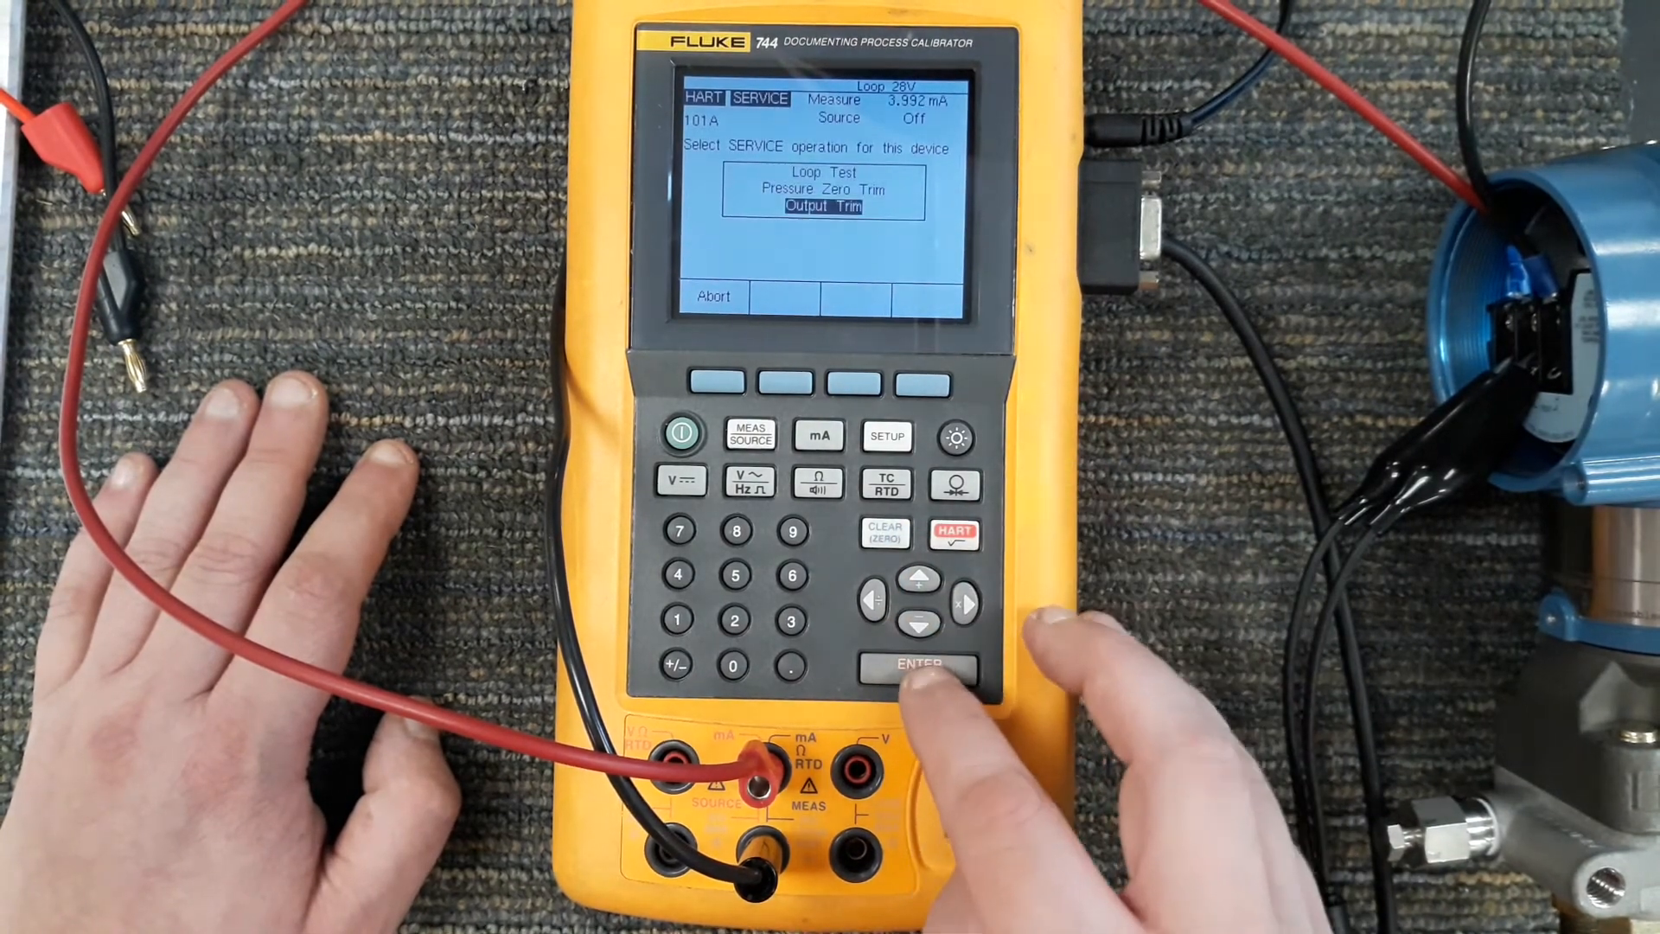
pyautogui.click(916, 664)
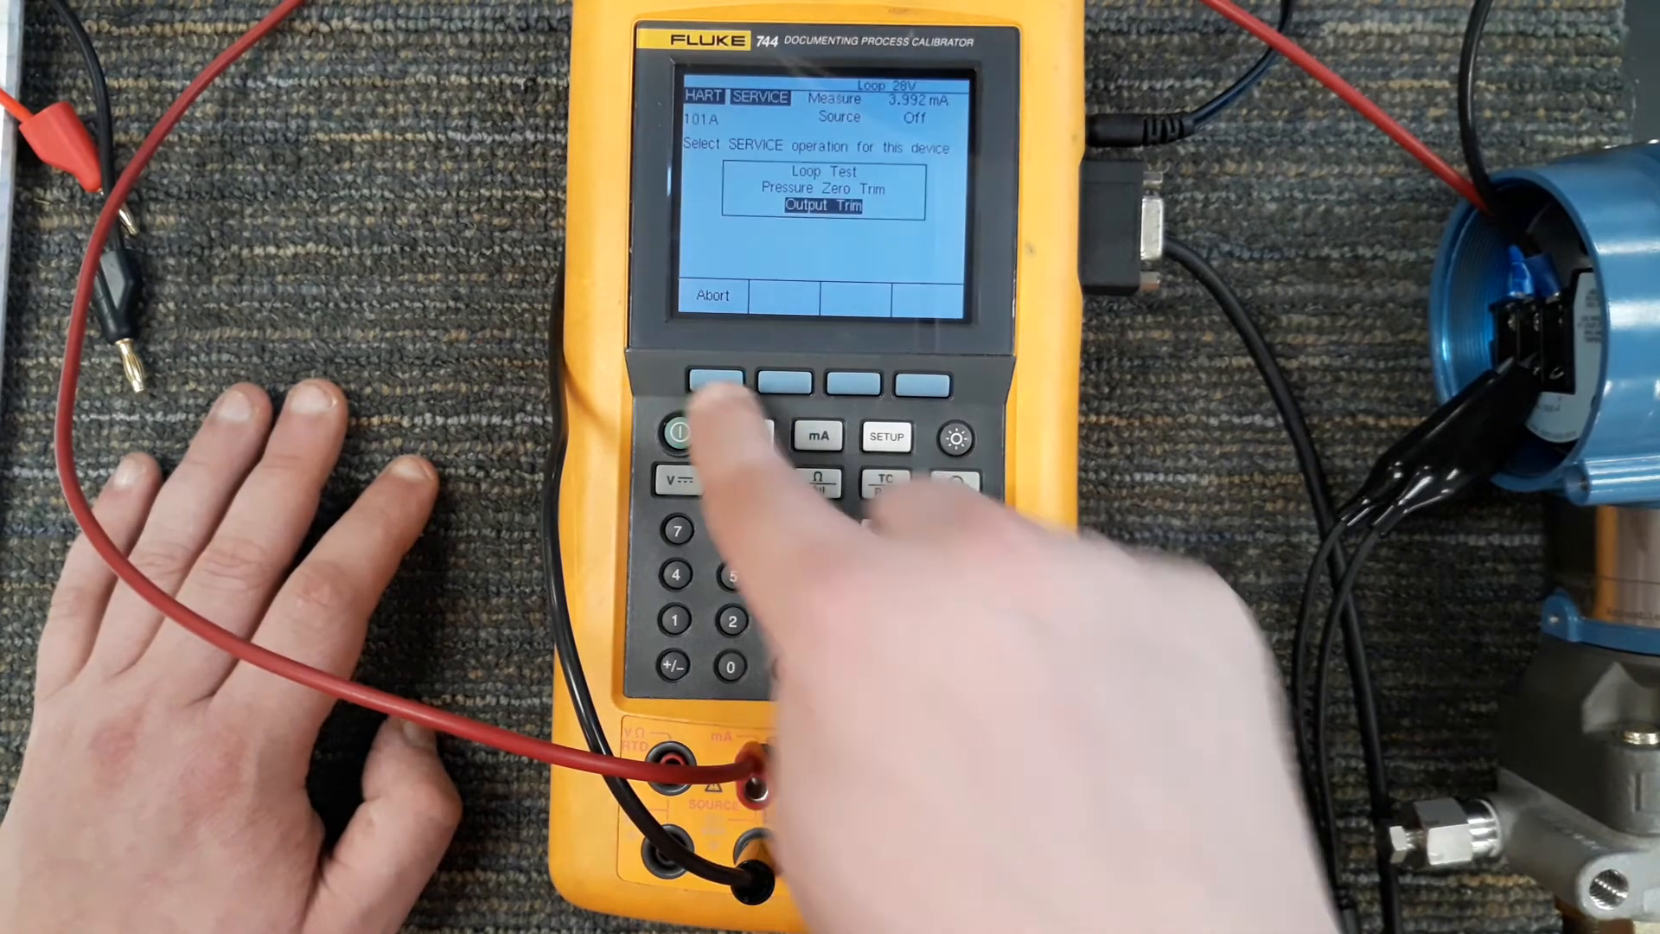
# Abort SERVICE and show the live Process readings page listing PV, SV, TV and QV
pyautogui.click(711, 382)
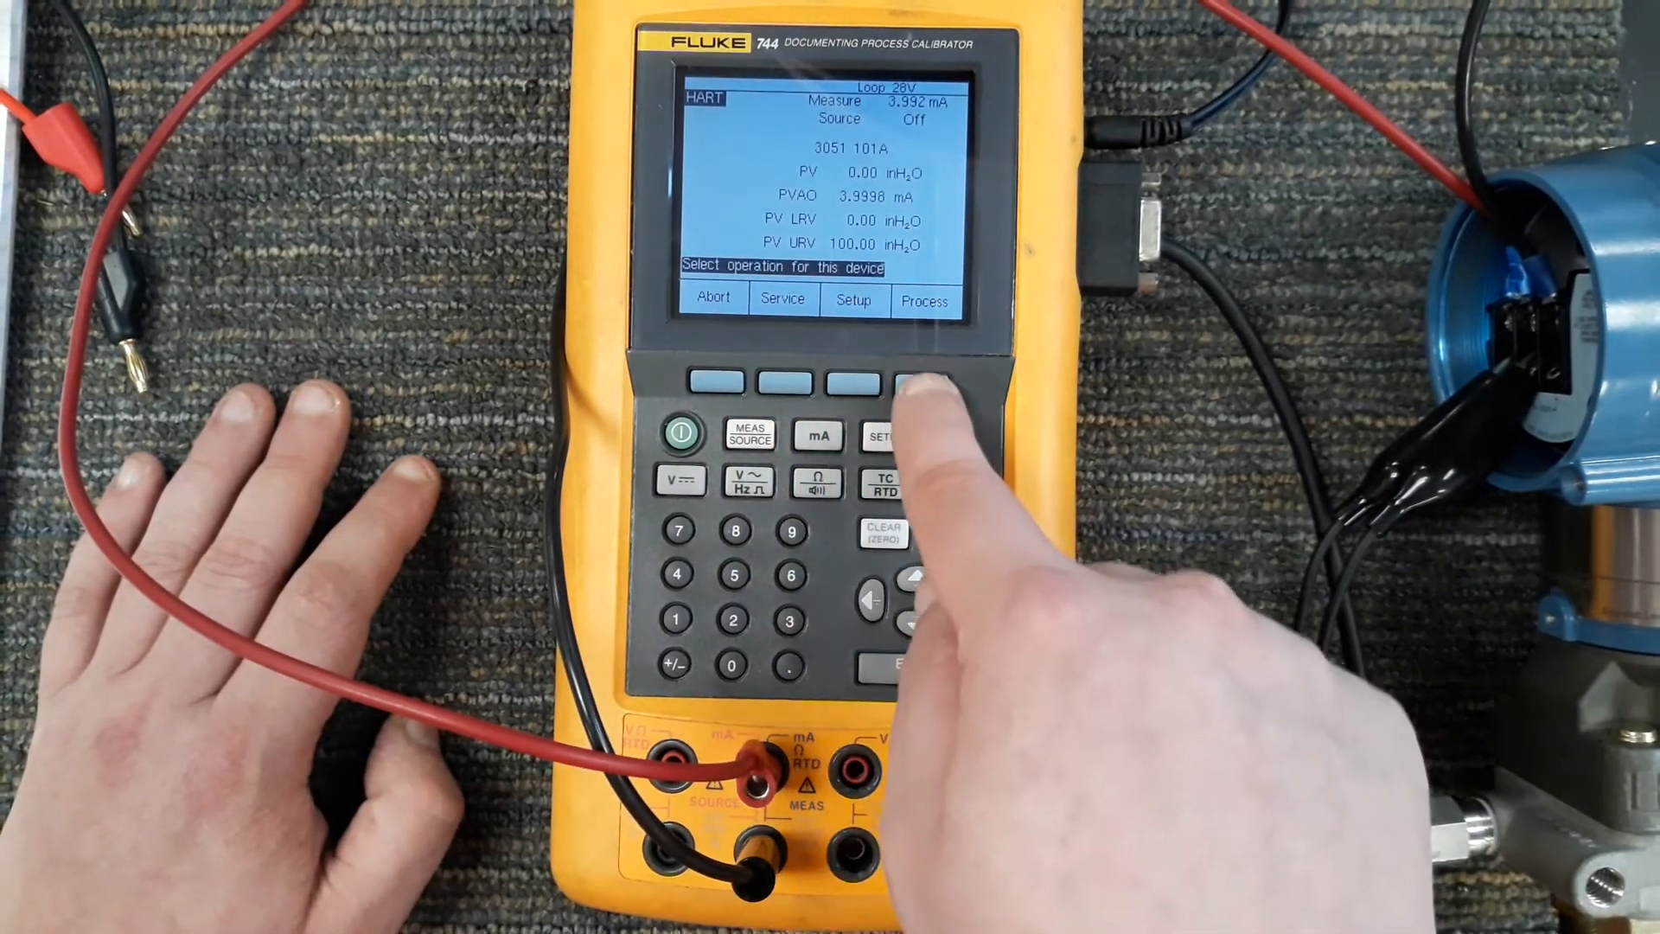
pyautogui.click(889, 381)
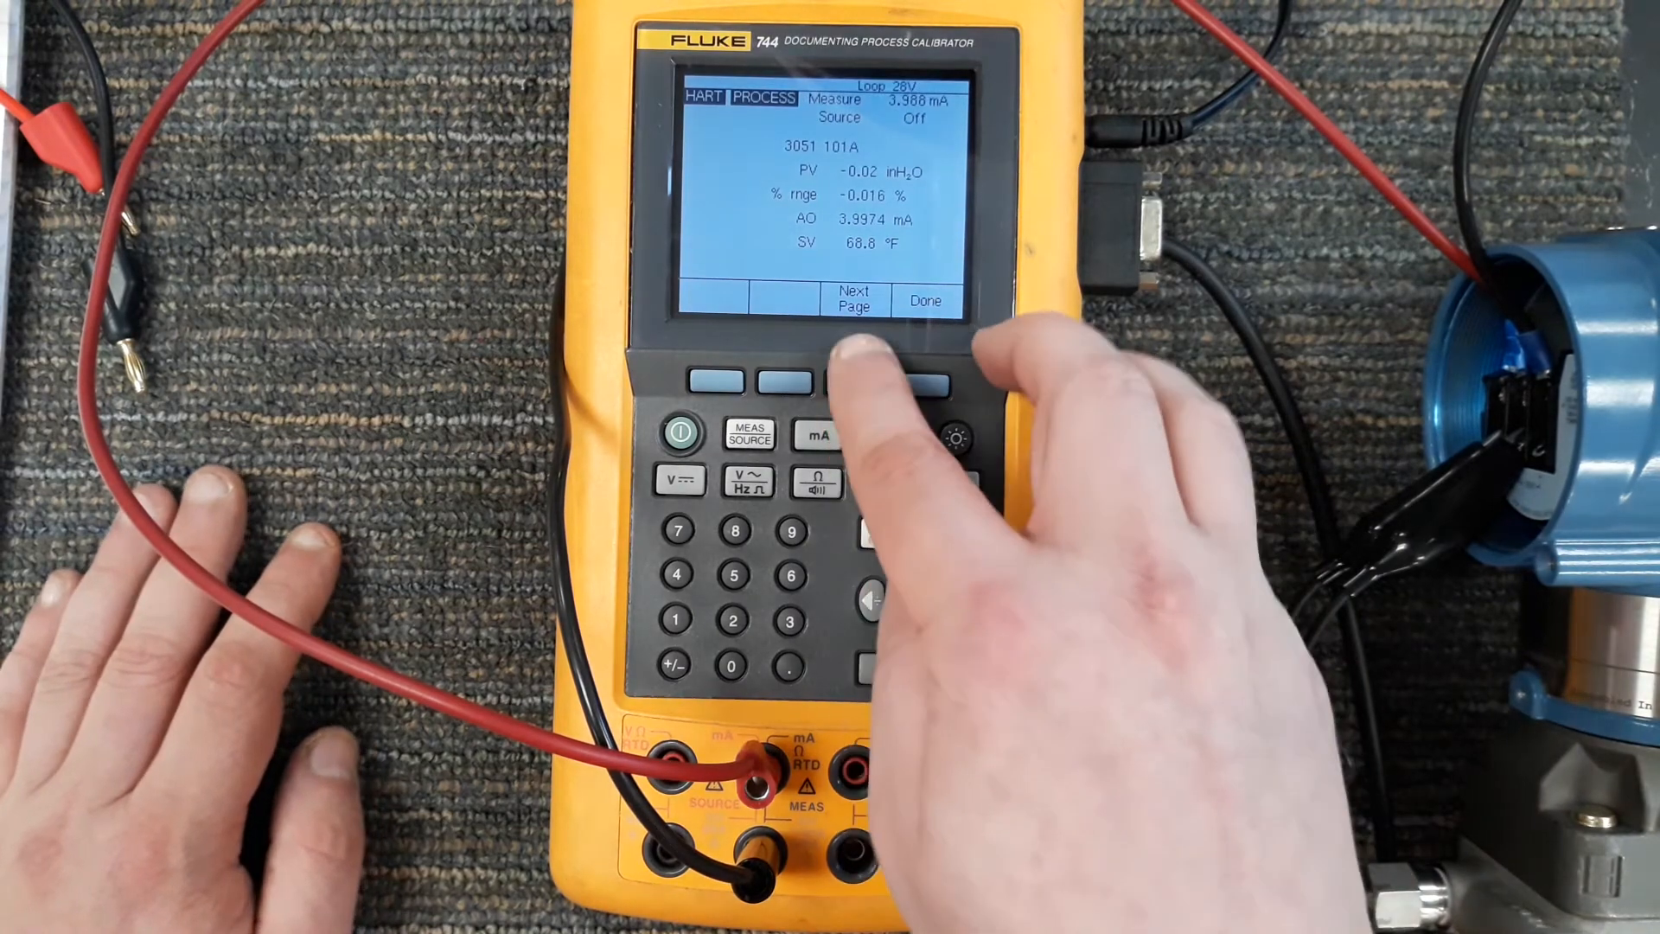
pyautogui.click(856, 380)
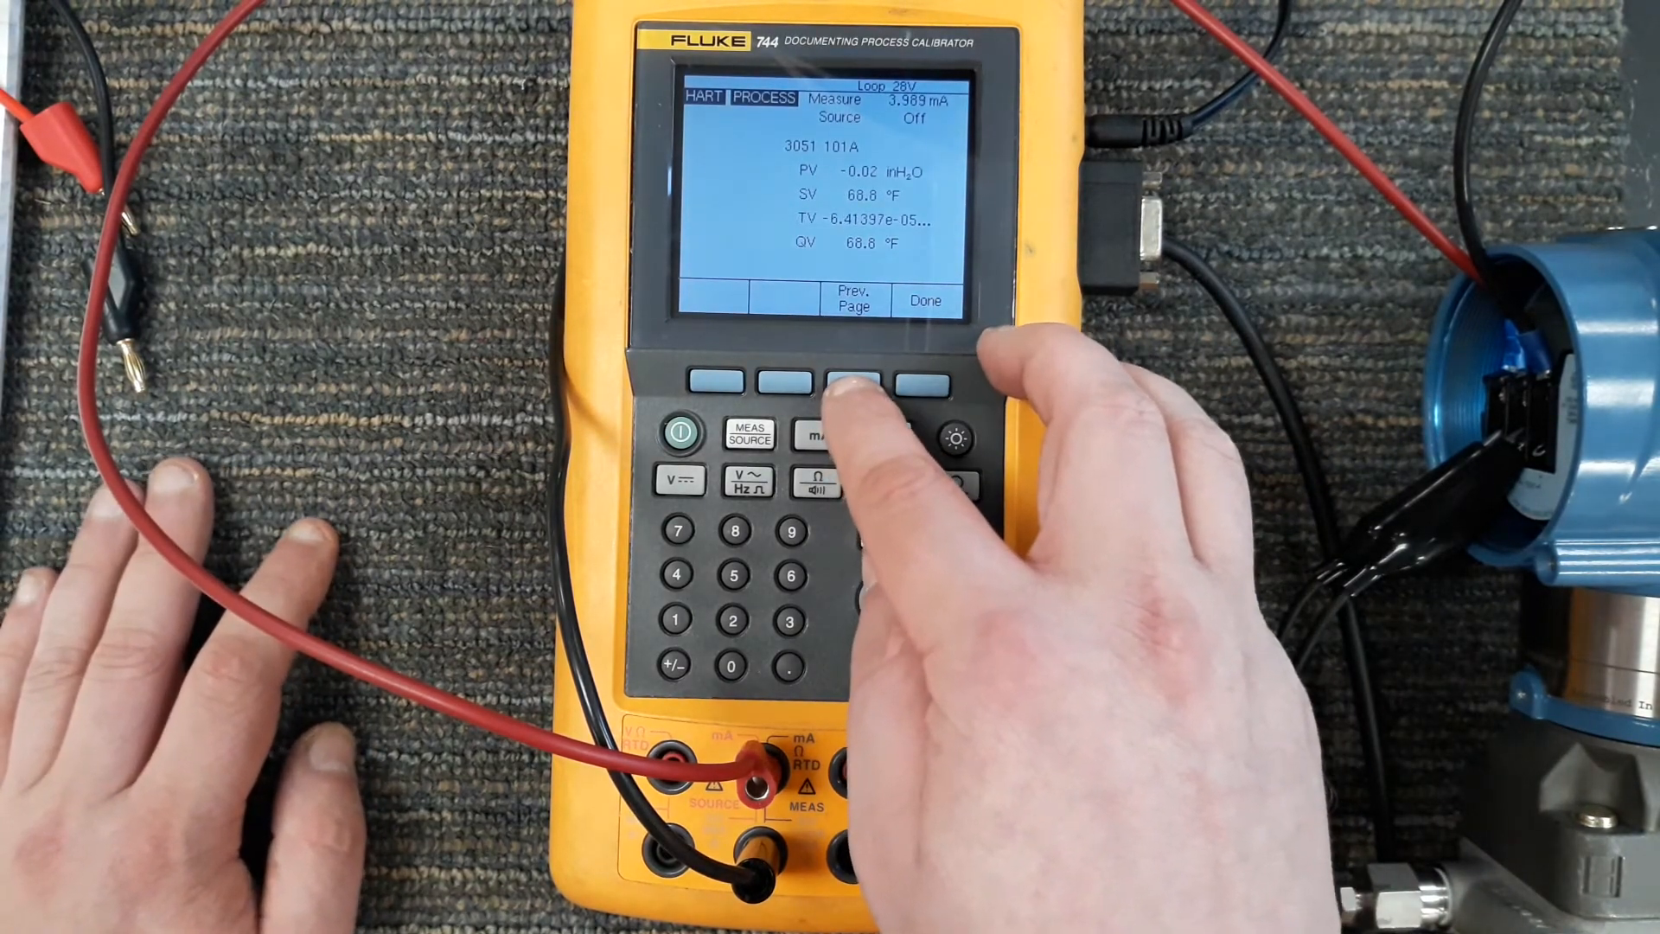